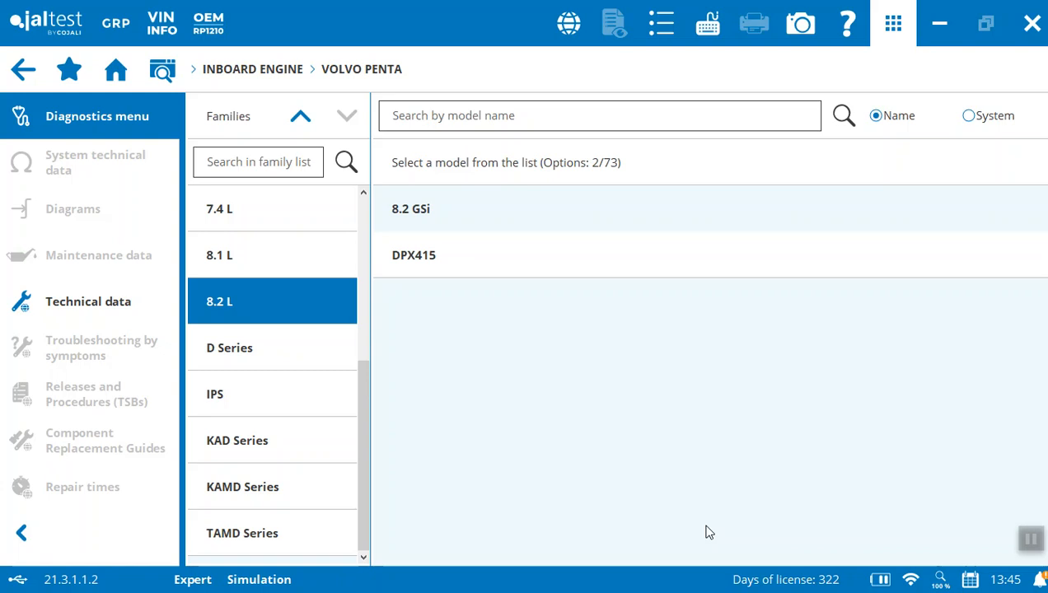
{"action": "mouse_move", "coordinate": [657, 432]}
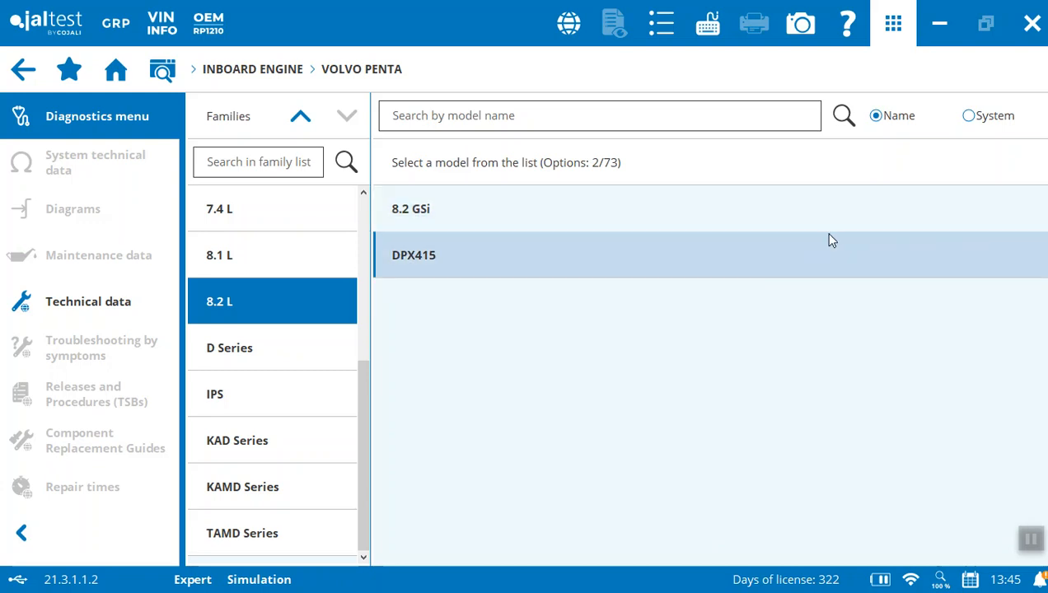
{"action": "mouse_move", "coordinate": [756, 207]}
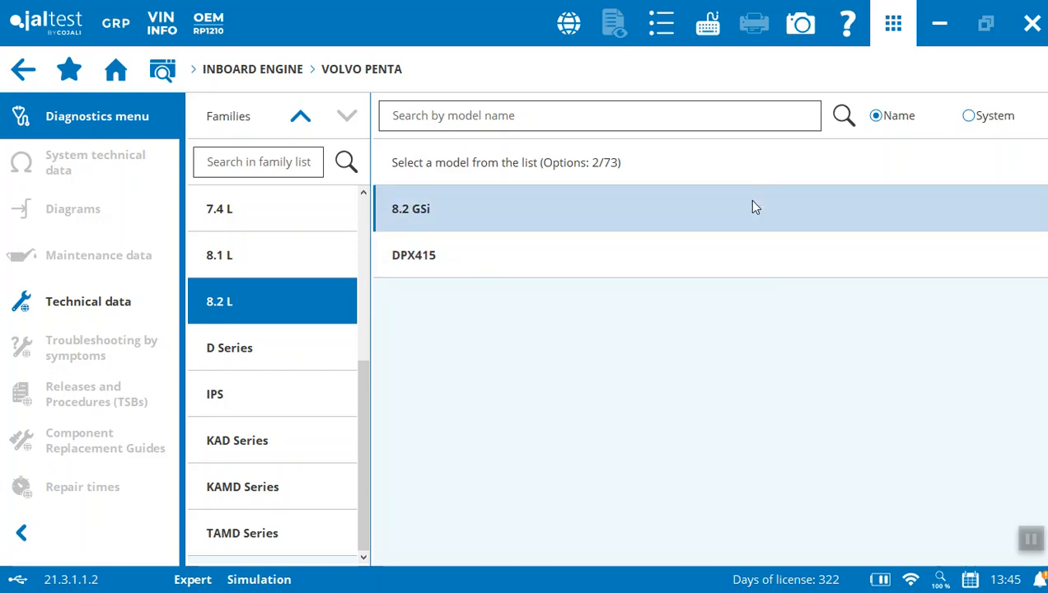
{"action": "mouse_move", "coordinate": [711, 206]}
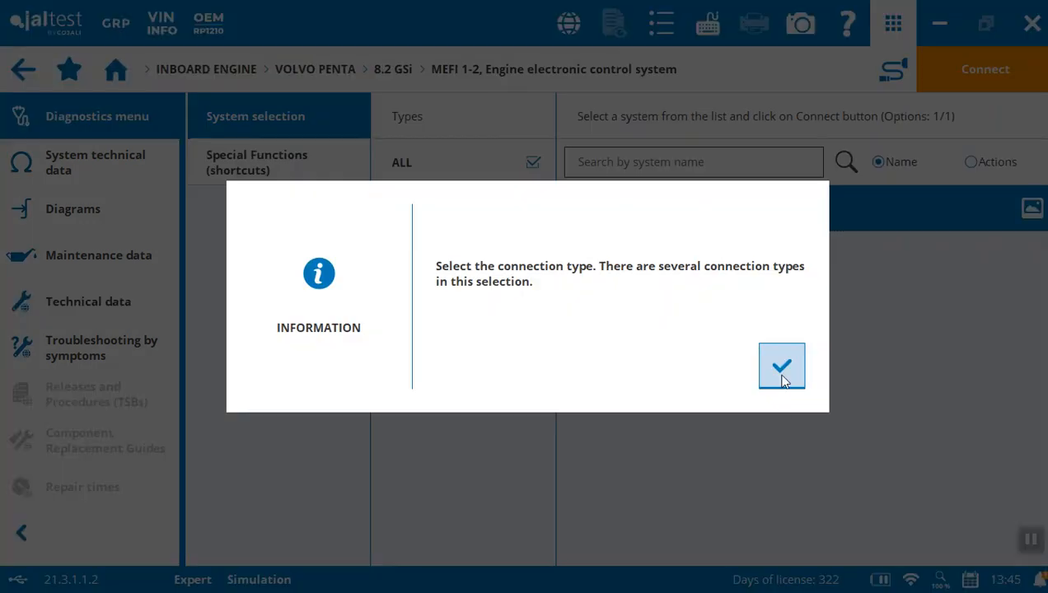
Choose CONNECTION 2 (JDC 100 + JDC 604.9), check its cable picture and connect to the MEFI 1-2 system.
{"action": "left_click", "coordinate": [781, 366]}
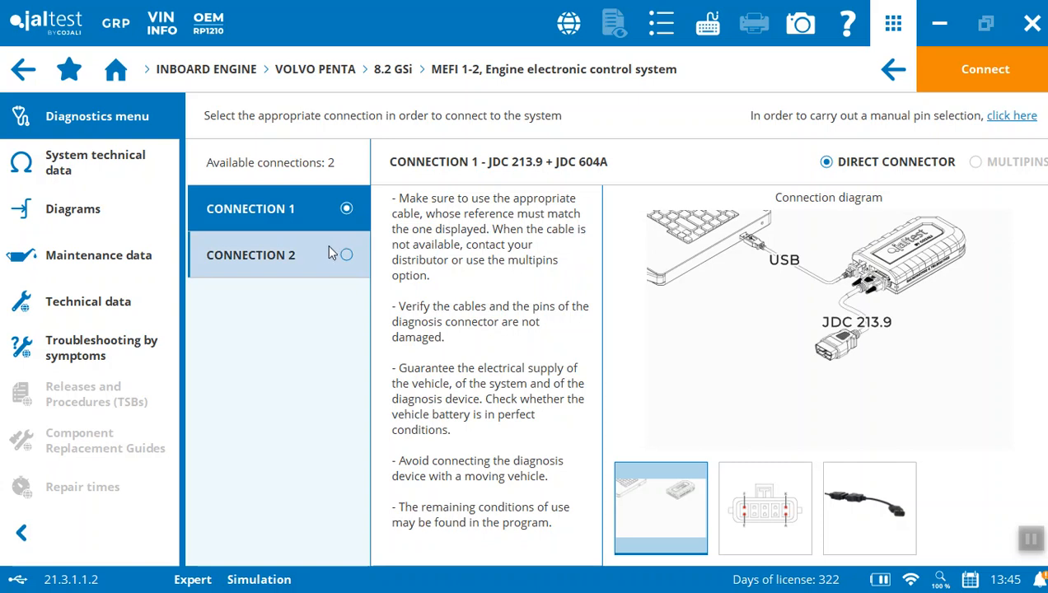
{"action": "left_click", "coordinate": [250, 254]}
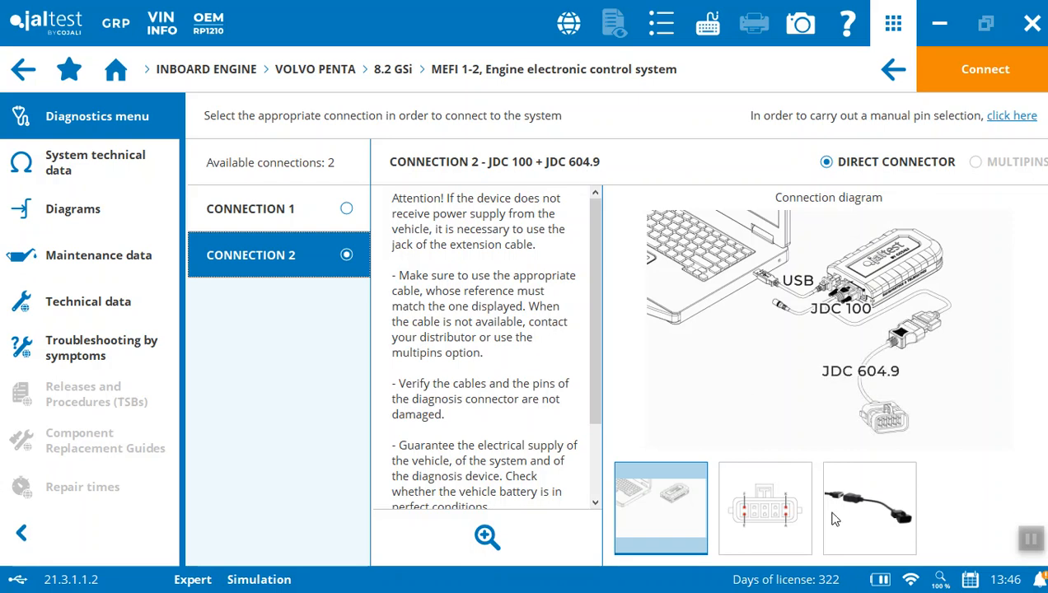
{"action": "left_click", "coordinate": [870, 508]}
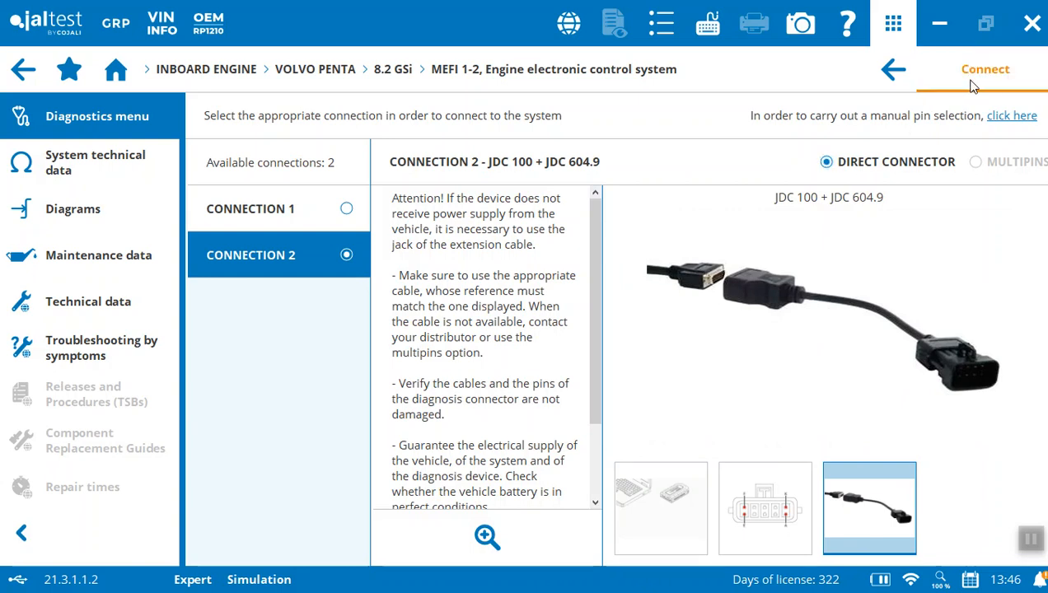
{"action": "left_click", "coordinate": [986, 69]}
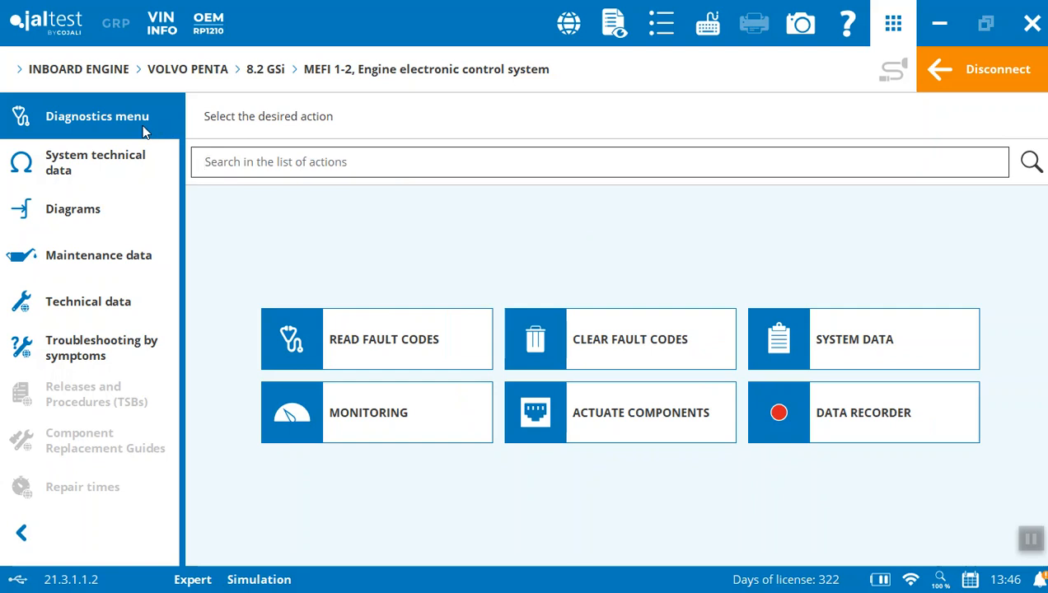
{"action": "left_click", "coordinate": [600, 161]}
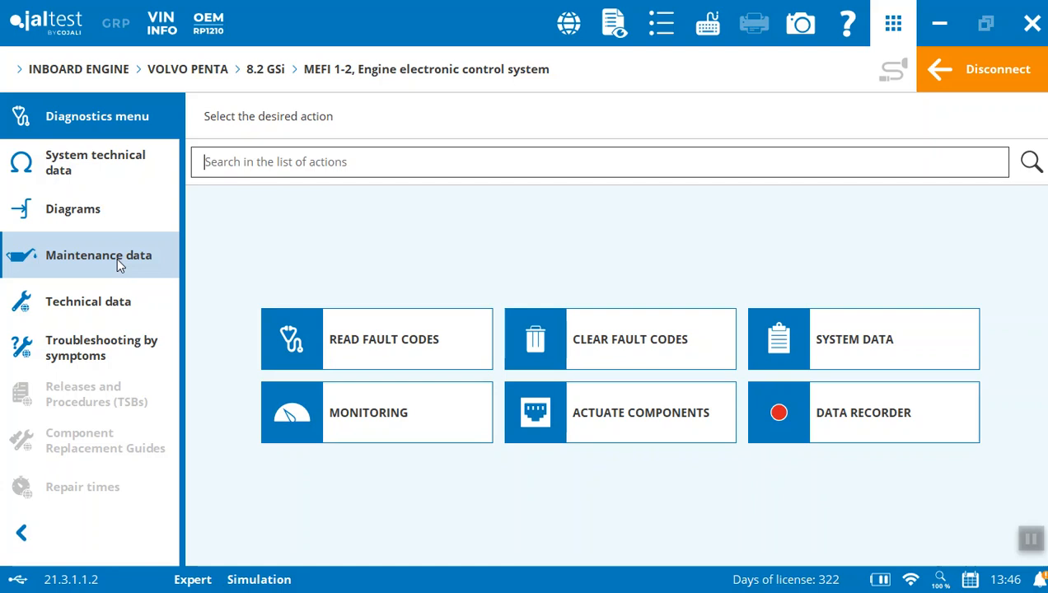
{"action": "mouse_move", "coordinate": [89, 302]}
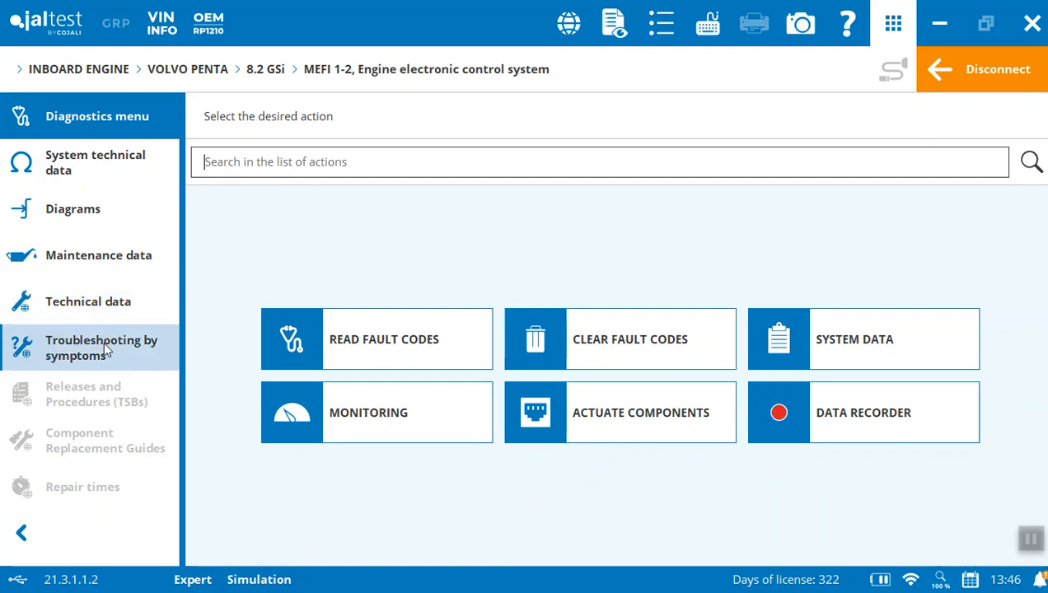
{"action": "mouse_move", "coordinate": [94, 106]}
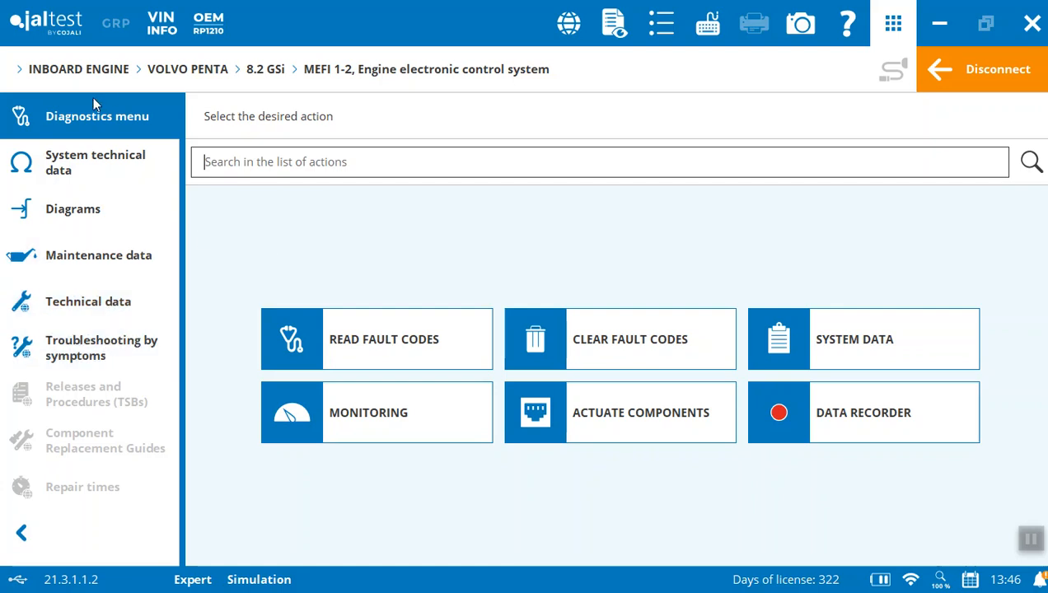
{"action": "mouse_move", "coordinate": [398, 339]}
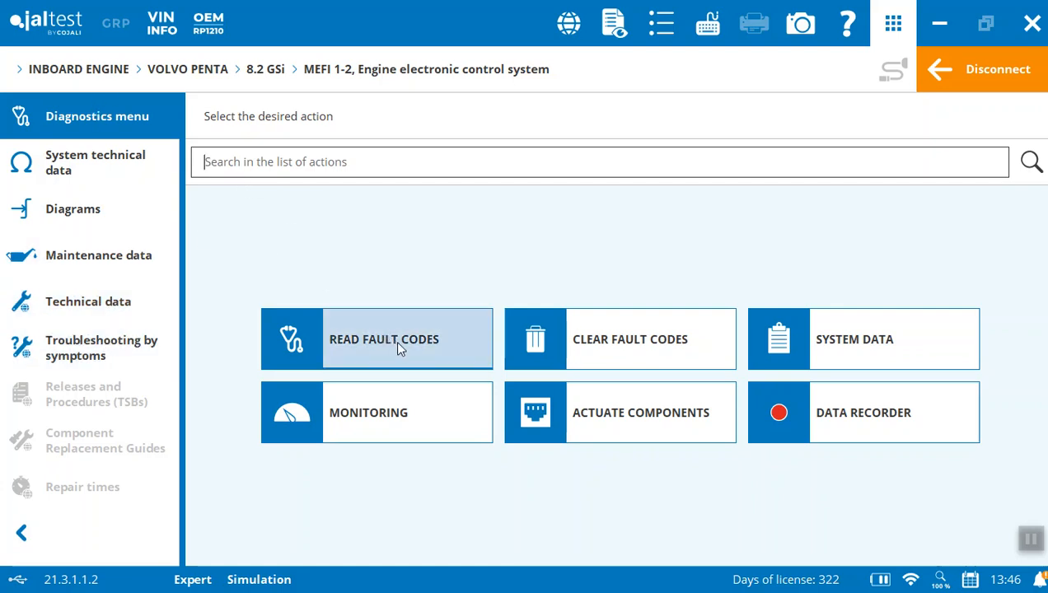
Read stored faults 21 and 33 and view fault 21's CB16 throttle valve position sensor information.
{"action": "left_click", "coordinate": [382, 339]}
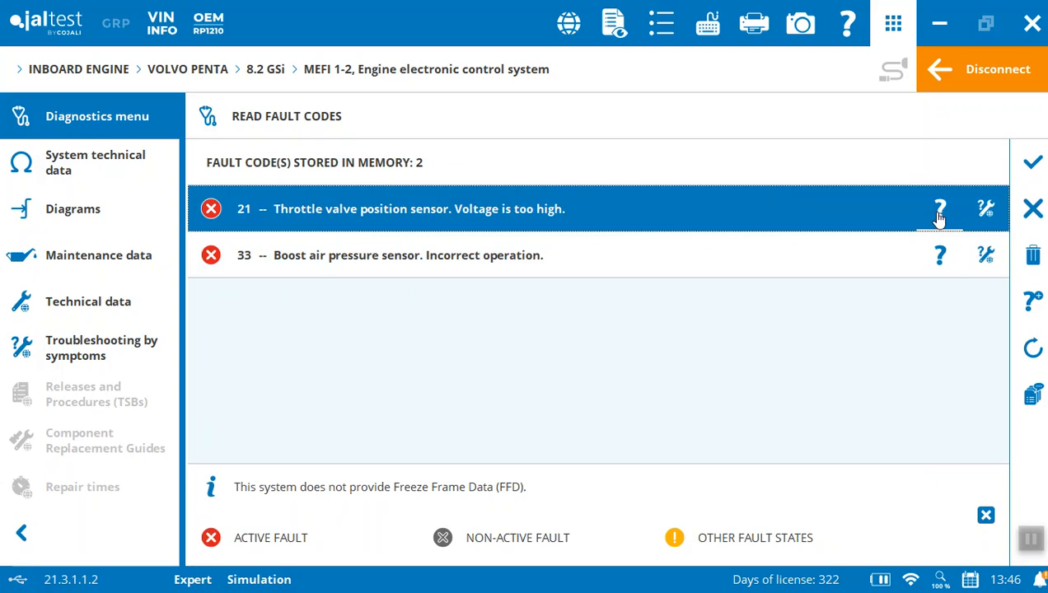
{"action": "left_click", "coordinate": [940, 208]}
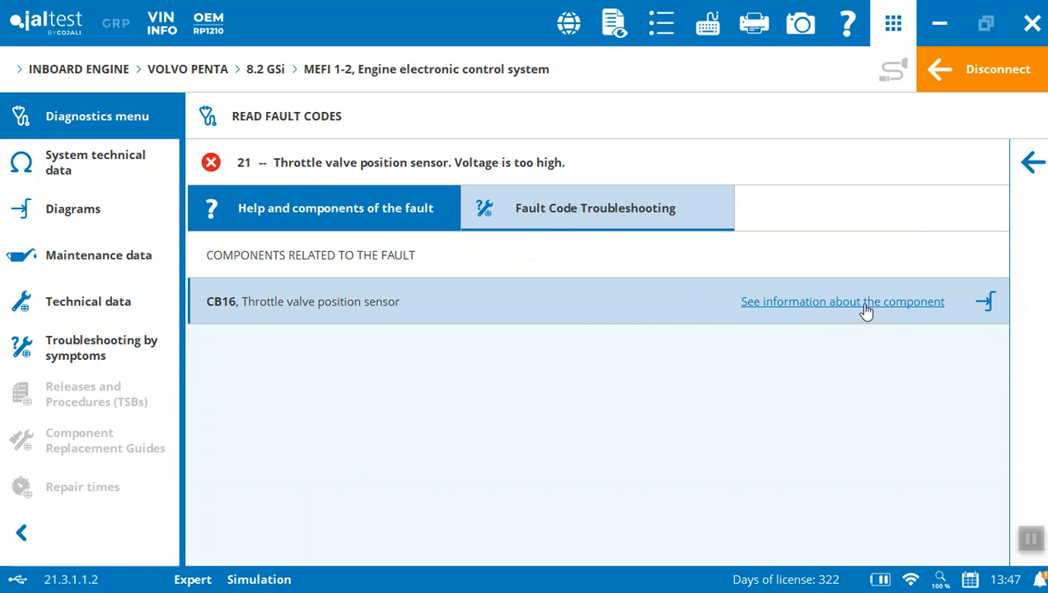
{"action": "left_click", "coordinate": [842, 301]}
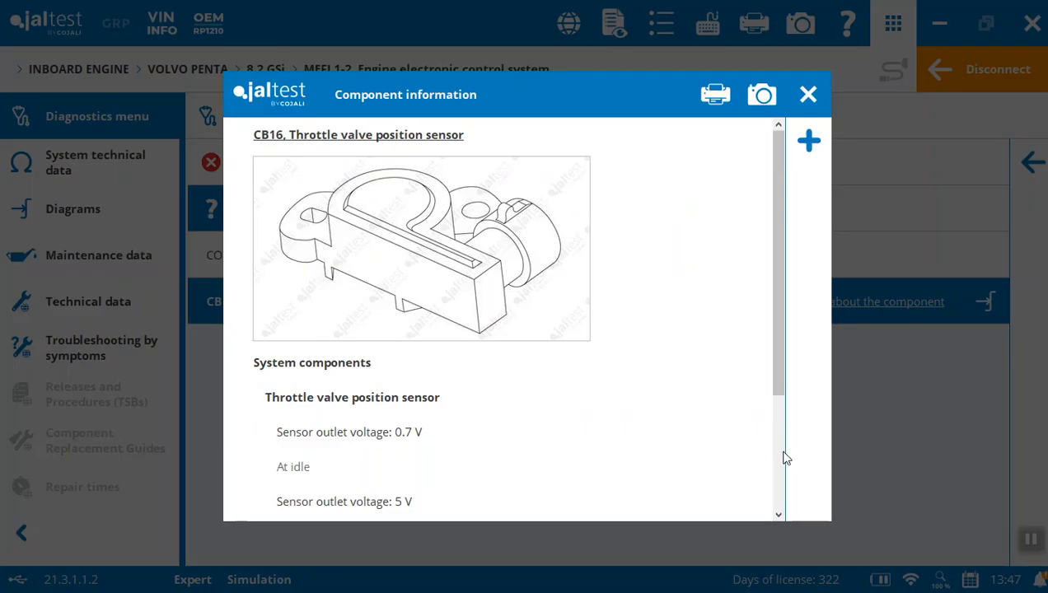
{"action": "scroll", "scroll_direction": "down", "scroll_amount": 3}
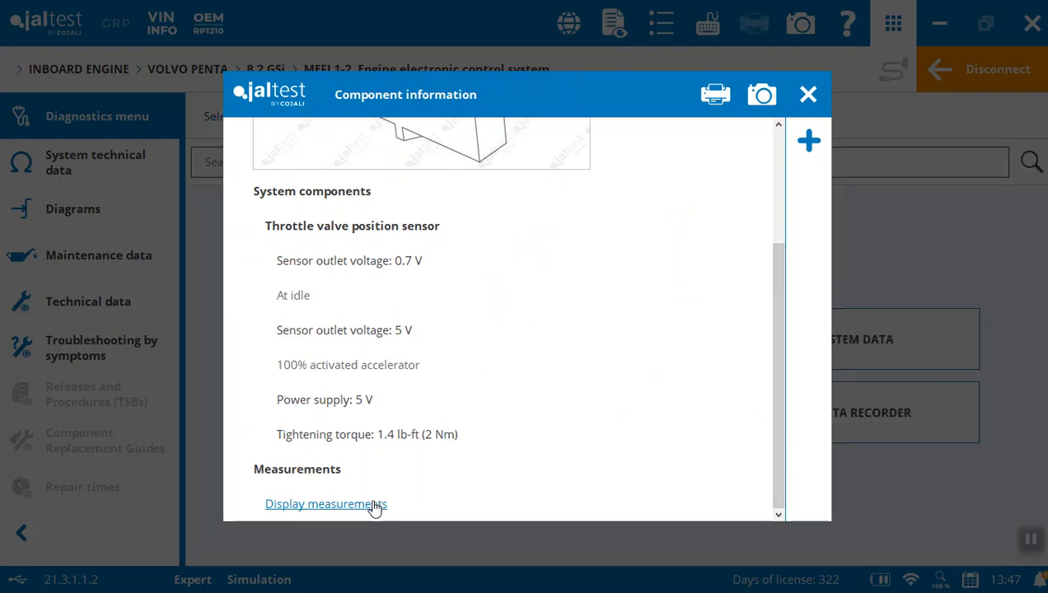
{"action": "left_click", "coordinate": [326, 504]}
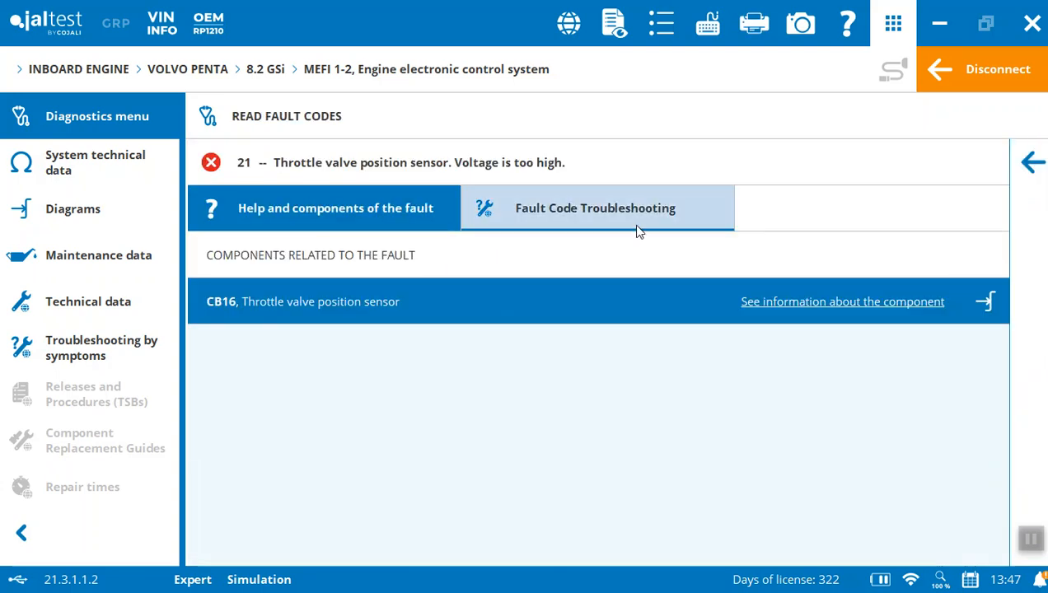
{"action": "mouse_move", "coordinate": [619, 221]}
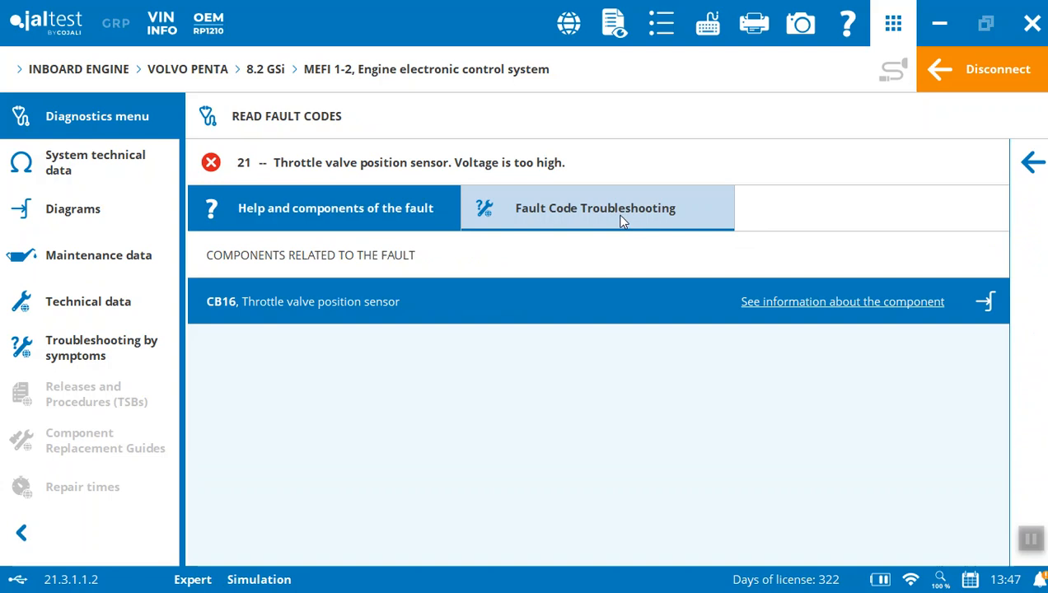
Enter fault 21's troubleshooting guide past the module notice and mark Step 1 as checked.
{"action": "left_click", "coordinate": [595, 207]}
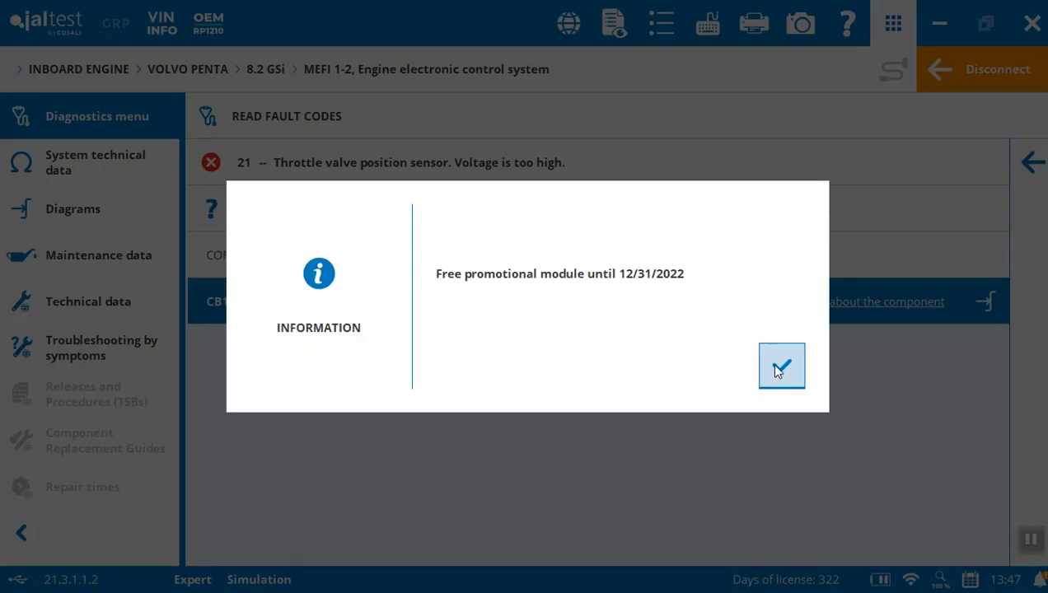
{"action": "left_click", "coordinate": [781, 366]}
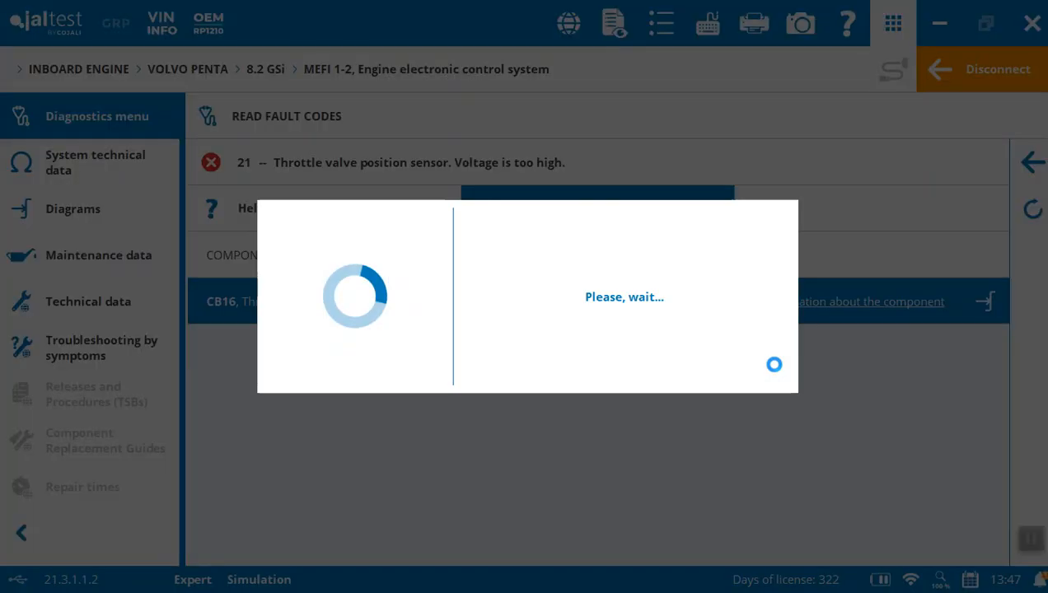
{"action": "left_click", "coordinate": [596, 207]}
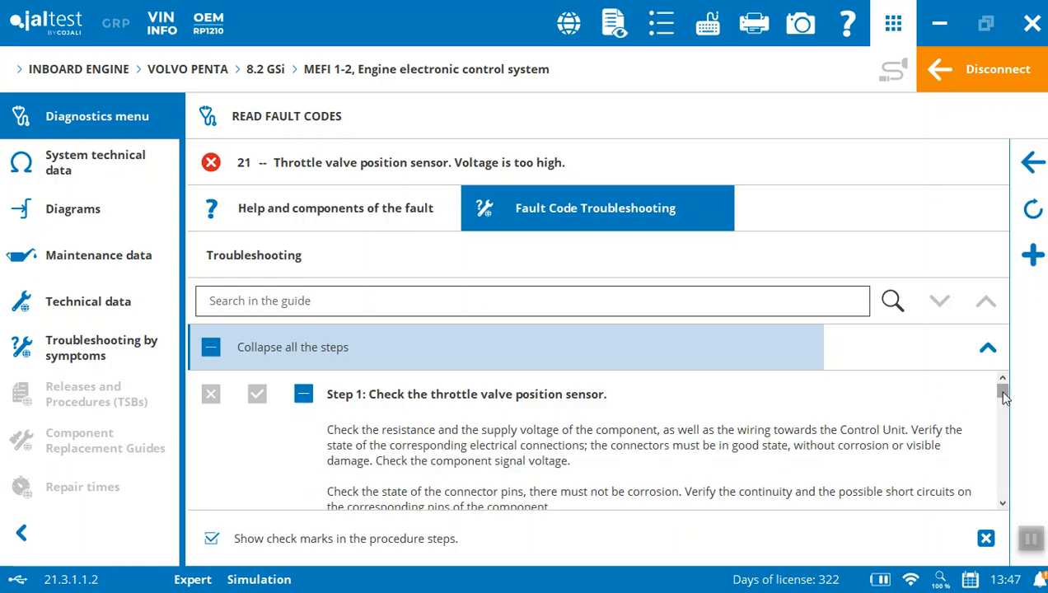
{"action": "scroll", "scroll_direction": "down", "scroll_amount": 3}
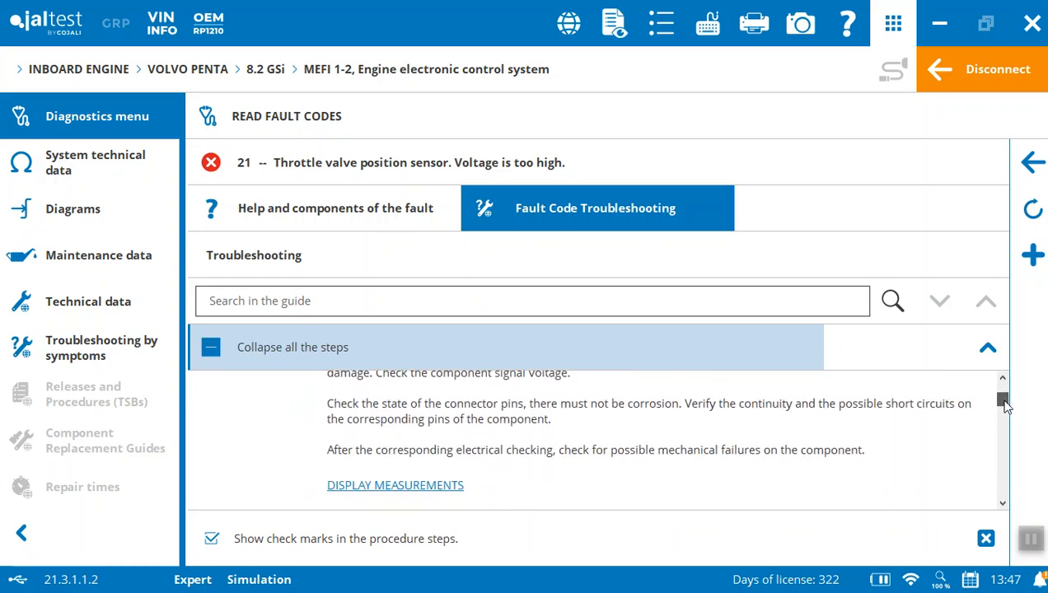
{"action": "scroll", "scroll_direction": "down", "scroll_amount": 3}
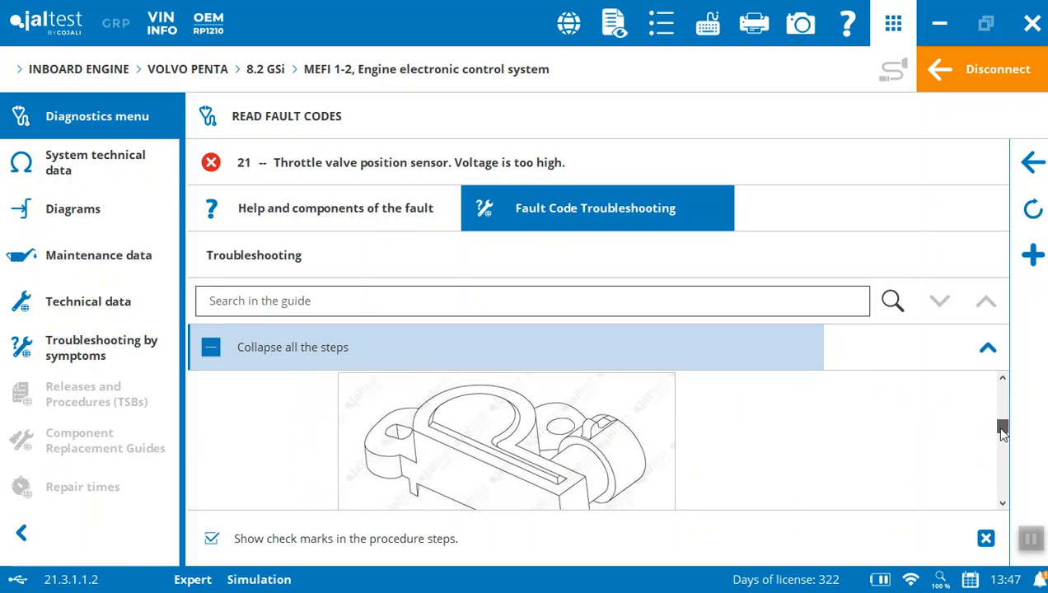
{"action": "scroll", "scroll_direction": "down", "scroll_amount": 3}
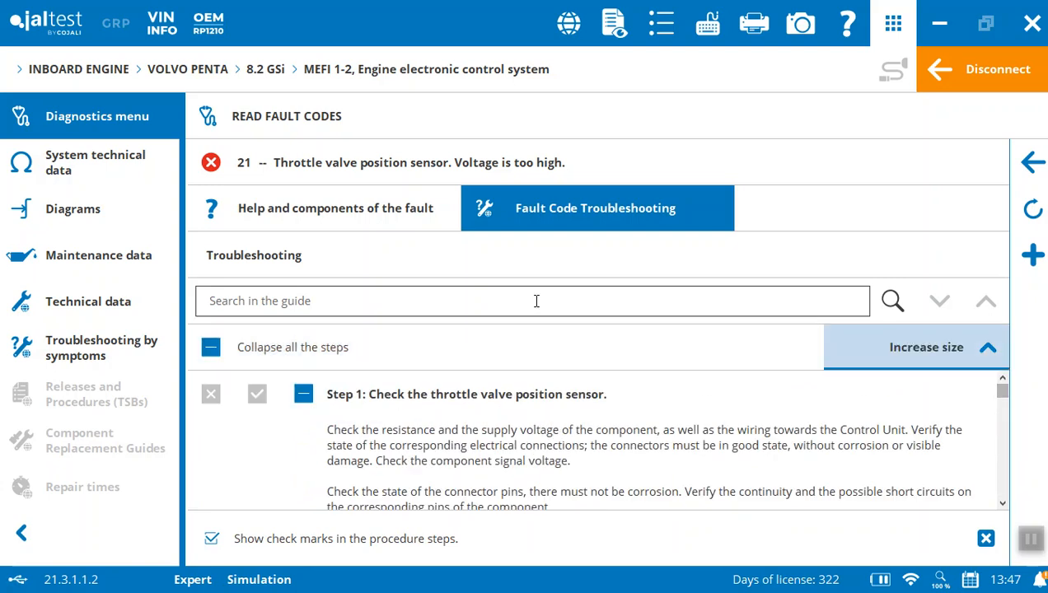
{"action": "left_click", "coordinate": [257, 394]}
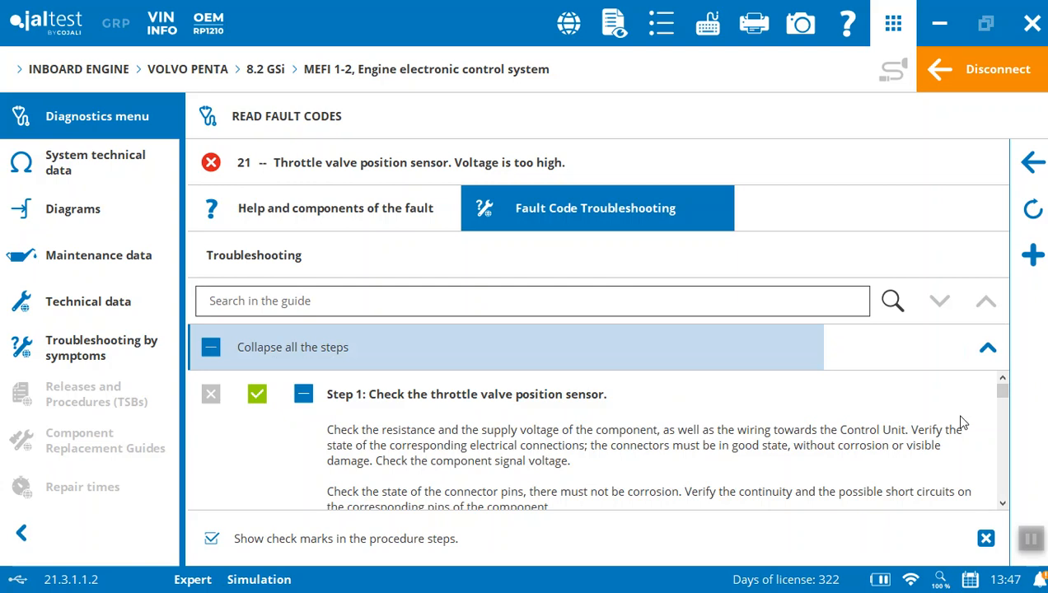
Review the guide down to Step 3: clear faults and verify the problem is solved.
{"action": "scroll", "scroll_direction": "down", "scroll_amount": 3}
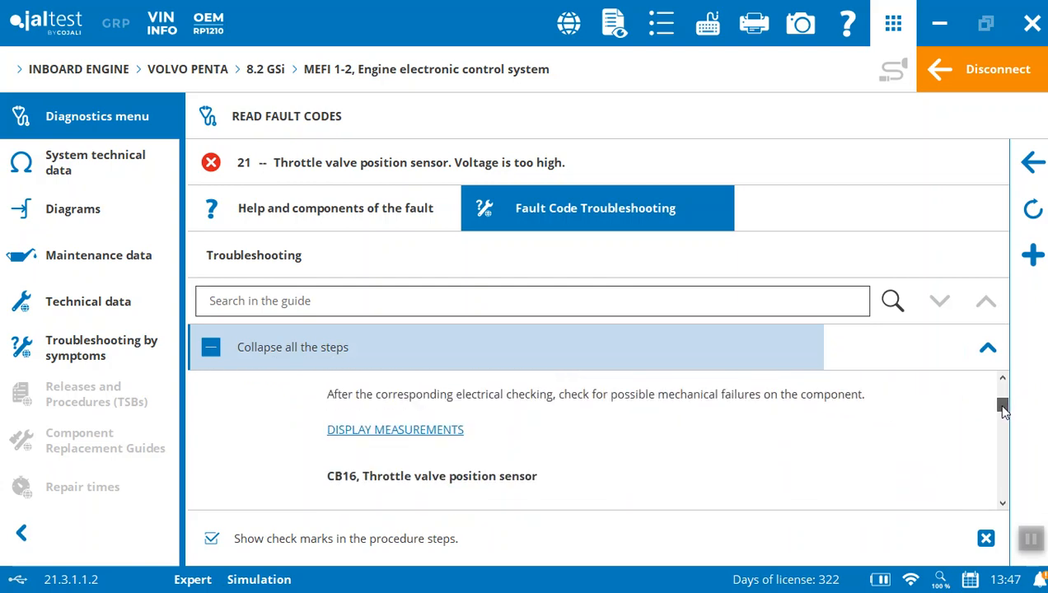
{"action": "scroll", "scroll_direction": "down", "scroll_amount": 3}
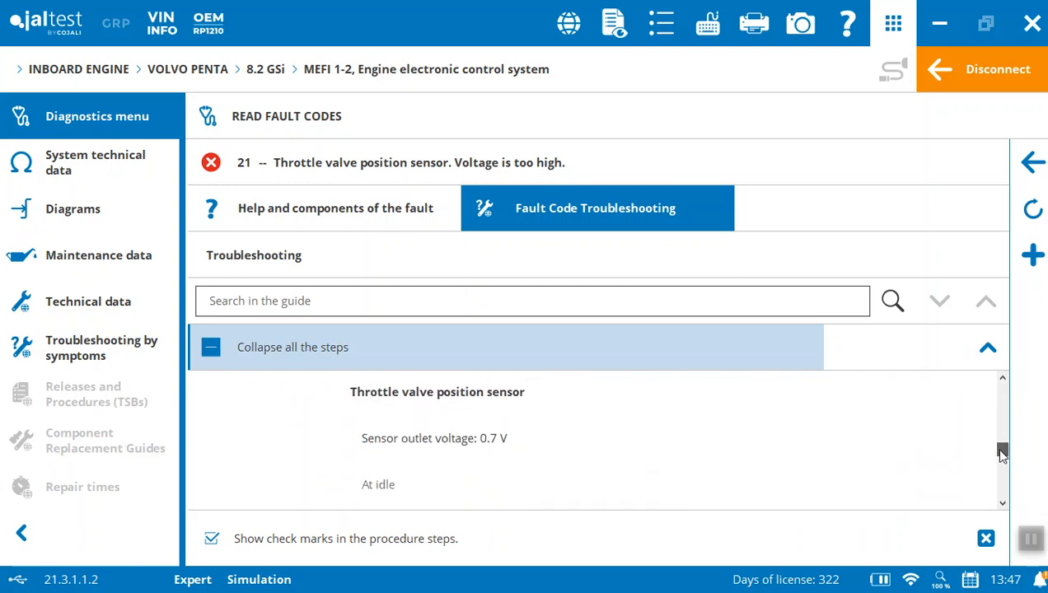
{"action": "scroll", "scroll_direction": "down", "scroll_amount": 3}
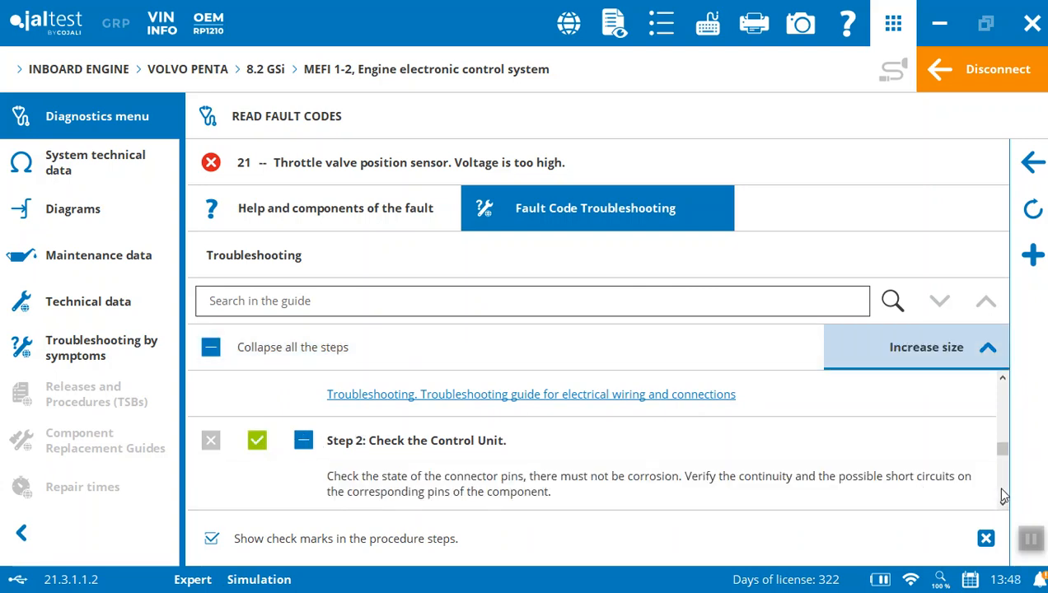
{"action": "scroll", "scroll_direction": "down", "scroll_amount": 3}
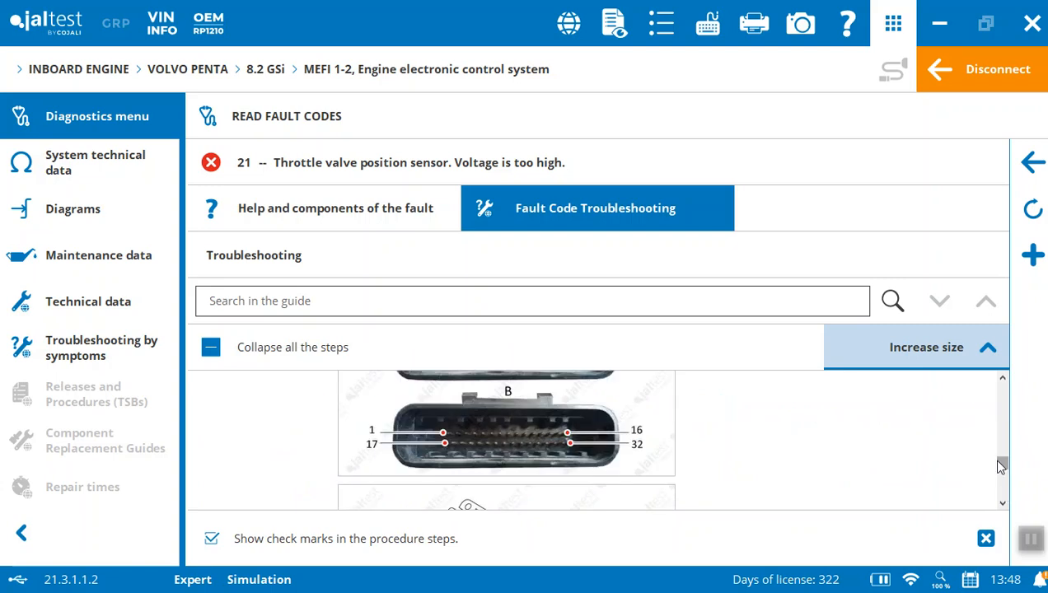
{"action": "scroll", "scroll_direction": "down", "scroll_amount": 3}
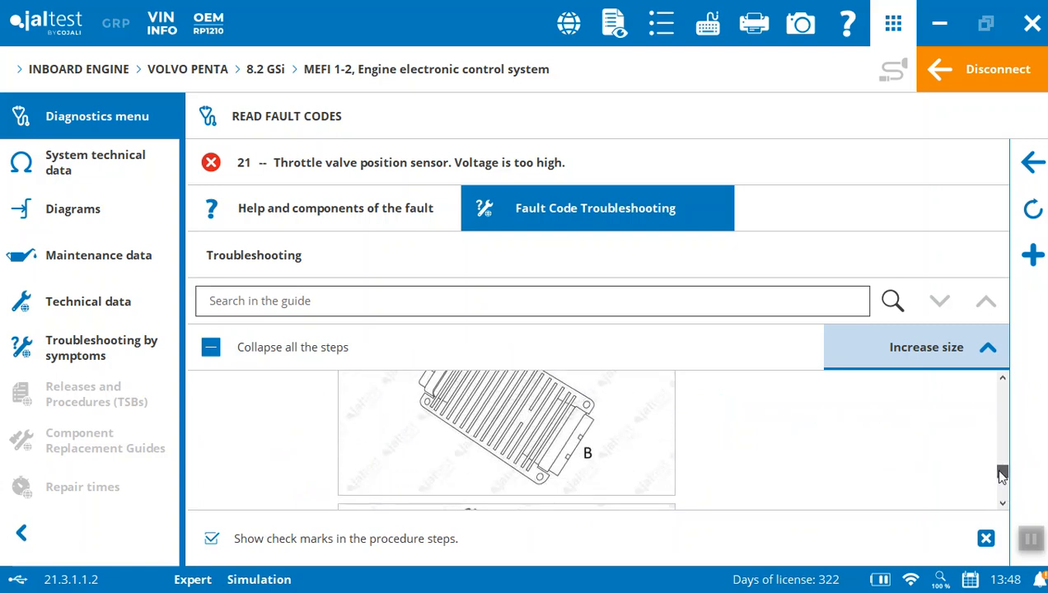
{"action": "scroll", "scroll_direction": "down", "scroll_amount": 3}
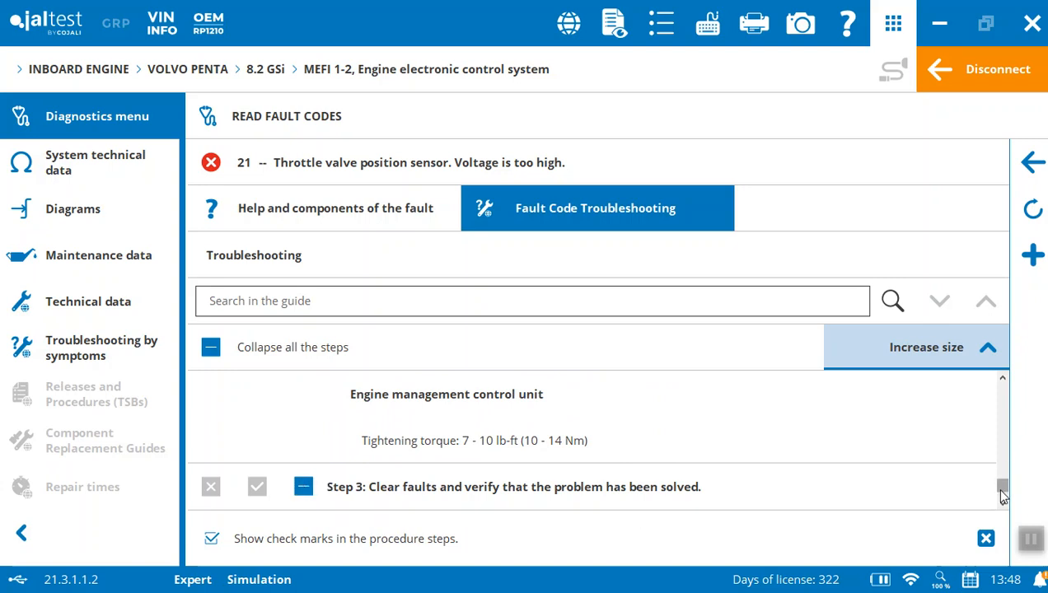
{"action": "scroll", "scroll_direction": "down", "scroll_amount": 3}
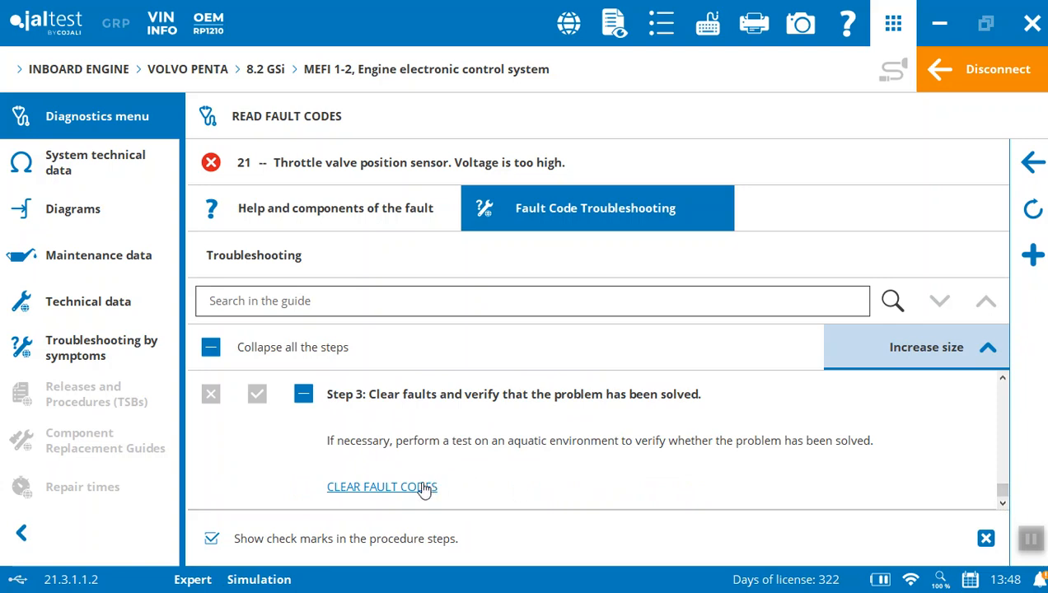
Cancel out of Clear Fault Codes and return to the stored fault code list showing 21 and 33.
{"action": "left_click", "coordinate": [383, 487]}
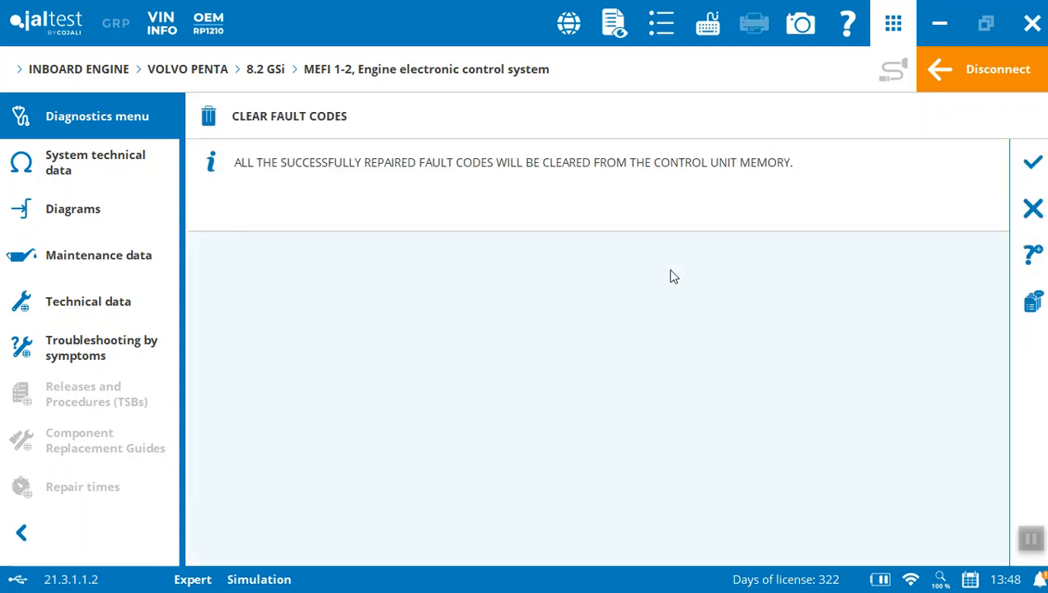
{"action": "left_click", "coordinate": [1031, 162]}
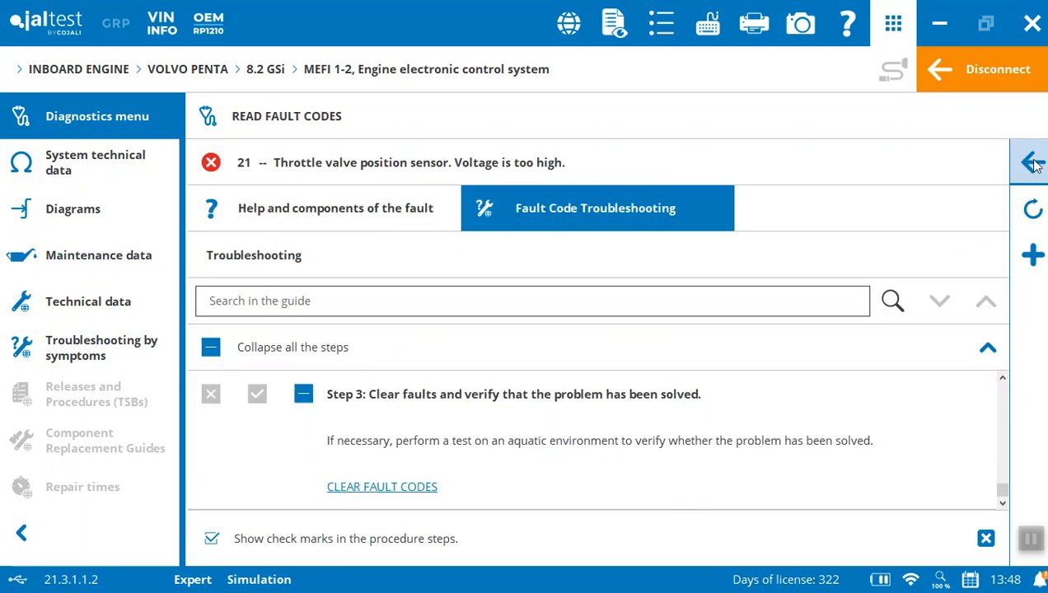
{"action": "left_click", "coordinate": [1031, 163]}
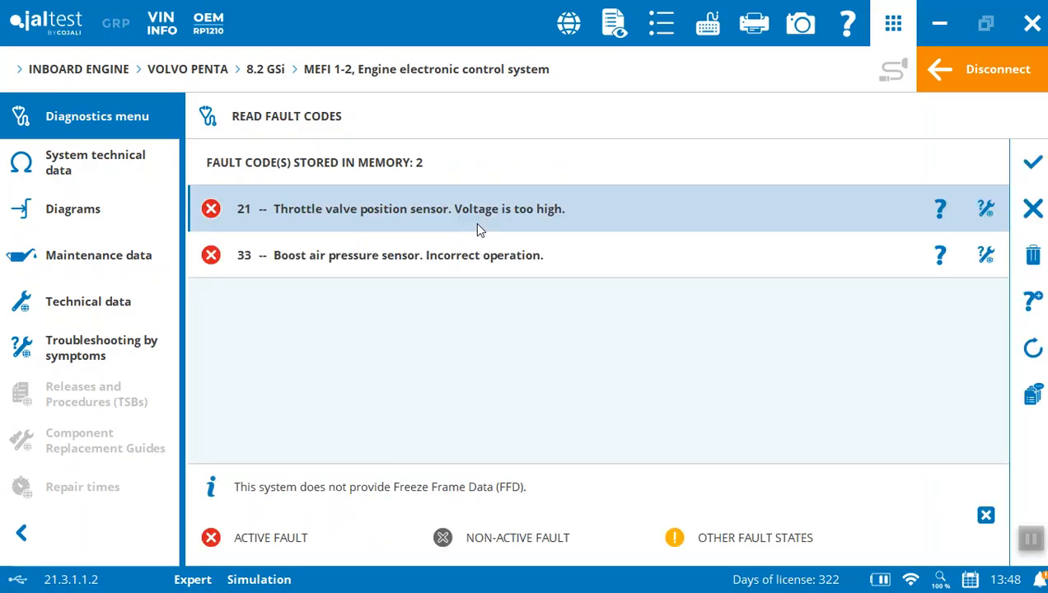
{"action": "mouse_move", "coordinate": [289, 198]}
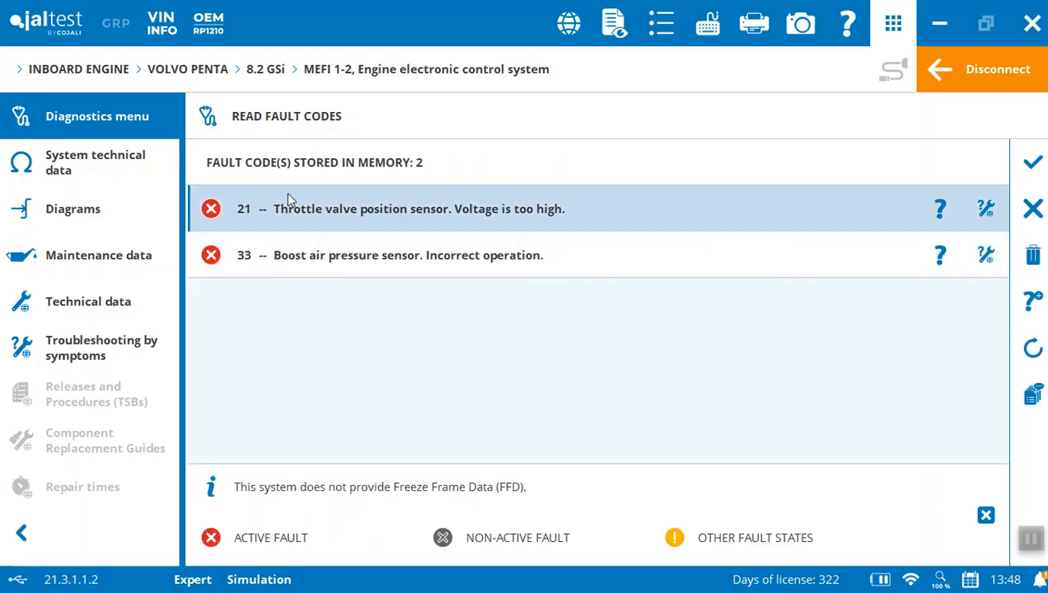
{"action": "mouse_move", "coordinate": [789, 170]}
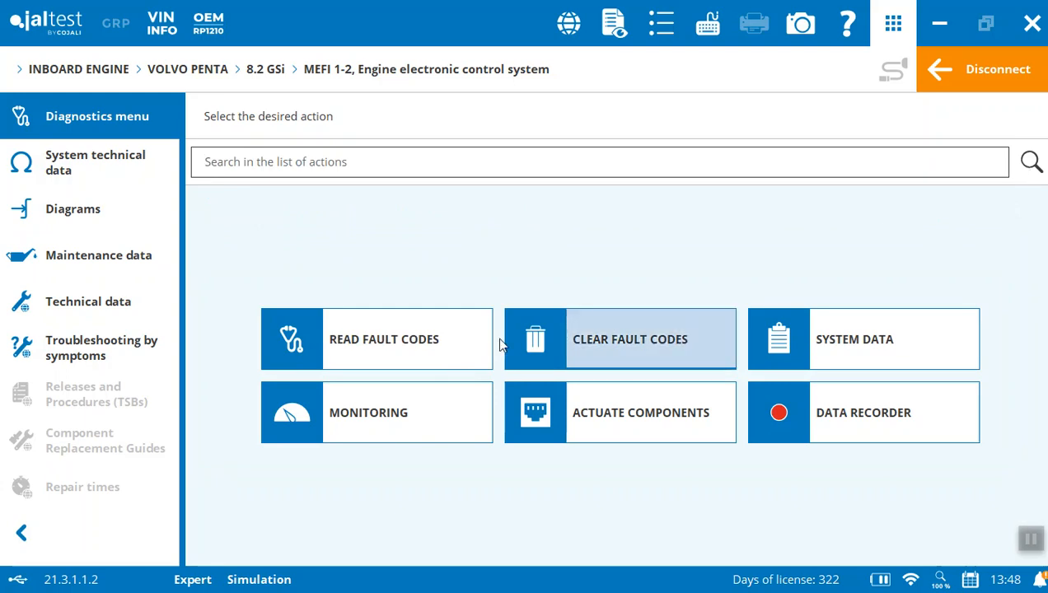
{"action": "mouse_move", "coordinate": [407, 339]}
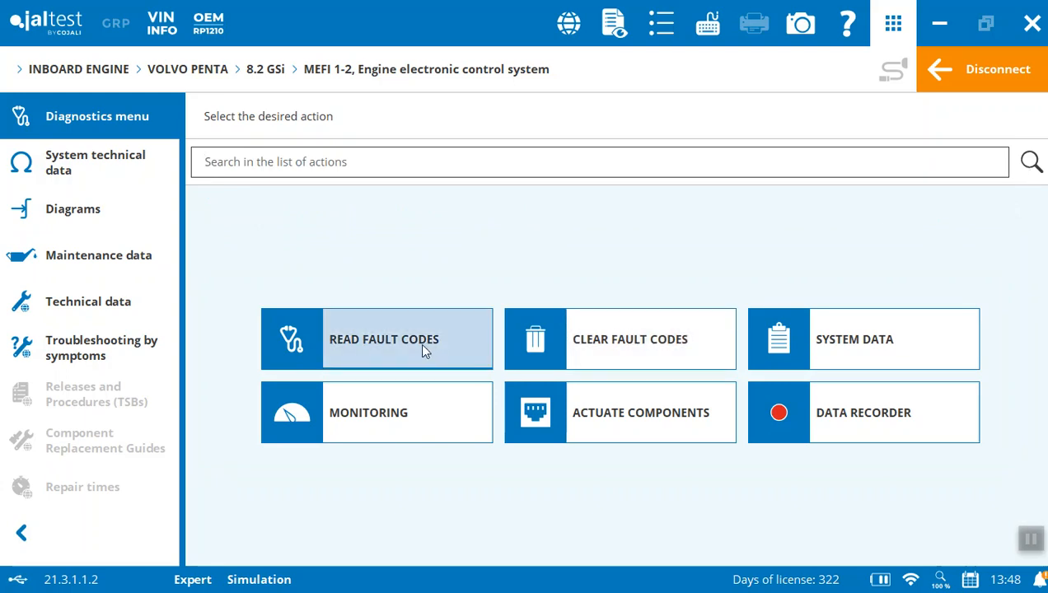
{"action": "mouse_move", "coordinate": [436, 349]}
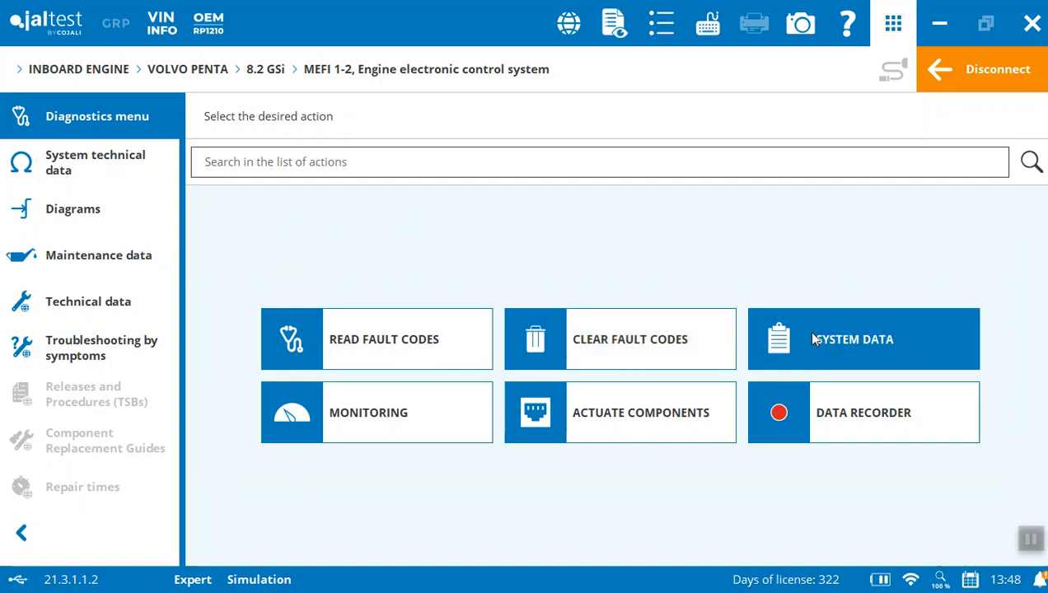
{"action": "left_click", "coordinate": [864, 339]}
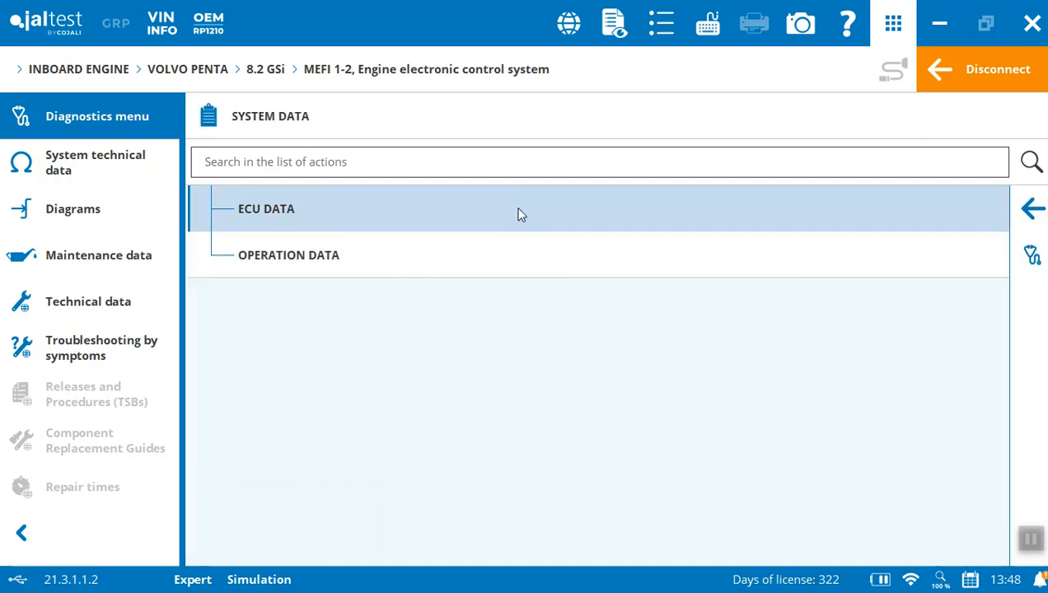
{"action": "left_click", "coordinate": [267, 207]}
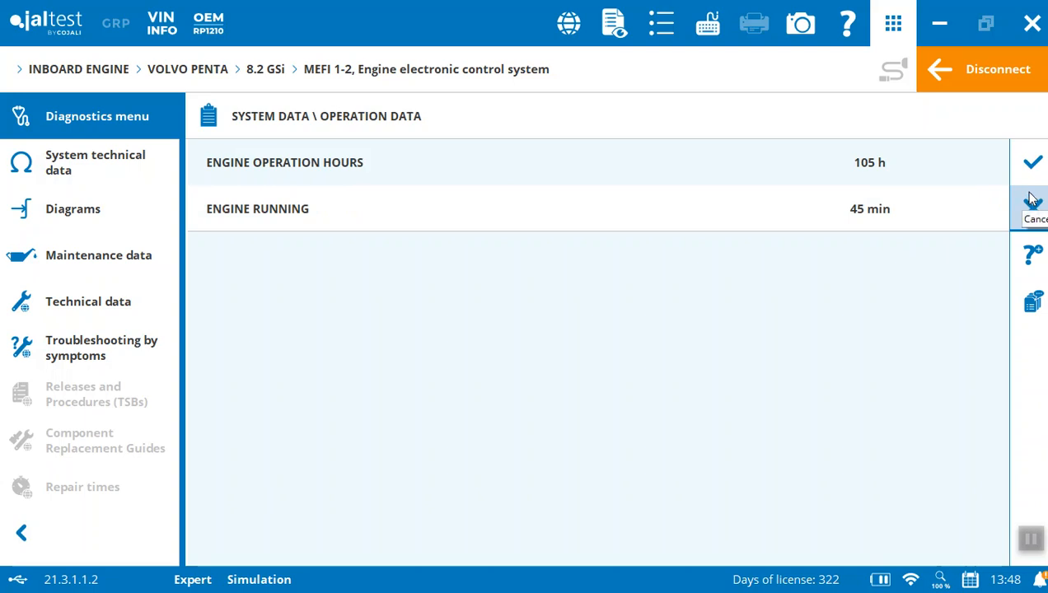
{"action": "left_click", "coordinate": [1031, 207]}
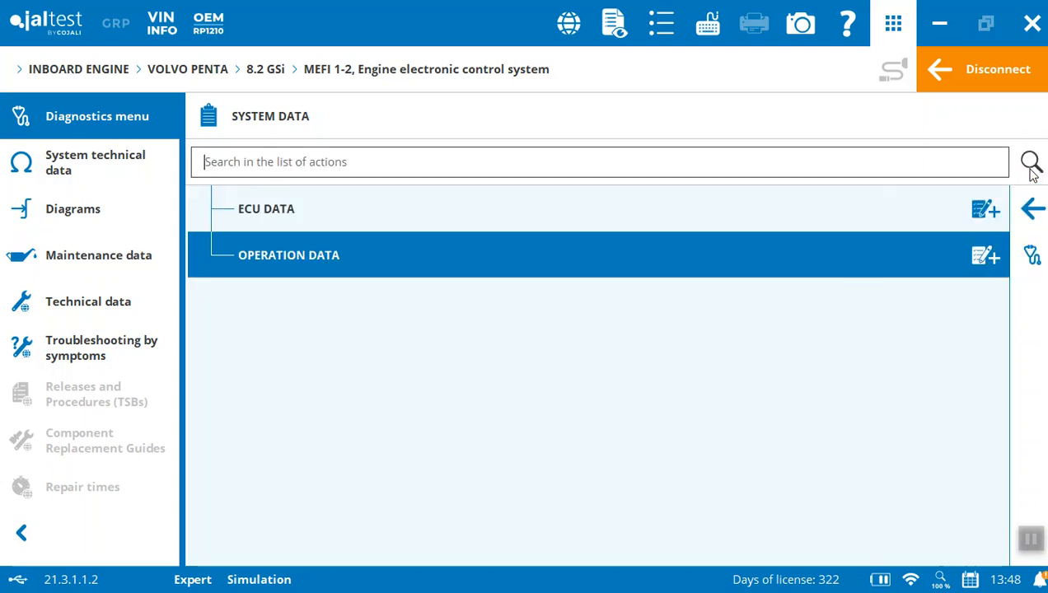
{"action": "left_click", "coordinate": [1031, 208]}
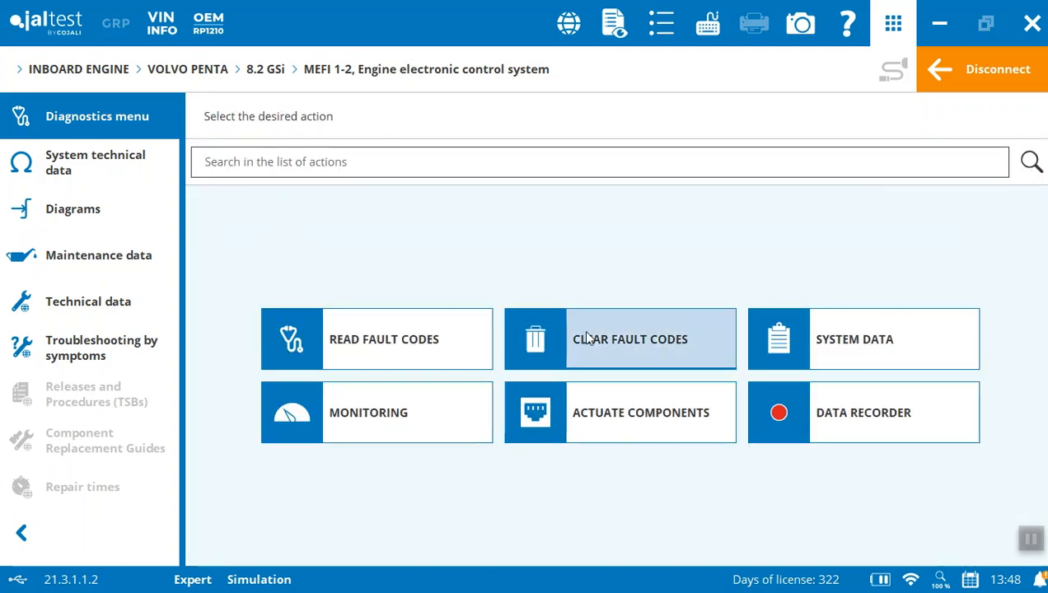
{"action": "mouse_move", "coordinate": [369, 420]}
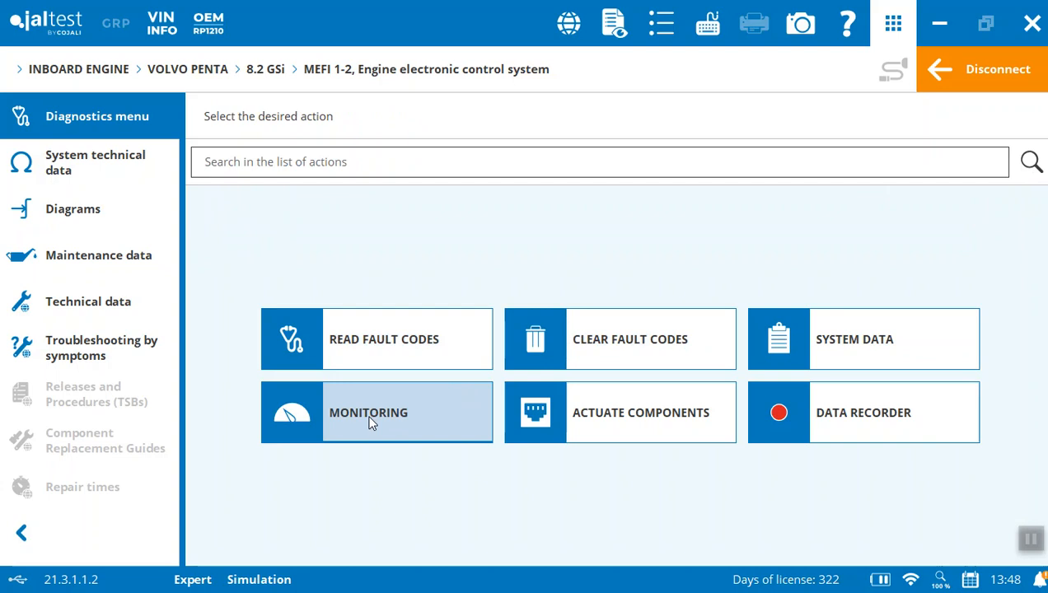
Start Monitoring, accept the triggers prompt and display all 41 selected live data parameters.
{"action": "left_click", "coordinate": [375, 412]}
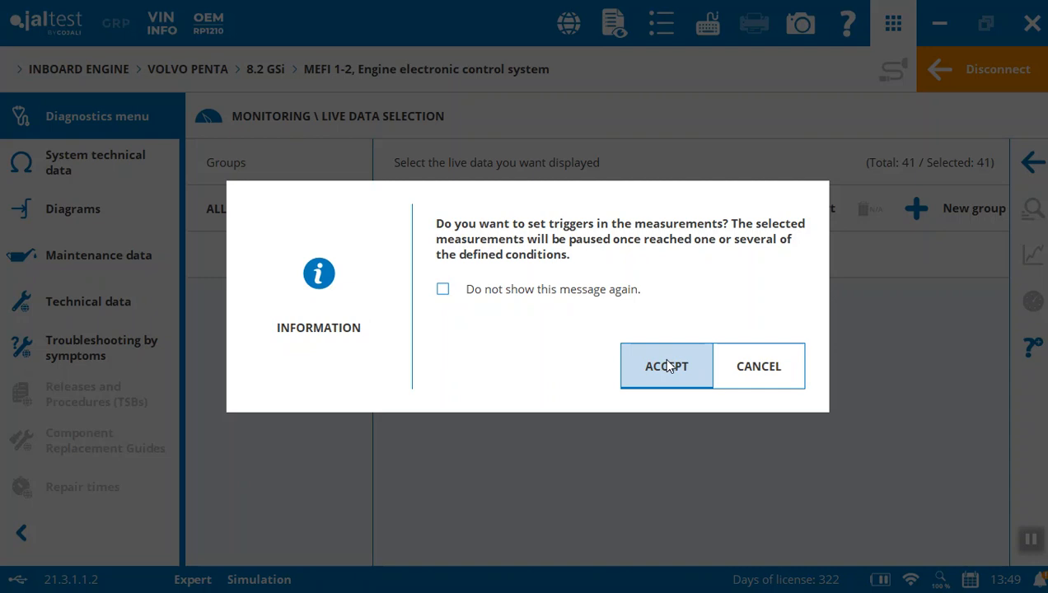
{"action": "left_click", "coordinate": [666, 365]}
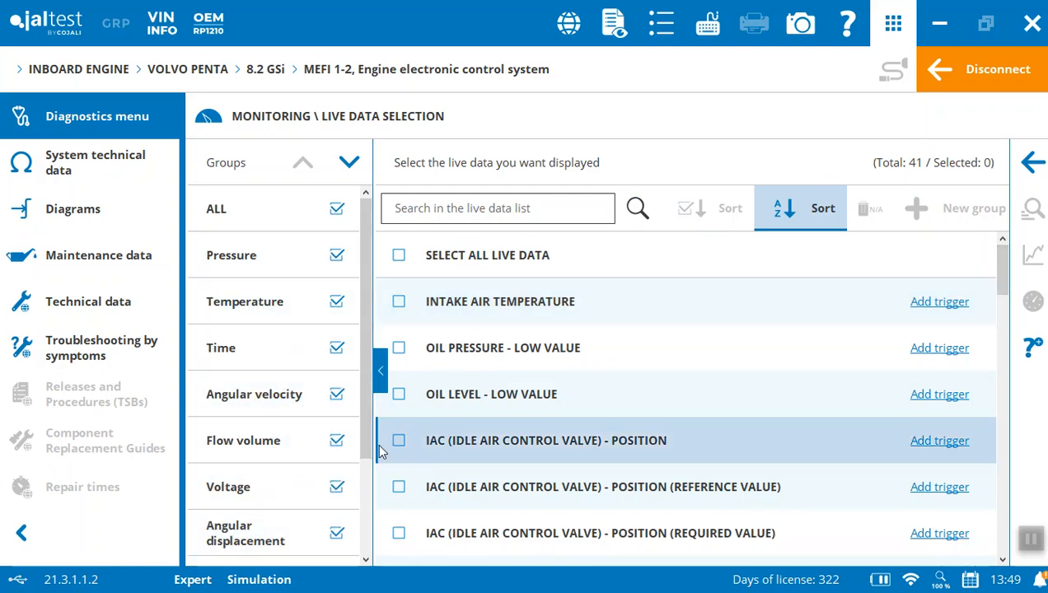
{"action": "mouse_move", "coordinate": [997, 280]}
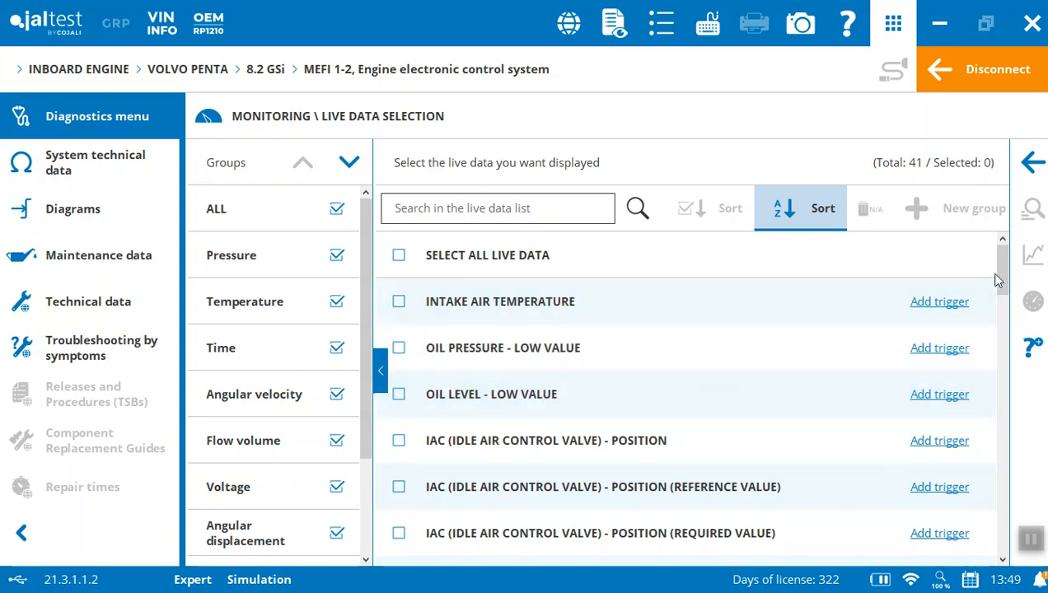
{"action": "scroll", "scroll_direction": "down", "scroll_amount": 3}
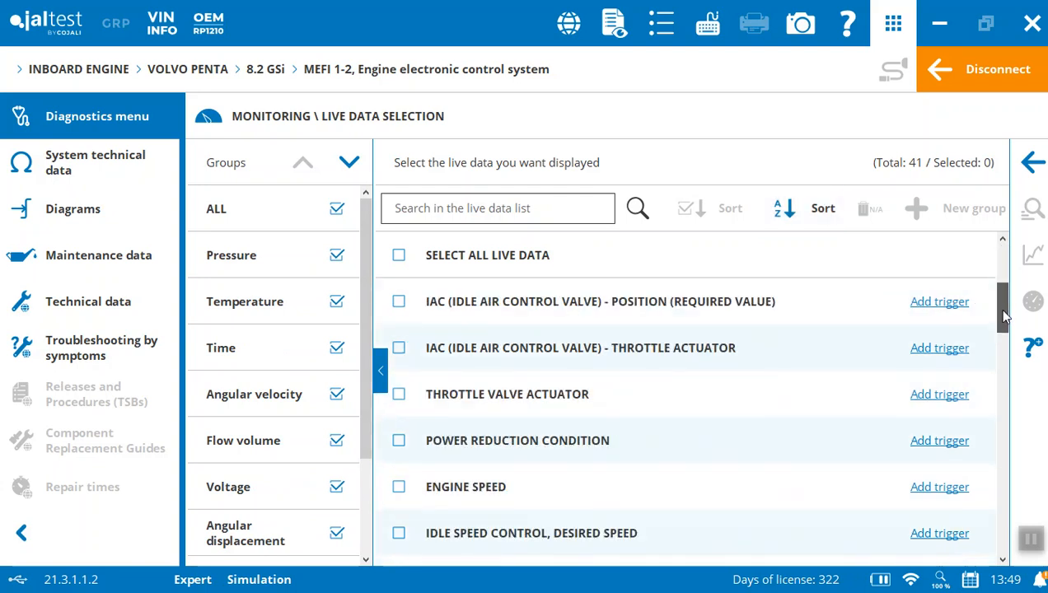
{"action": "scroll", "scroll_direction": "down", "scroll_amount": 3}
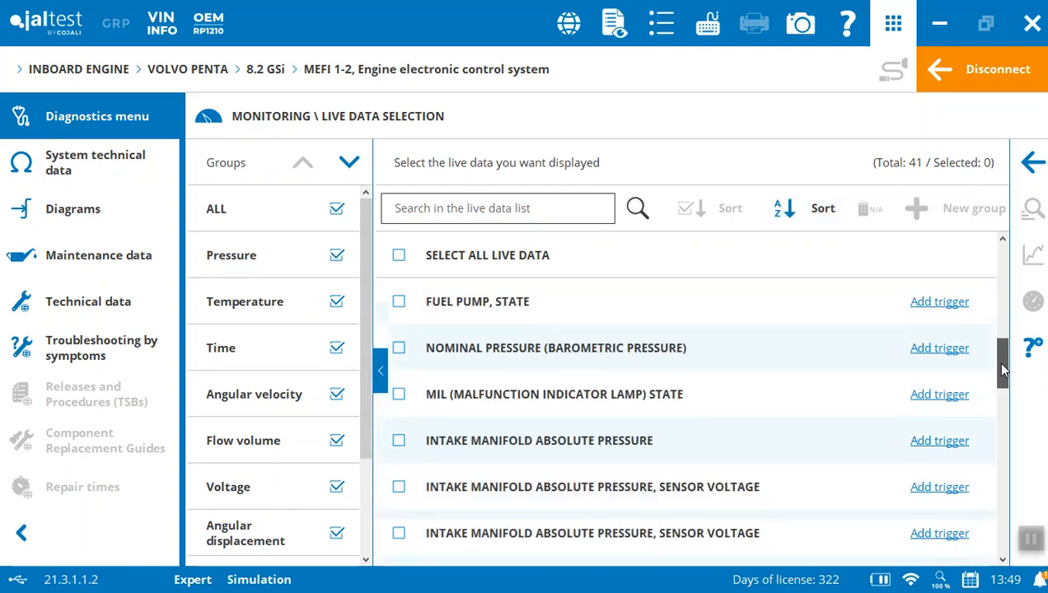
{"action": "scroll", "scroll_direction": "down", "scroll_amount": 3}
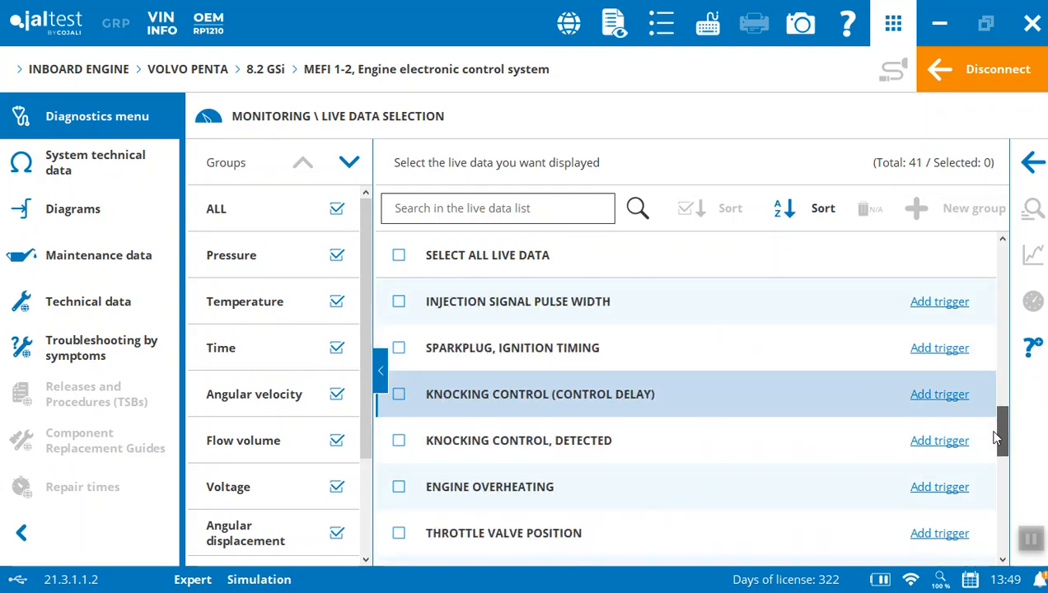
{"action": "scroll", "scroll_direction": "down", "scroll_amount": 3}
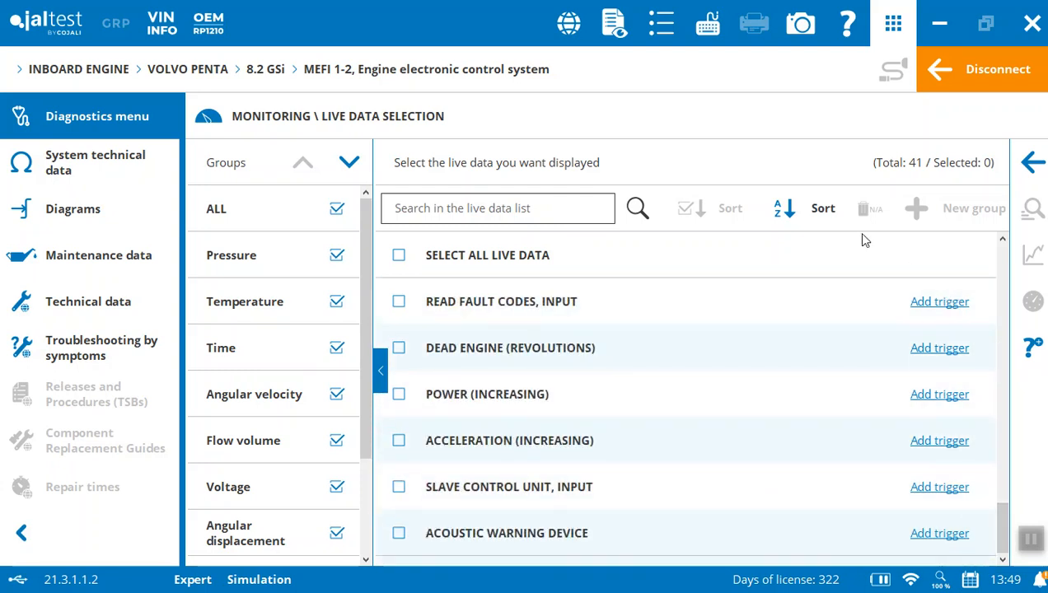
{"action": "left_click", "coordinate": [399, 254]}
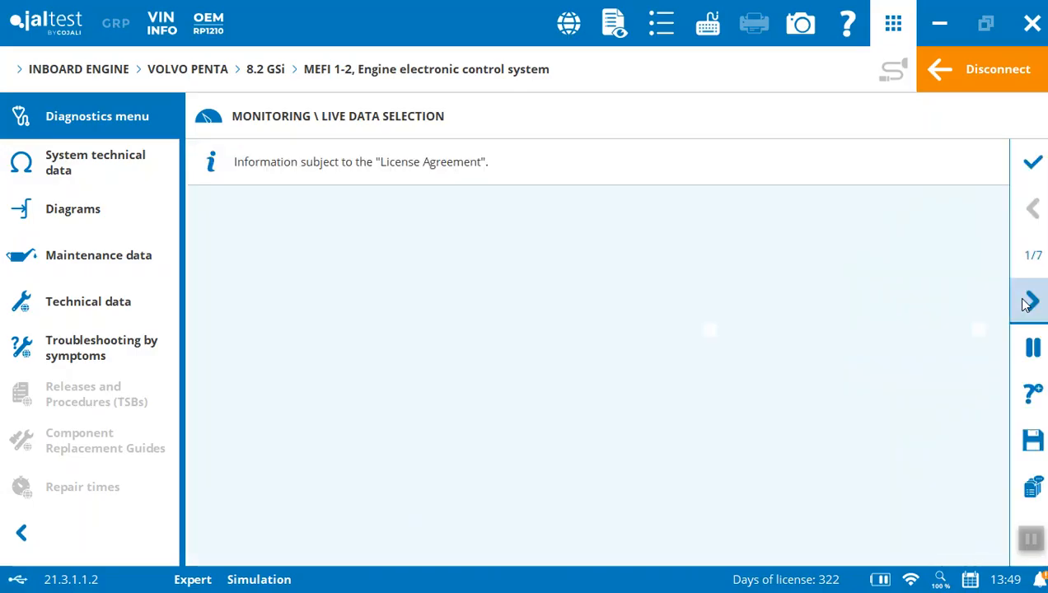
Page the live readings up to page 6, back to page 5, then return to the 41-parameter selection list.
{"action": "left_click", "coordinate": [1029, 300]}
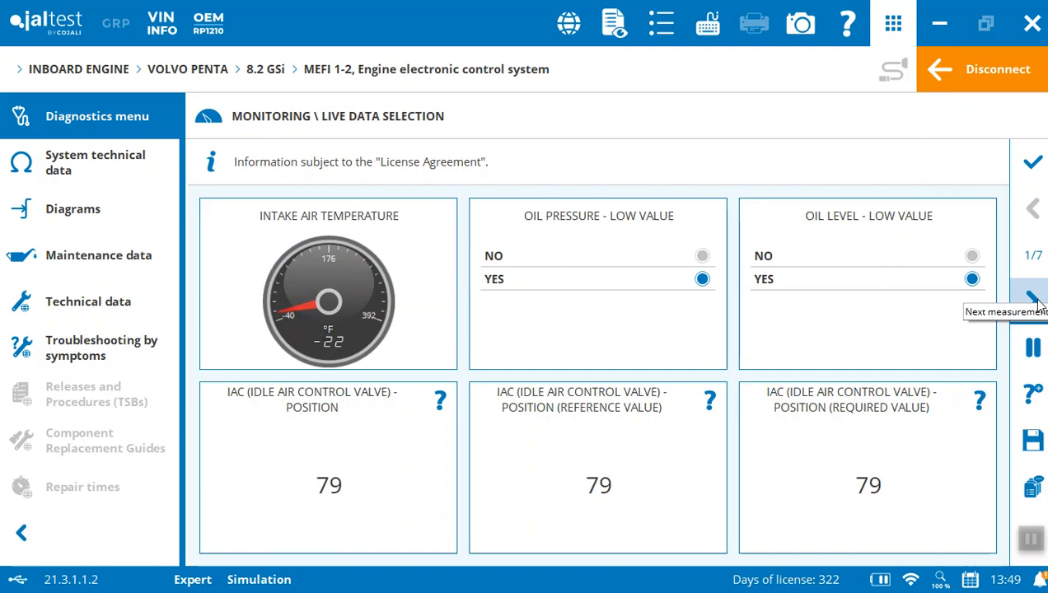
{"action": "left_click", "coordinate": [1031, 302]}
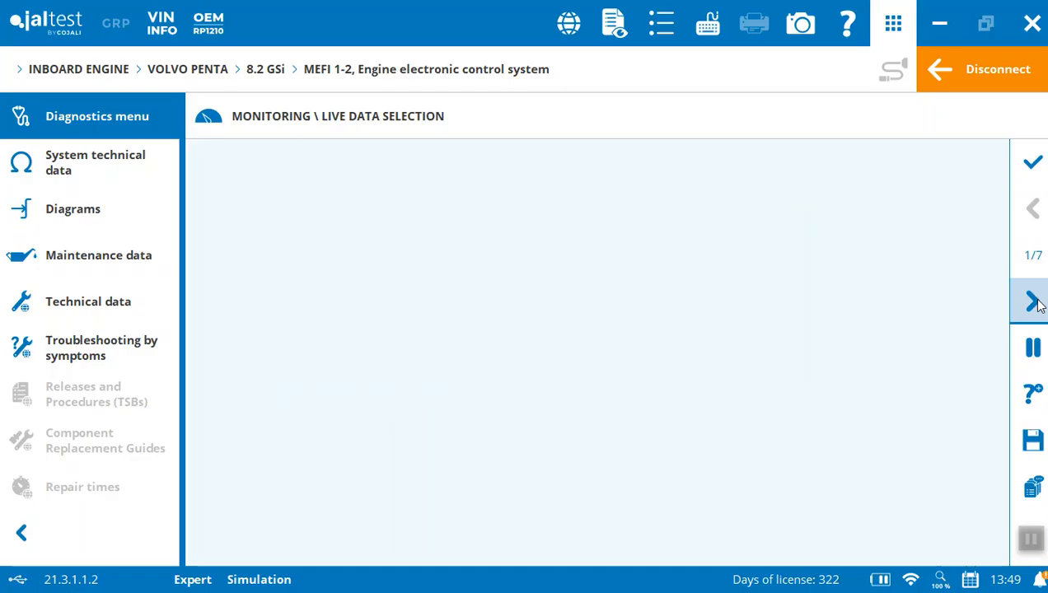
{"action": "left_click", "coordinate": [1032, 302]}
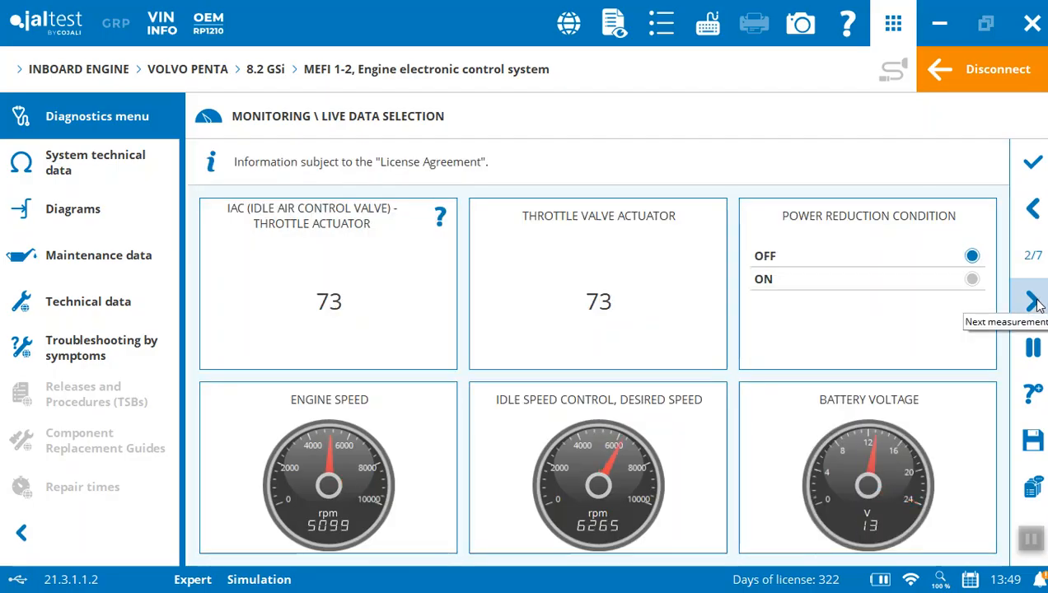
{"action": "left_click", "coordinate": [1031, 303]}
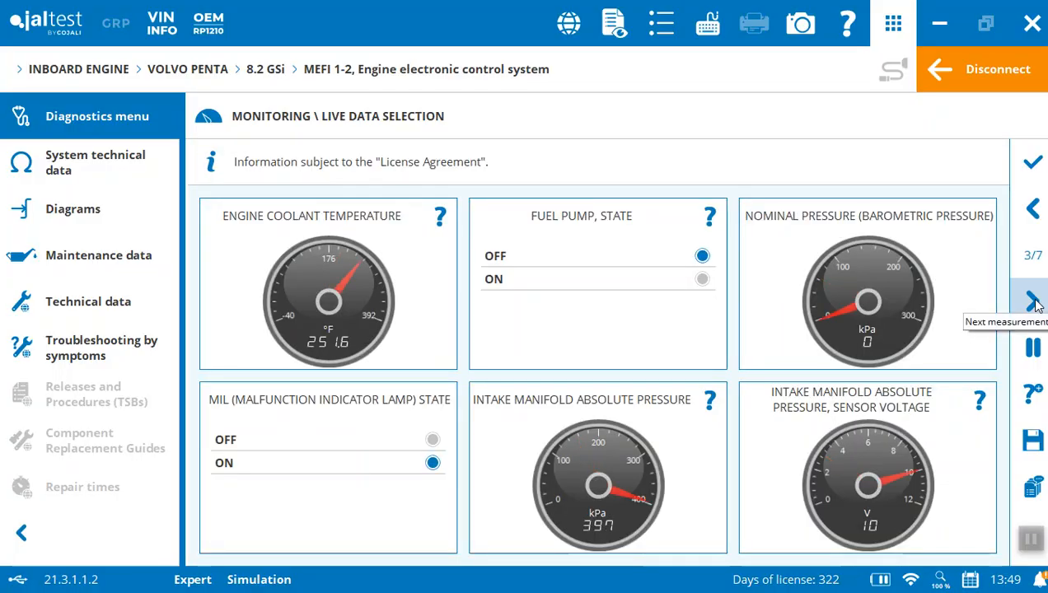
{"action": "left_click", "coordinate": [1032, 303]}
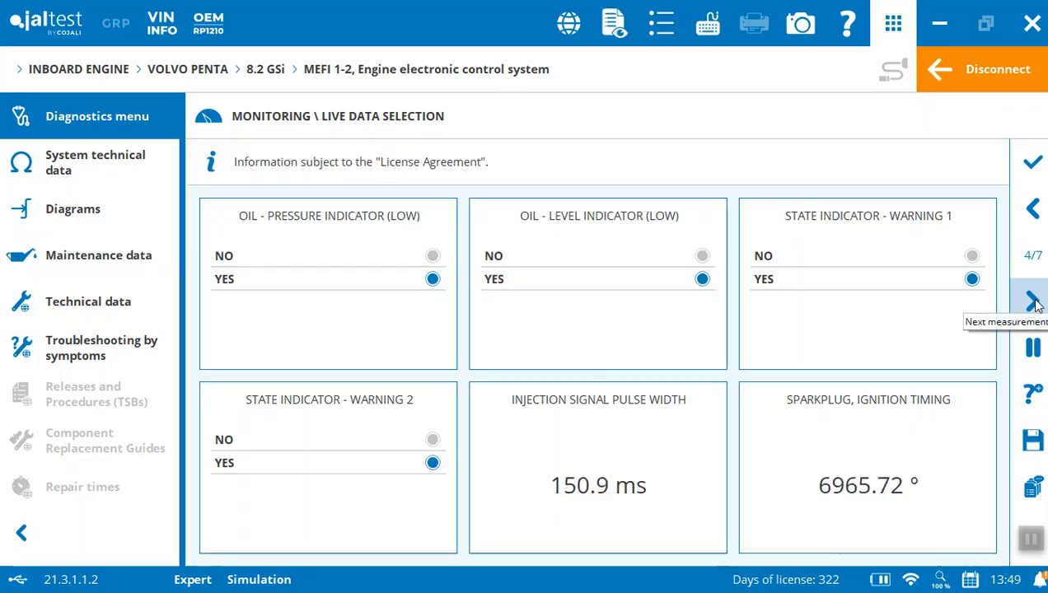
{"action": "left_click", "coordinate": [1032, 303]}
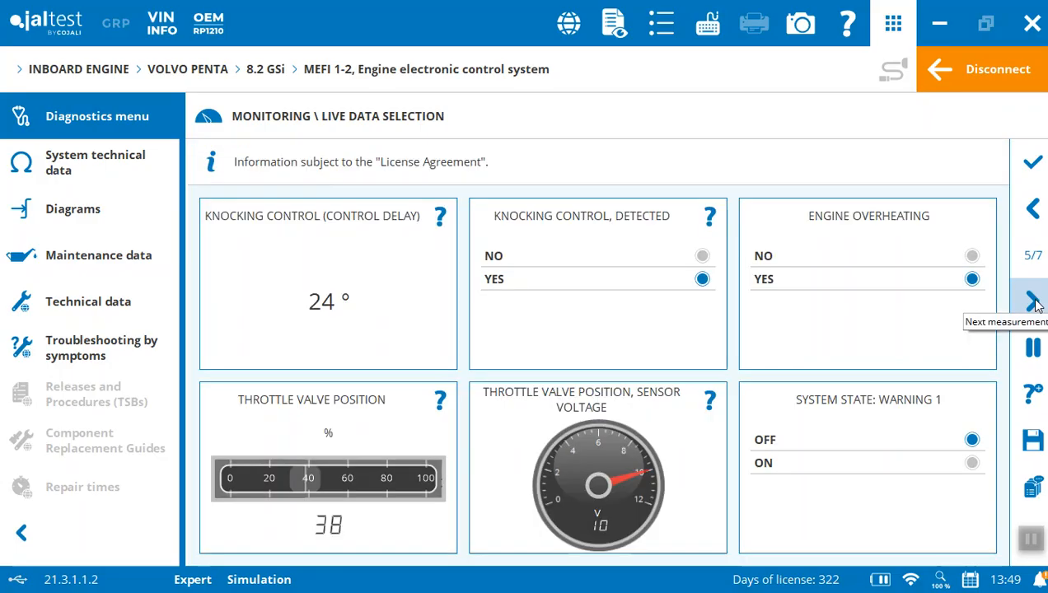
{"action": "left_click", "coordinate": [1032, 300]}
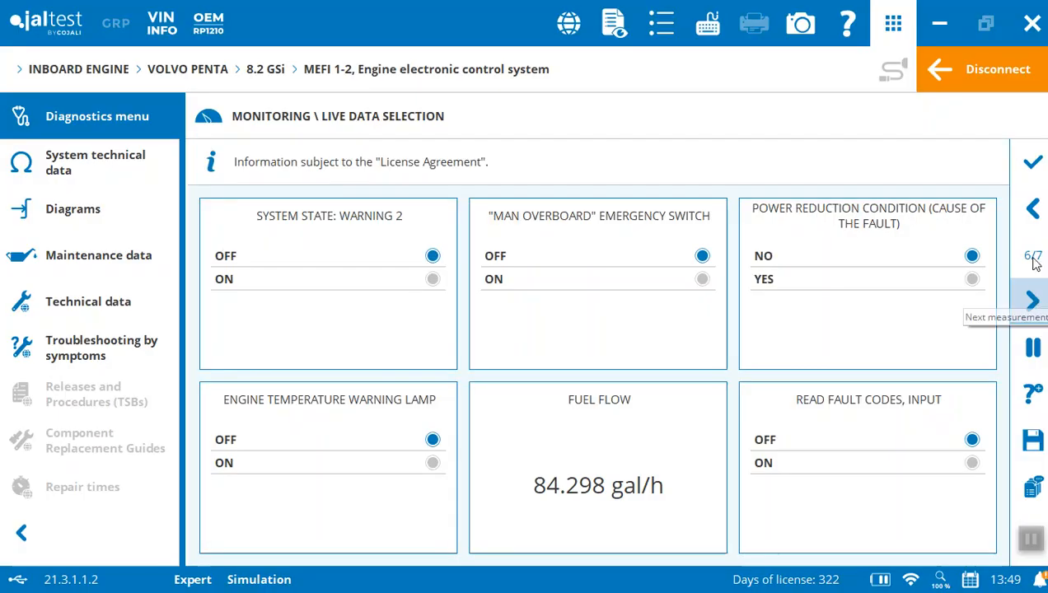
{"action": "left_click", "coordinate": [1032, 208]}
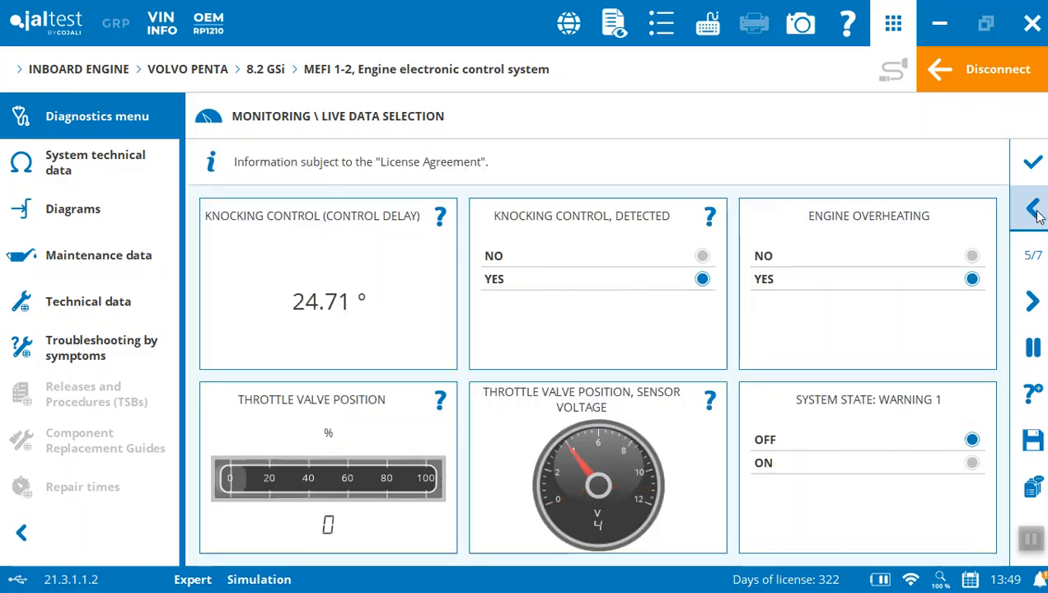
{"action": "left_click", "coordinate": [1031, 208]}
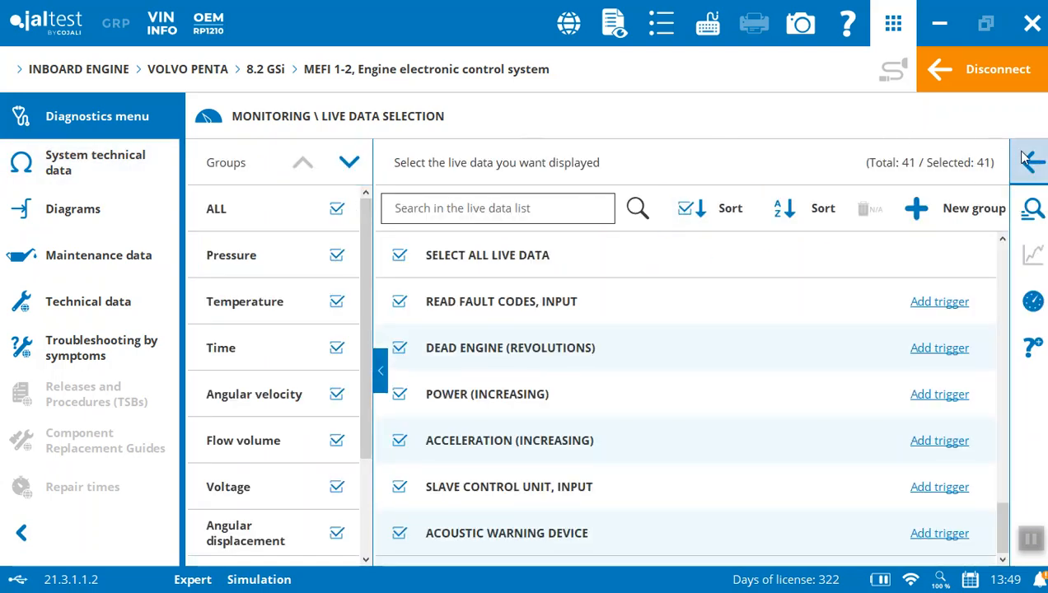
From the diagnostic actions, start Actuate Components > Needle Actuation and proceed past its introduction.
{"action": "left_click", "coordinate": [1028, 162]}
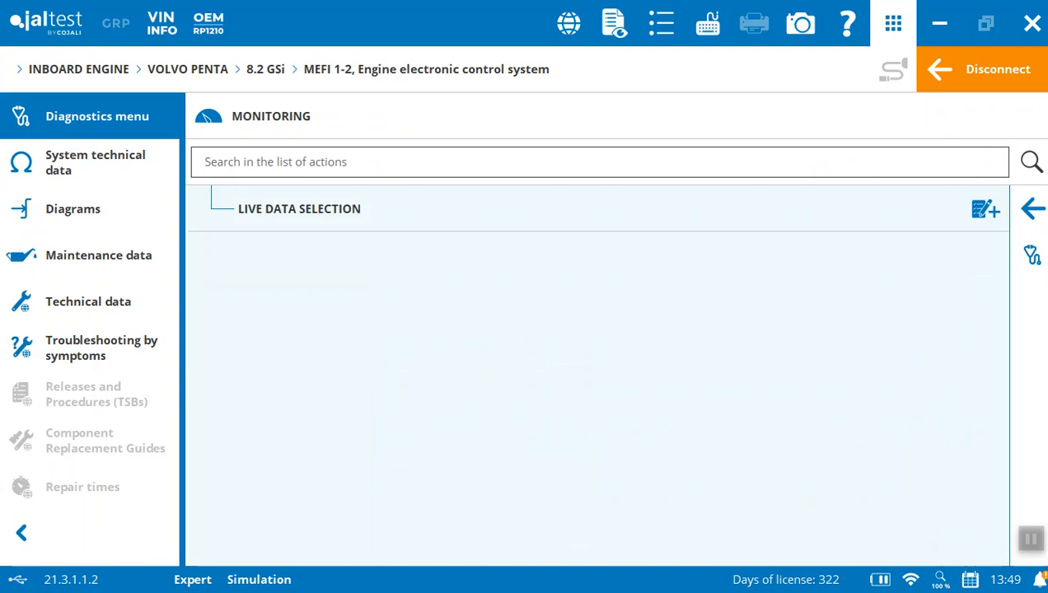
{"action": "left_click", "coordinate": [1032, 208]}
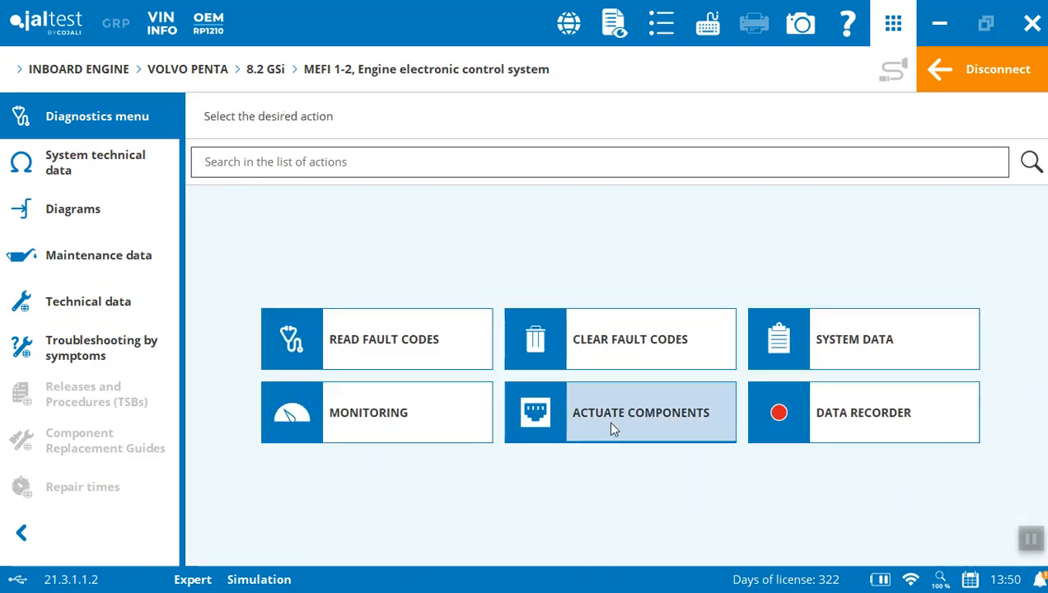
{"action": "left_click", "coordinate": [640, 412]}
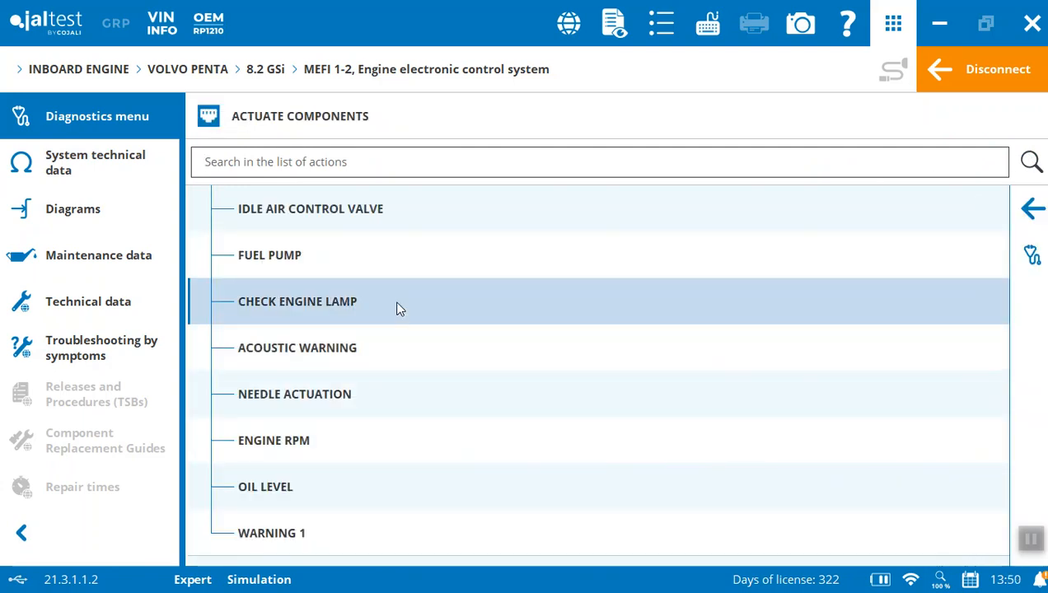
{"action": "mouse_move", "coordinate": [379, 486]}
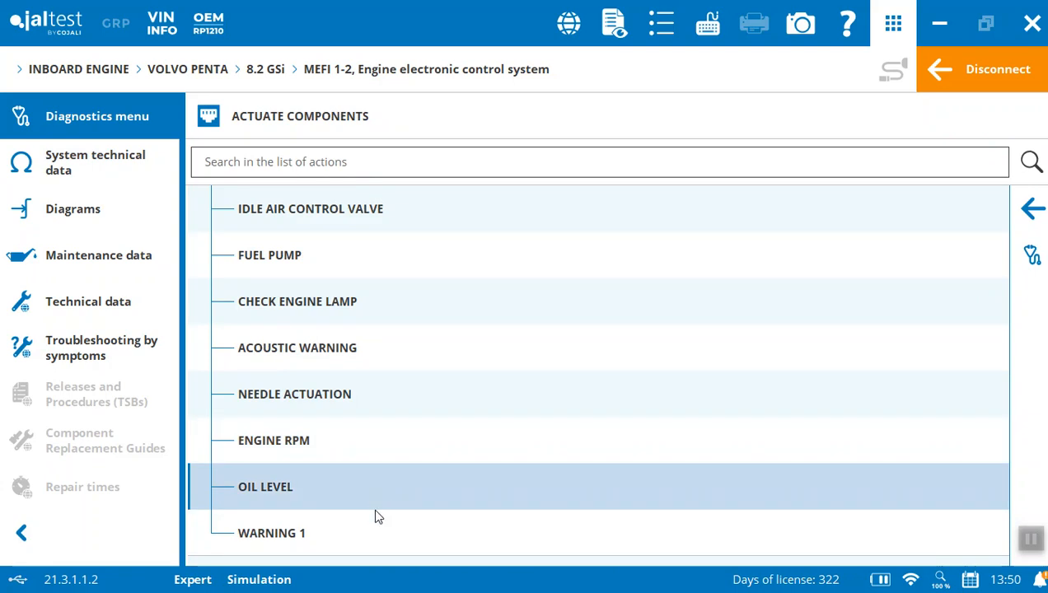
{"action": "mouse_move", "coordinate": [481, 220]}
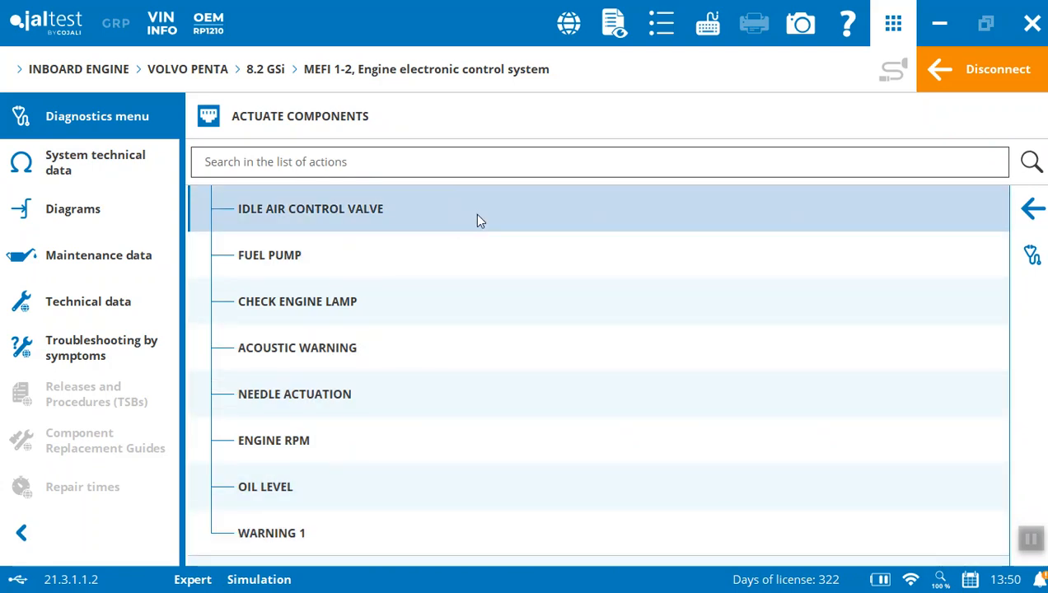
{"action": "mouse_move", "coordinate": [573, 394]}
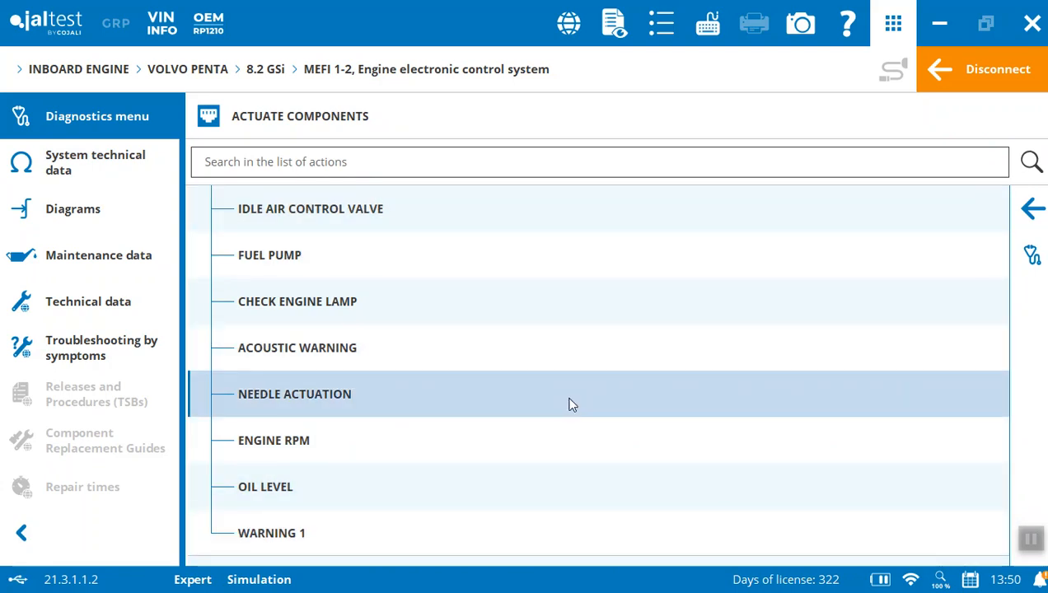
{"action": "left_click", "coordinate": [293, 393]}
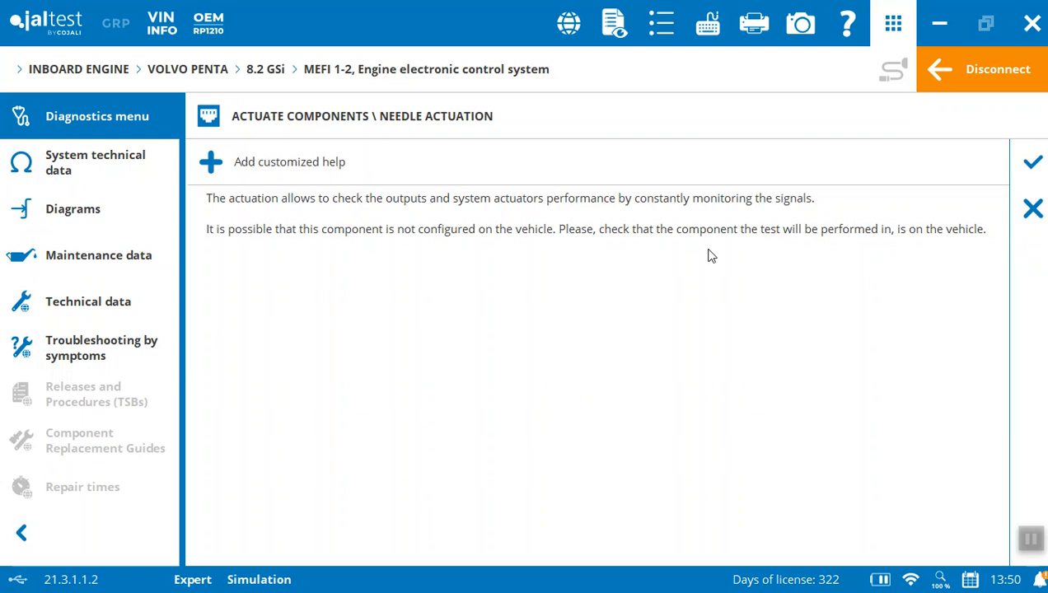
{"action": "mouse_move", "coordinate": [888, 181]}
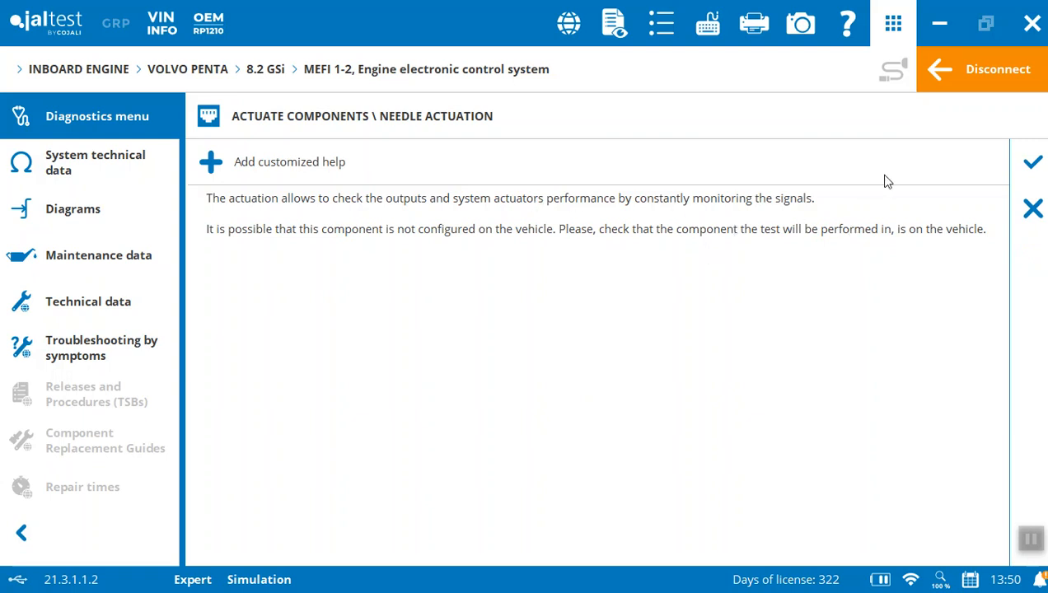
{"action": "left_click", "coordinate": [1031, 162]}
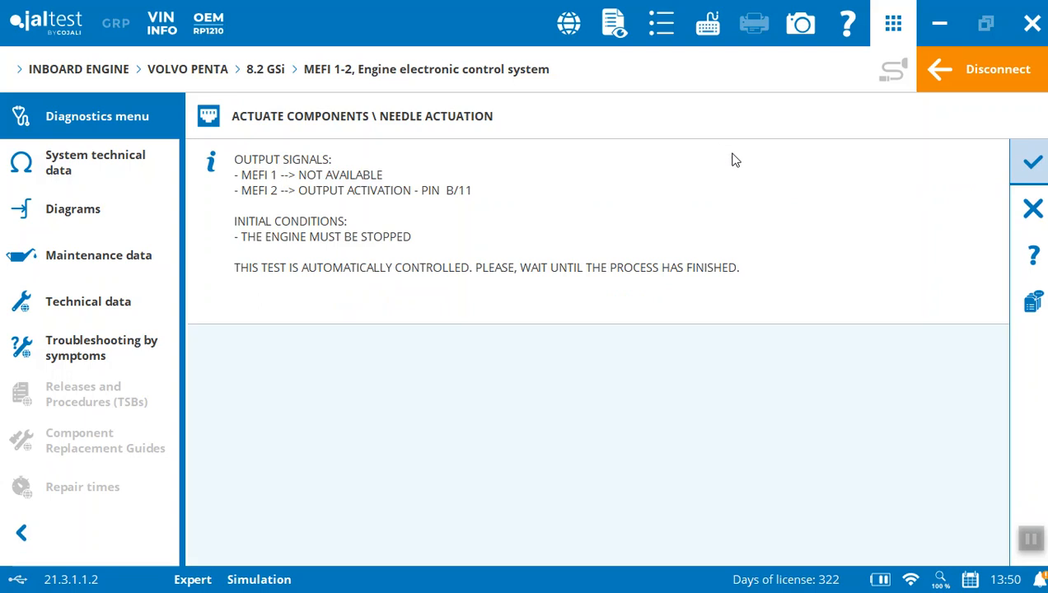
{"action": "mouse_move", "coordinate": [1031, 163]}
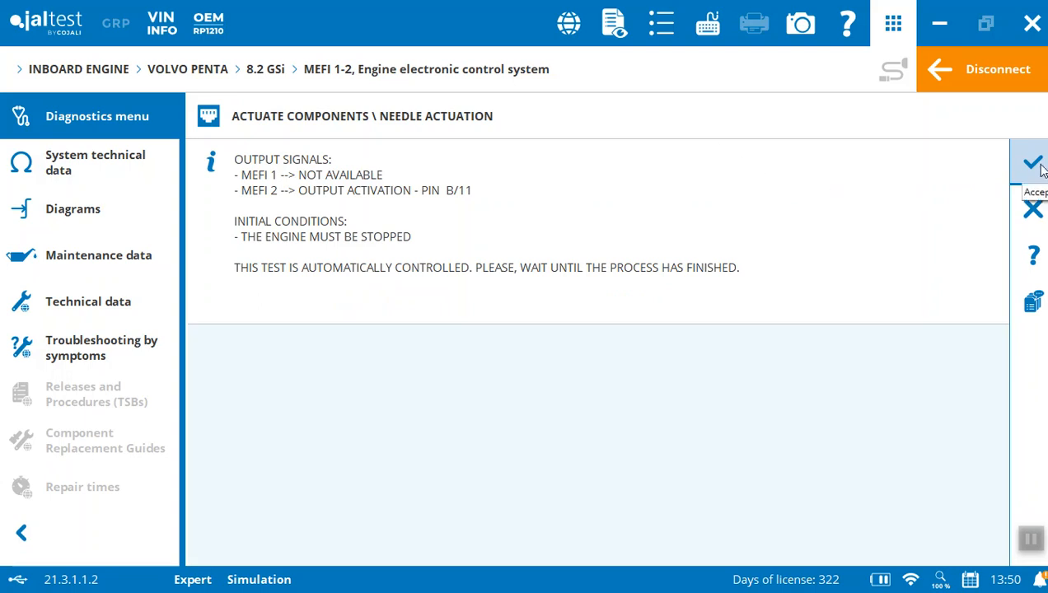
{"action": "mouse_move", "coordinate": [1033, 163]}
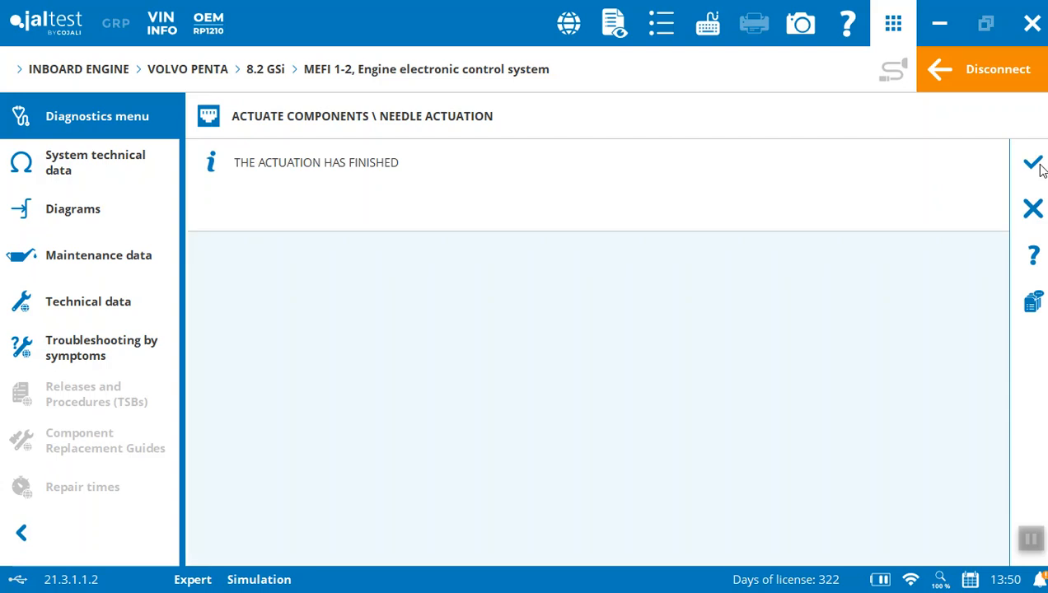
Close the finished actuation and show System technical data > General tightening torques.
{"action": "left_click", "coordinate": [1032, 163]}
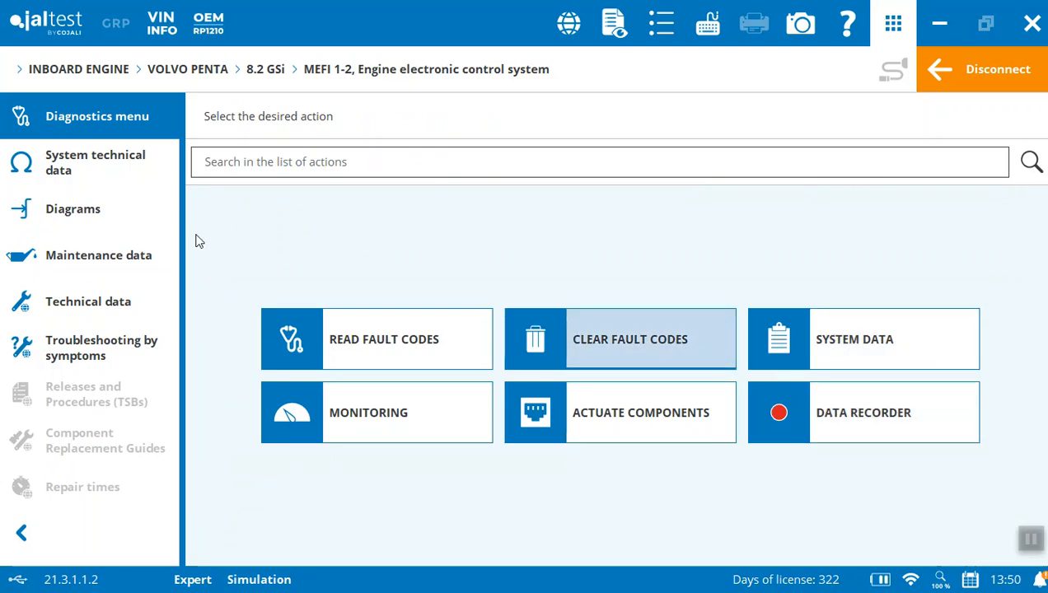
{"action": "mouse_move", "coordinate": [94, 163]}
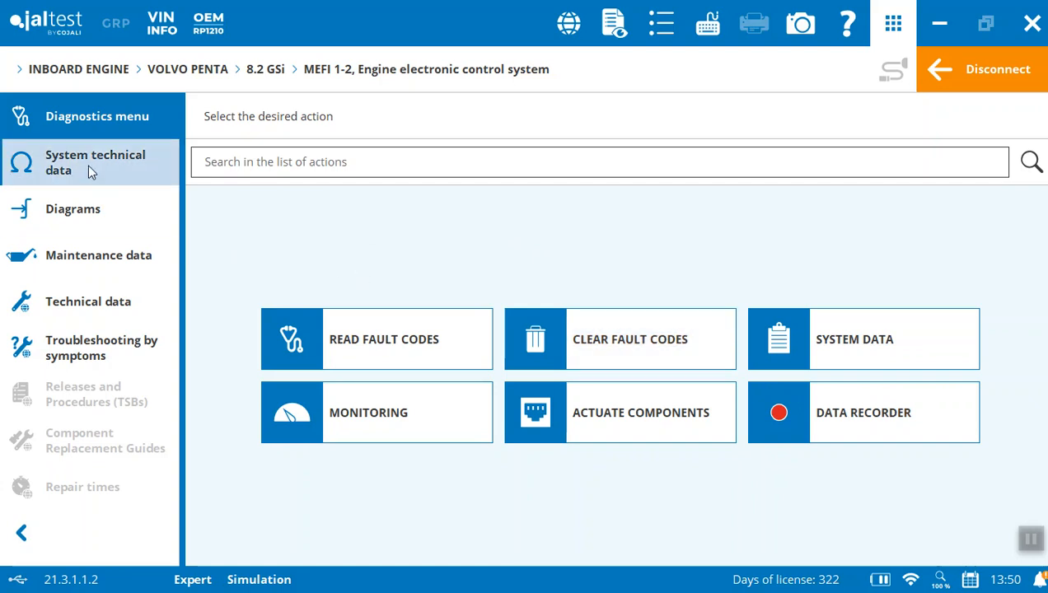
{"action": "left_click", "coordinate": [94, 163]}
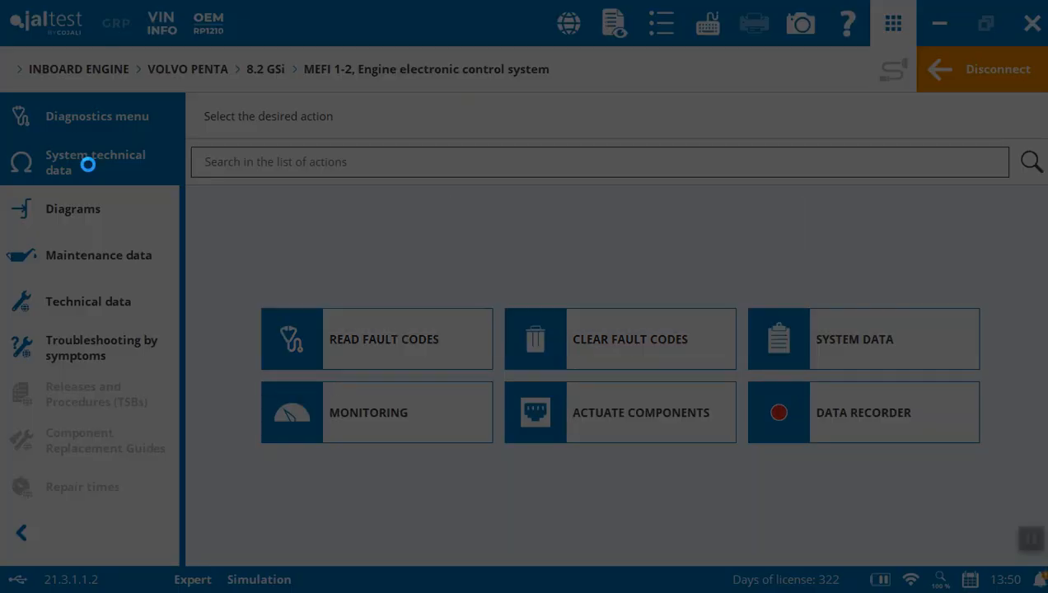
{"action": "left_click", "coordinate": [94, 164]}
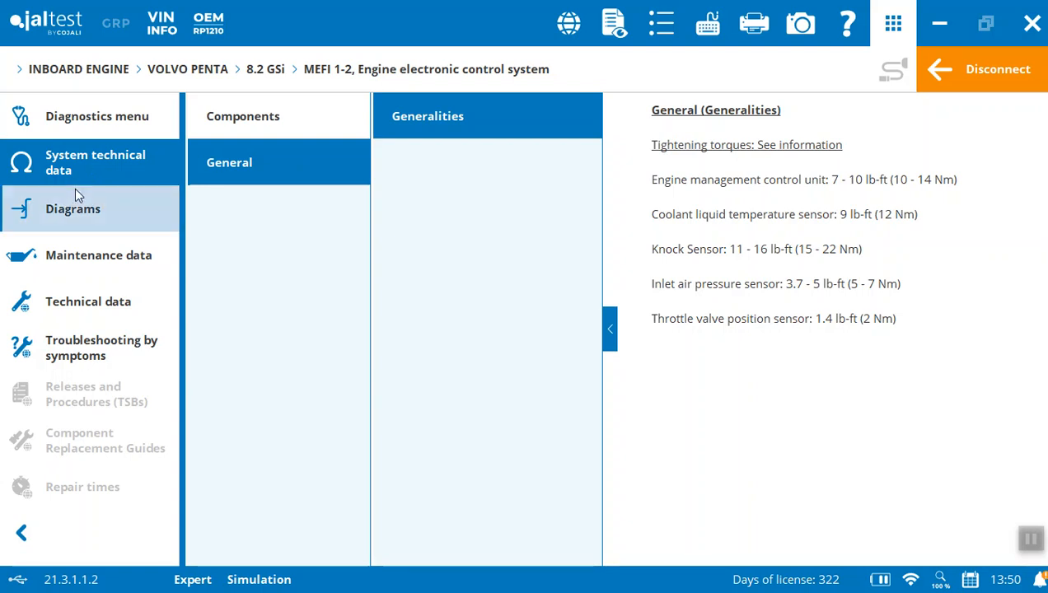
{"action": "mouse_move", "coordinate": [75, 212]}
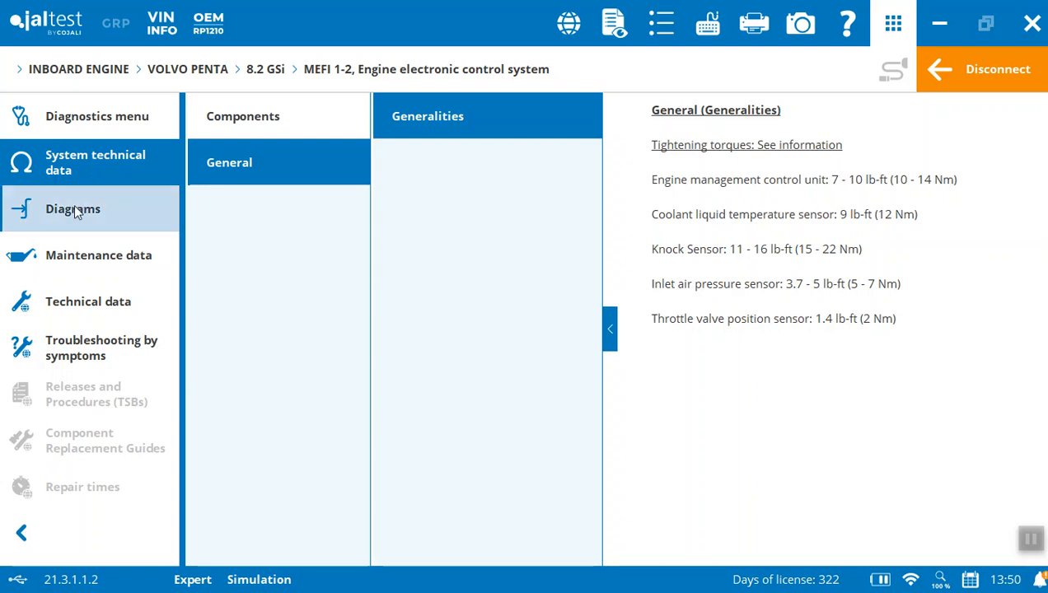
Show the MEFI 1-2 wiring diagram and scroll to the CB16 throttle valve position sensor.
{"action": "left_click", "coordinate": [72, 207]}
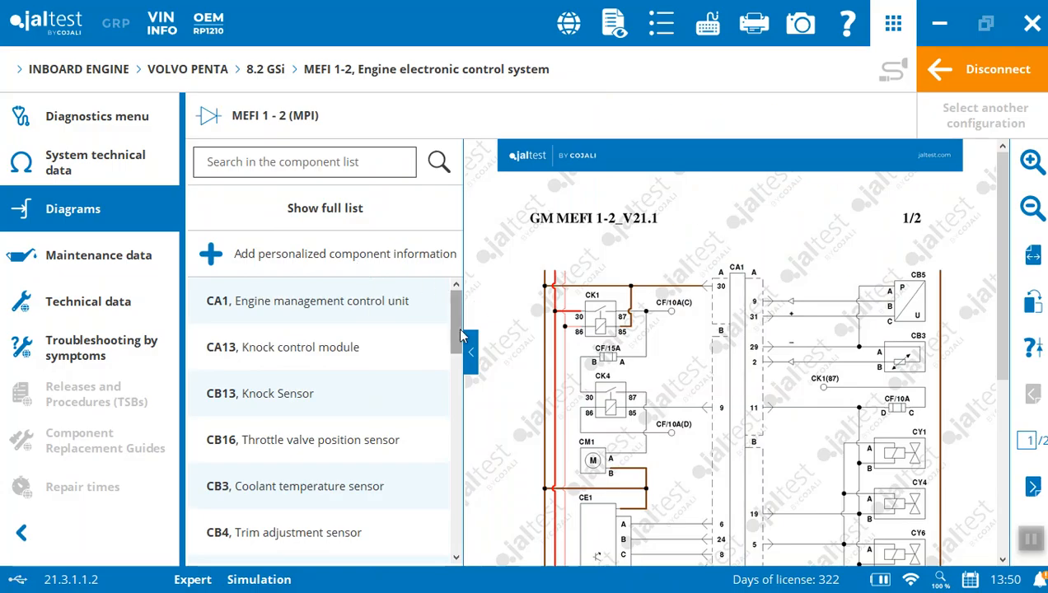
{"action": "scroll", "scroll_direction": "down", "scroll_amount": 3}
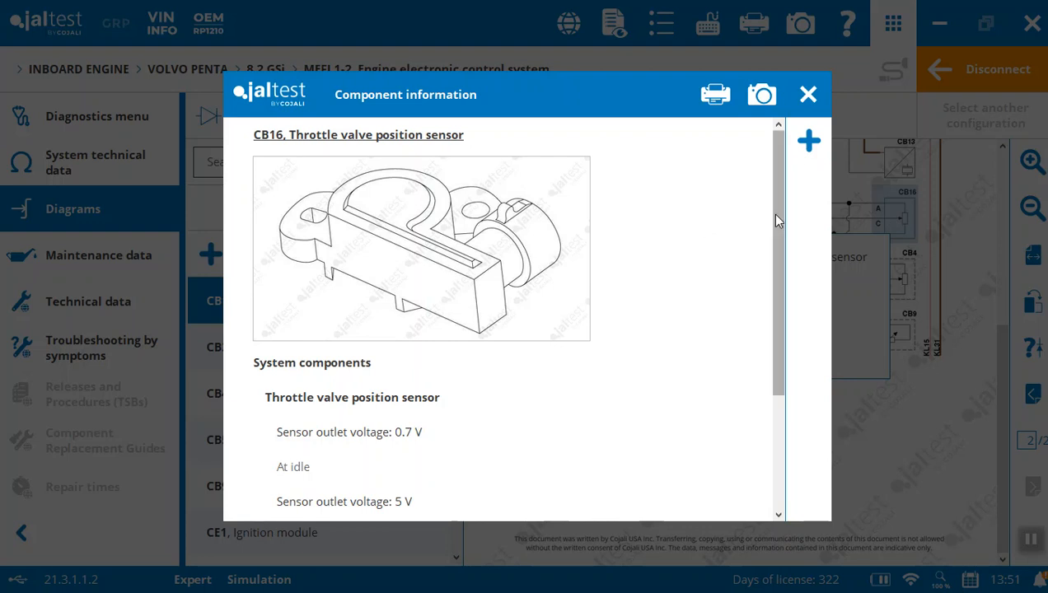
{"action": "scroll", "scroll_direction": "down", "scroll_amount": 3}
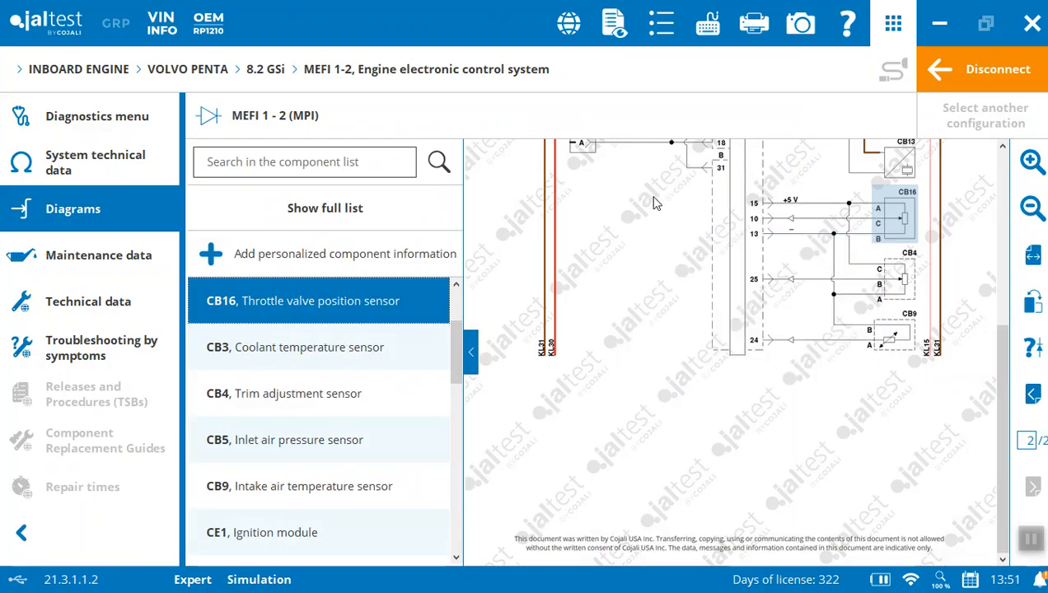
{"action": "mouse_move", "coordinate": [521, 274]}
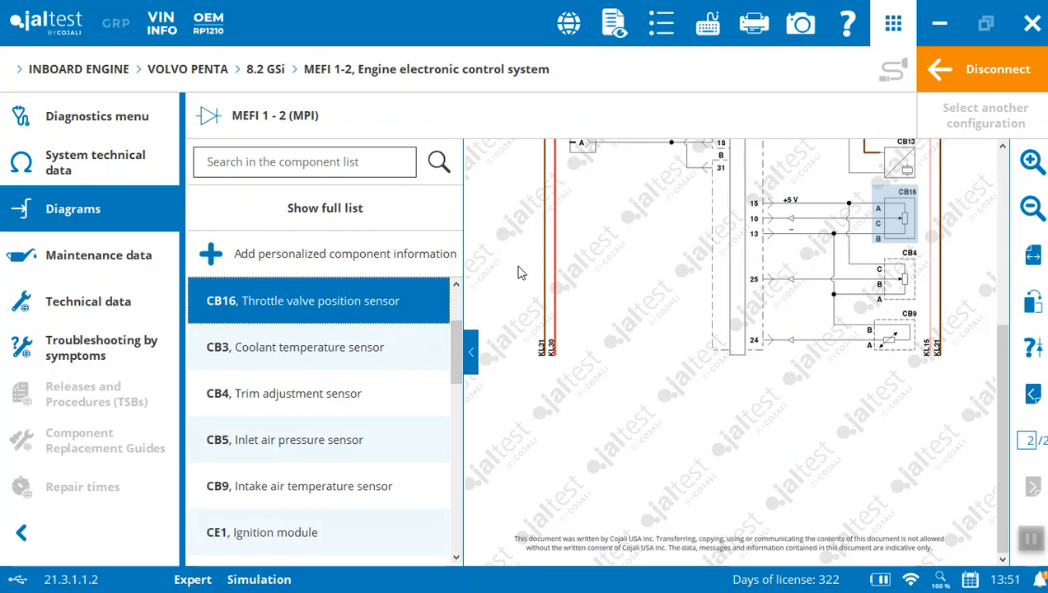
{"action": "mouse_move", "coordinate": [234, 229]}
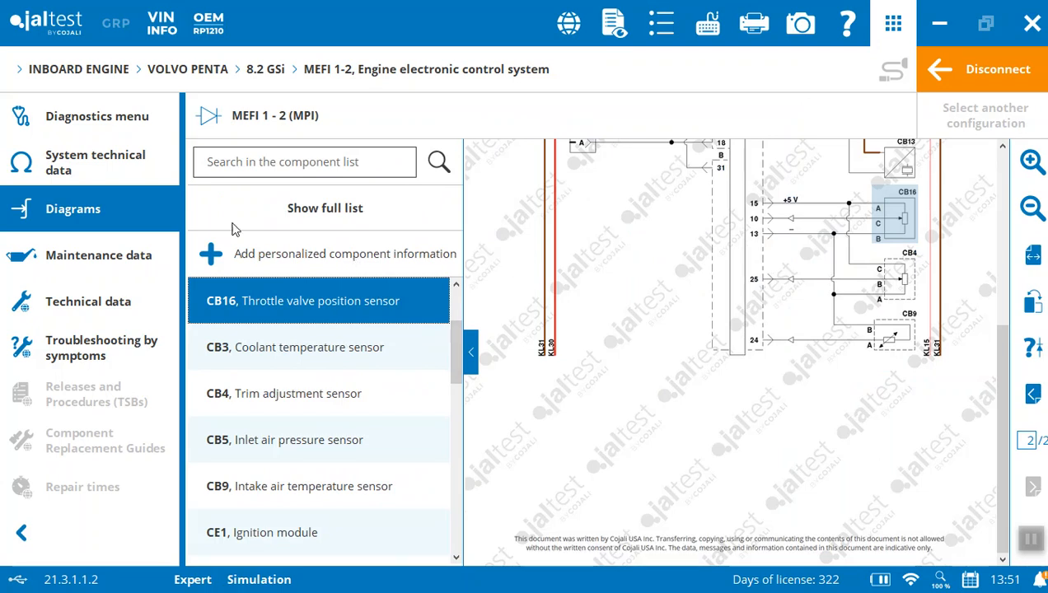
{"action": "mouse_move", "coordinate": [97, 254]}
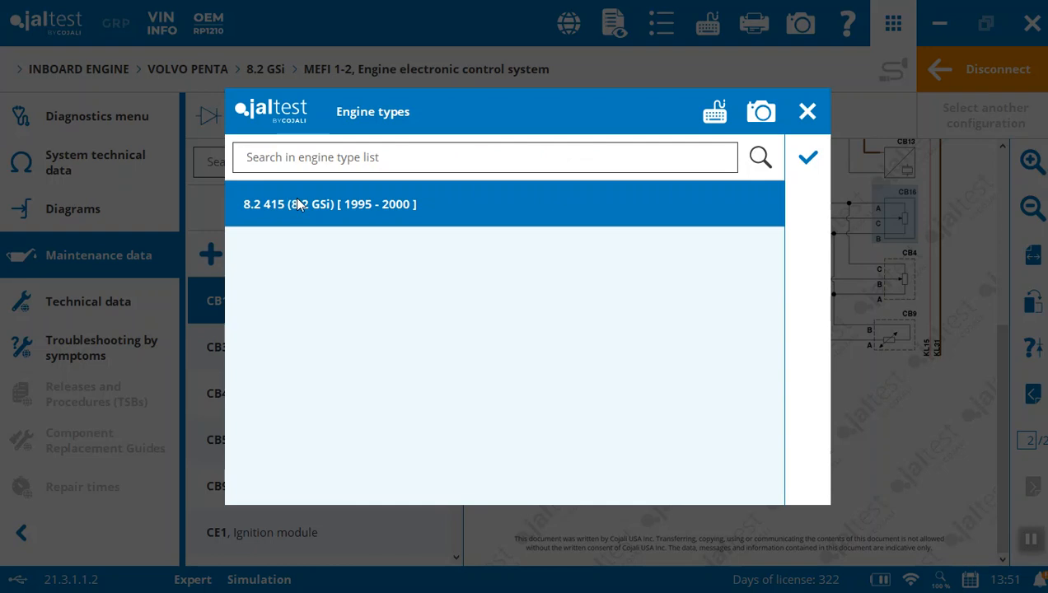
Select engine type 8.2 415 (8.2 GSi) [1995-2000] and confirm to load its maintenance data.
{"action": "left_click", "coordinate": [329, 204]}
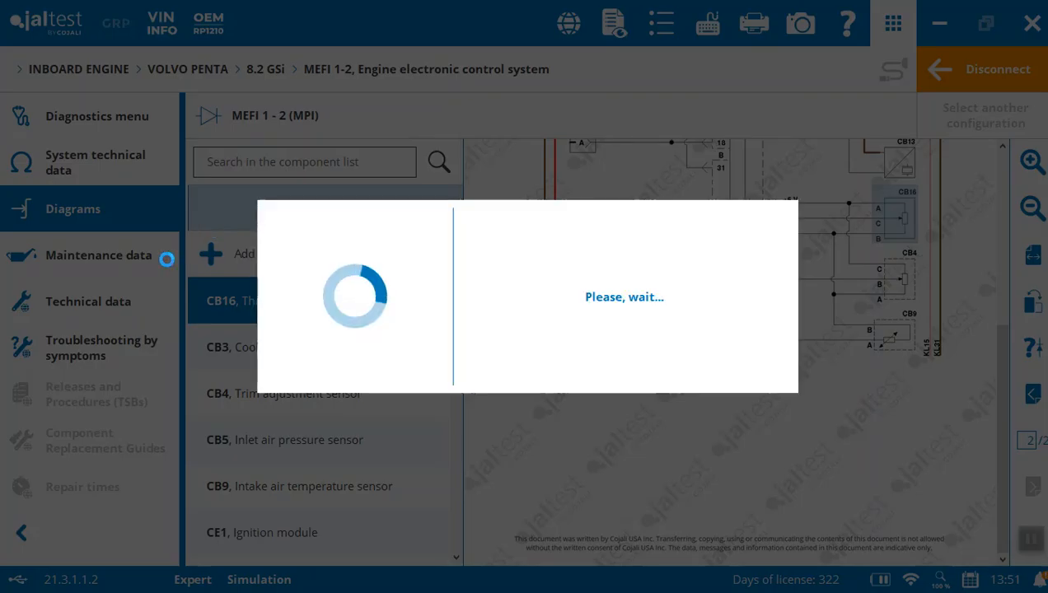
{"action": "left_click", "coordinate": [97, 254]}
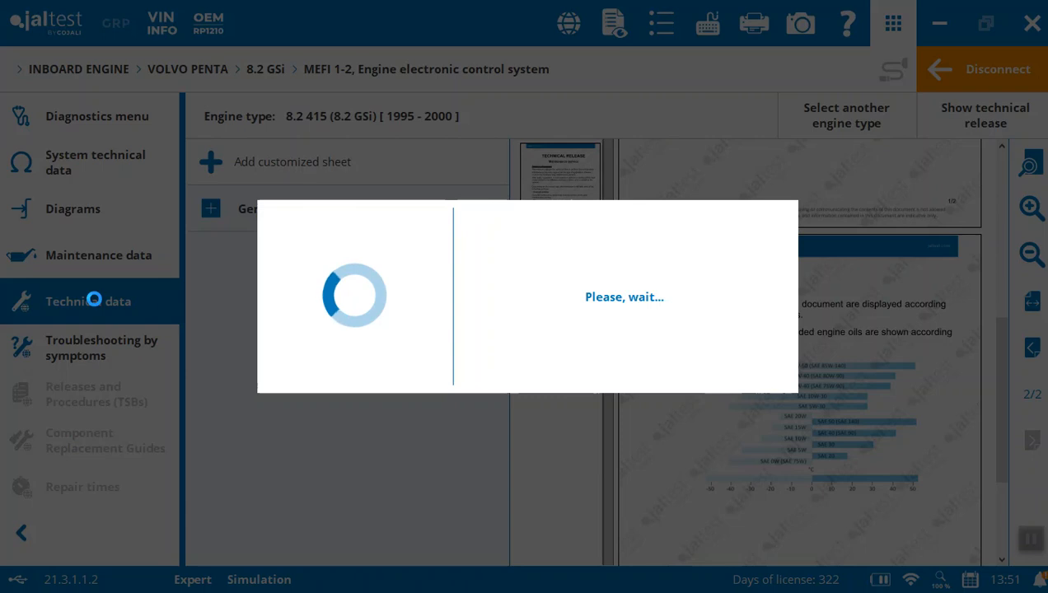
Review the fuel system, ignition system and cooling data, including the 60 °C thermostat opening temperature.
{"action": "left_click", "coordinate": [89, 300]}
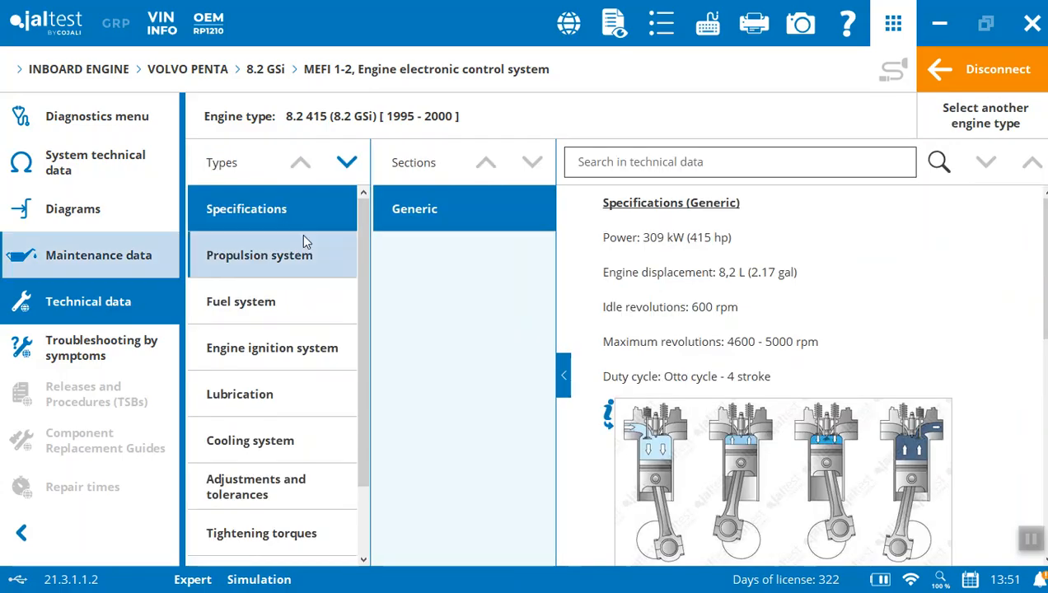
{"action": "mouse_move", "coordinate": [295, 272]}
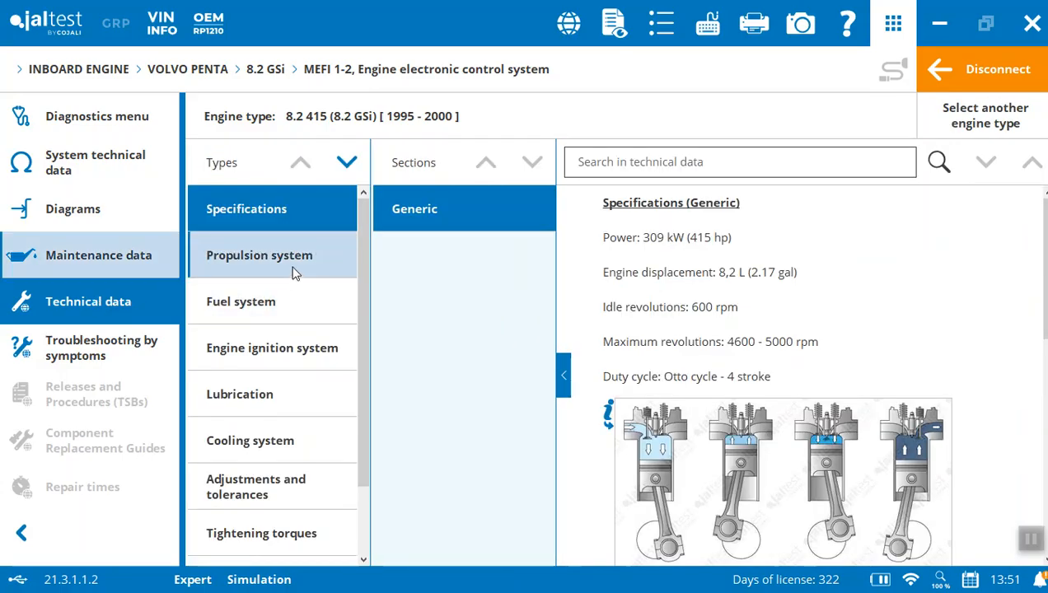
{"action": "left_click", "coordinate": [241, 300]}
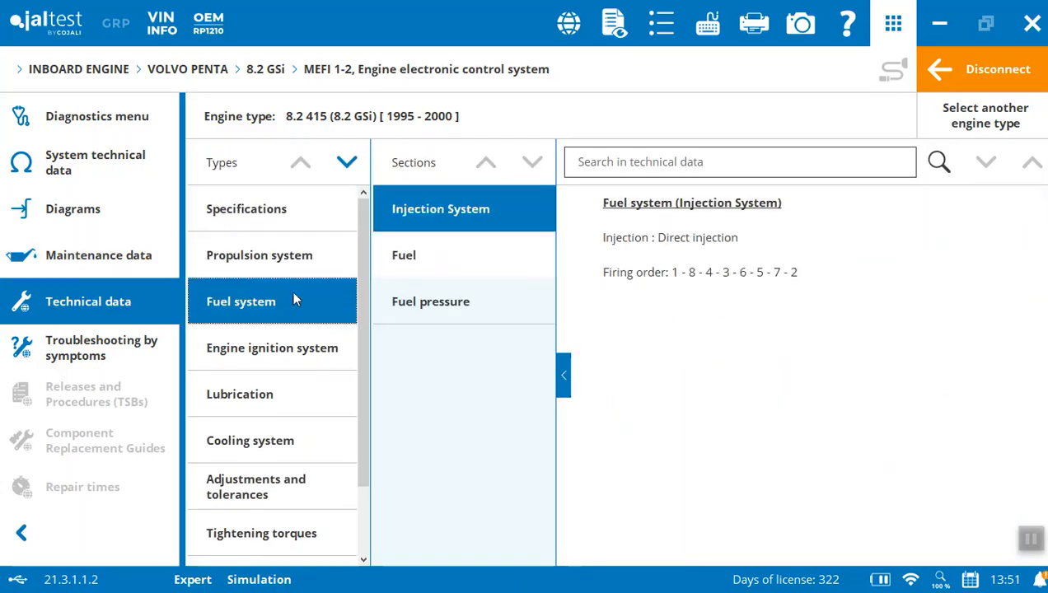
{"action": "left_click", "coordinate": [272, 348]}
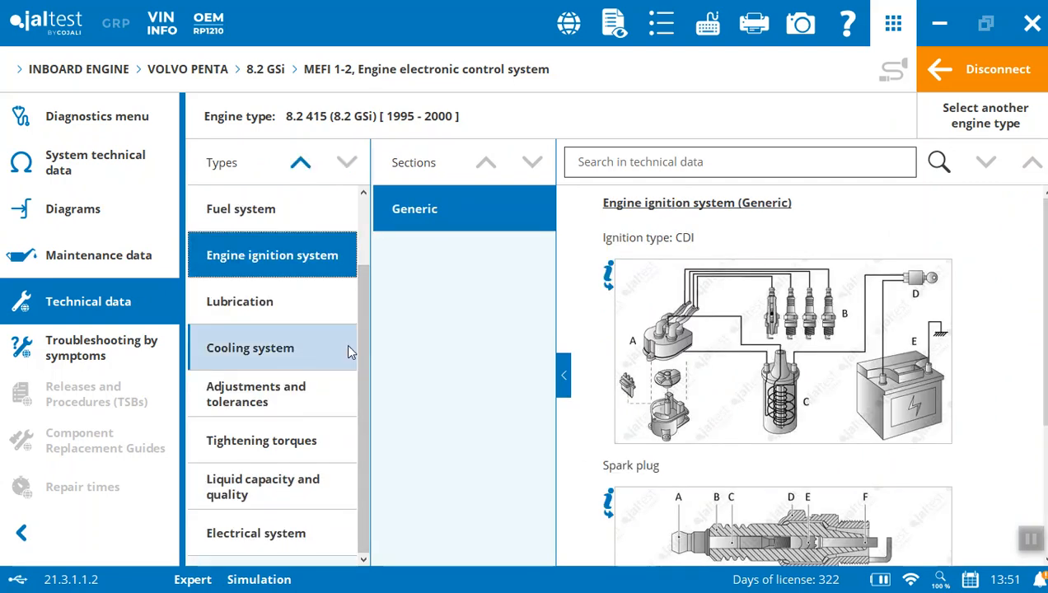
{"action": "left_click", "coordinate": [250, 348]}
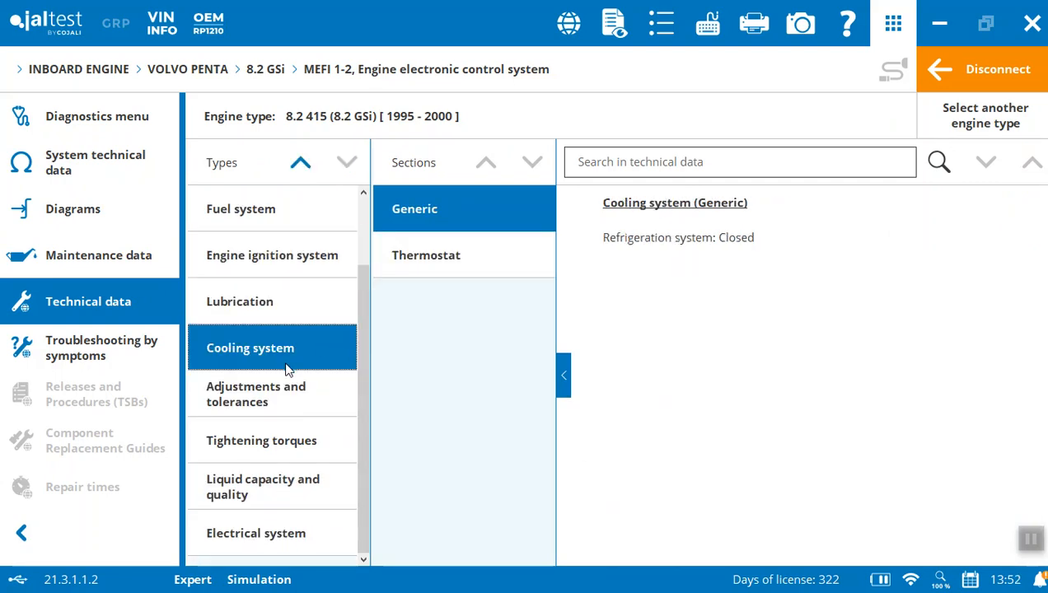
{"action": "left_click", "coordinate": [425, 253]}
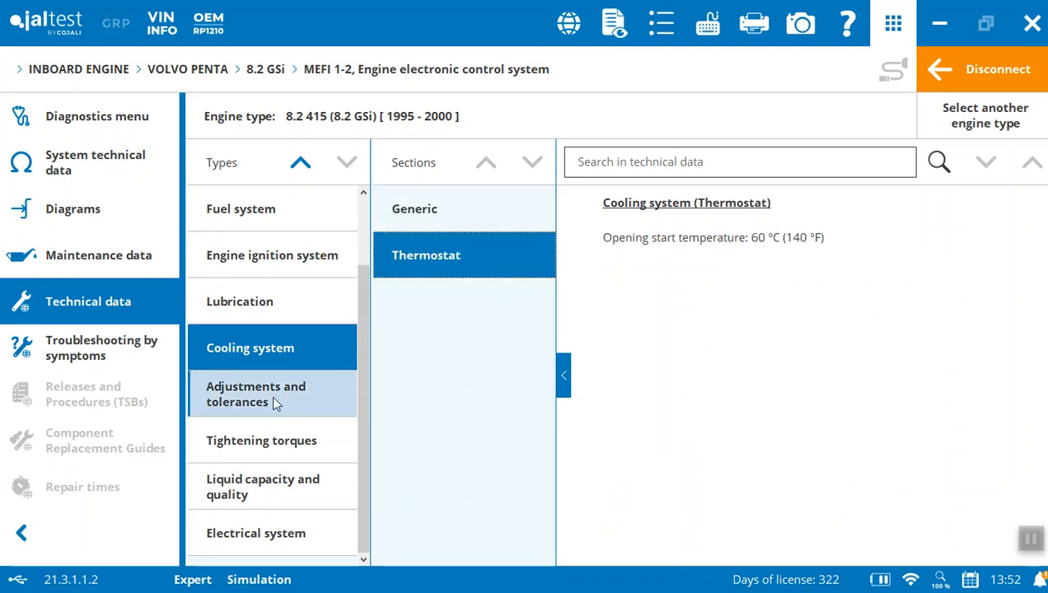
Review rocker arm and intake manifold torques, the 7.57 L oil capacity, then the electrical system data.
{"action": "left_click", "coordinate": [260, 440]}
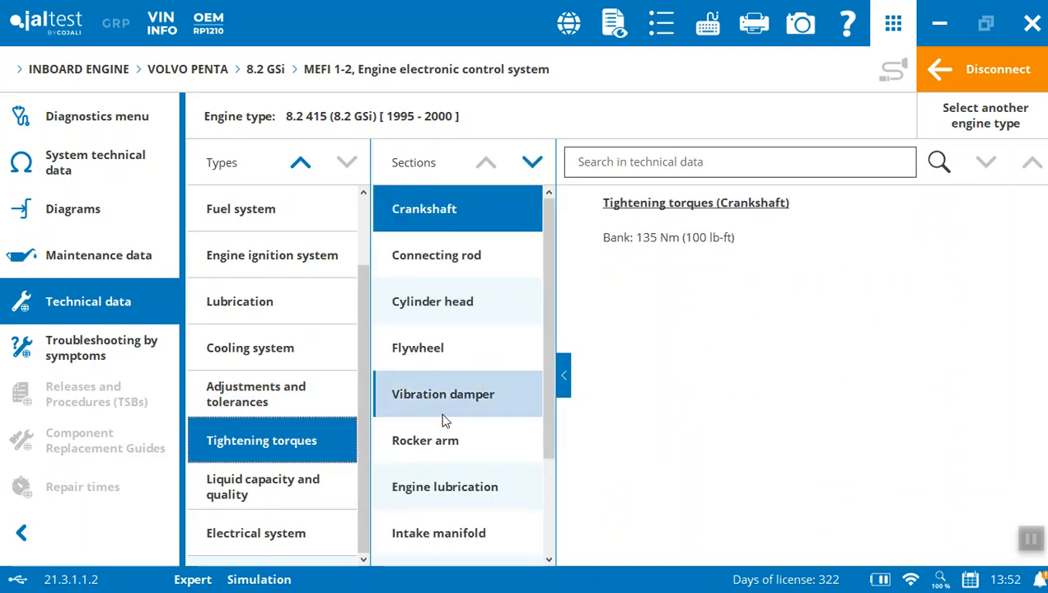
{"action": "left_click", "coordinate": [425, 440]}
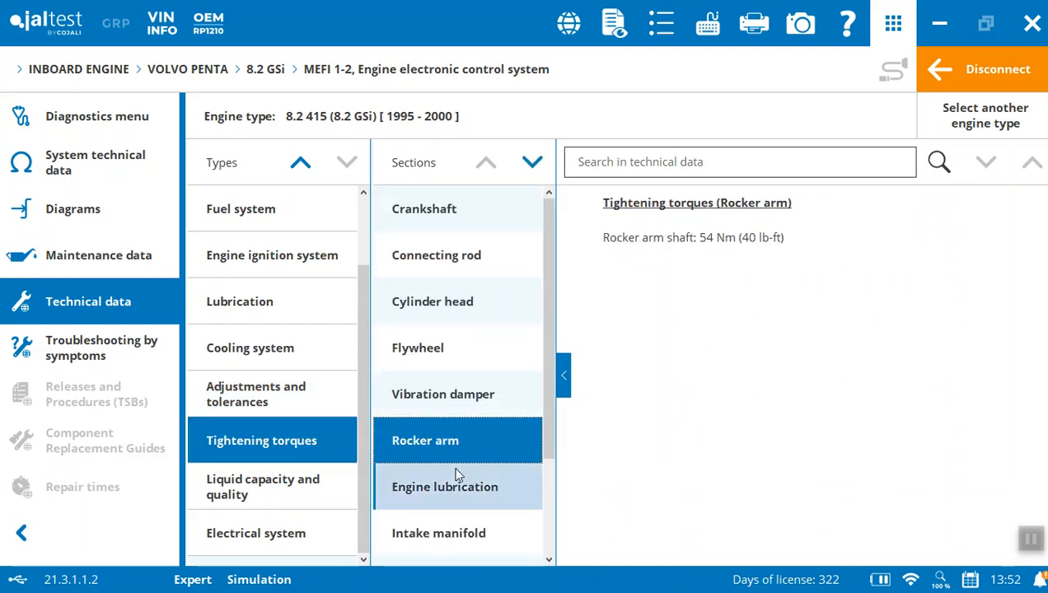
{"action": "left_click", "coordinate": [438, 533]}
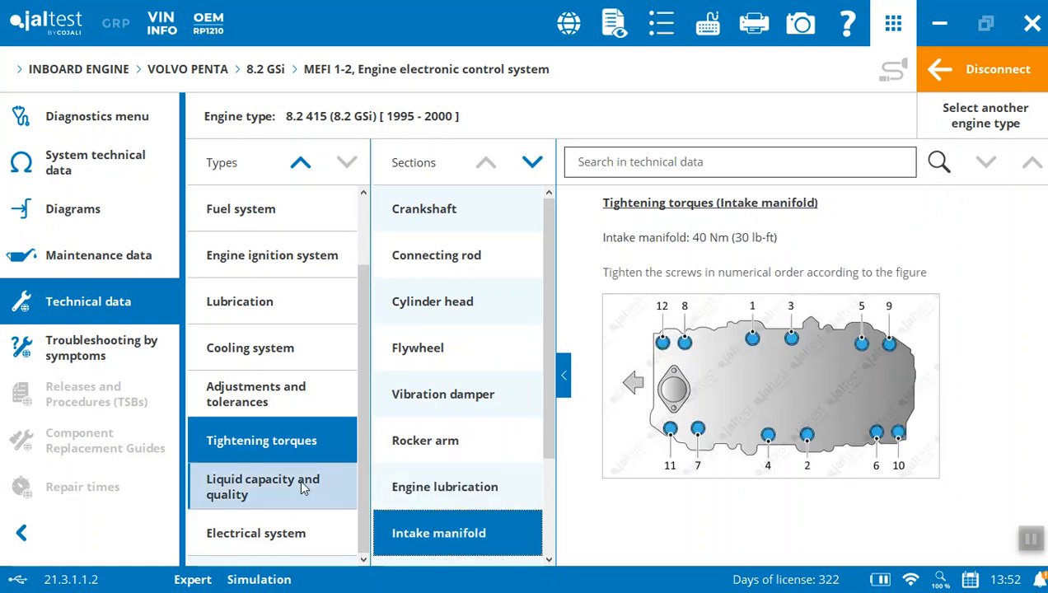
{"action": "left_click", "coordinate": [263, 486]}
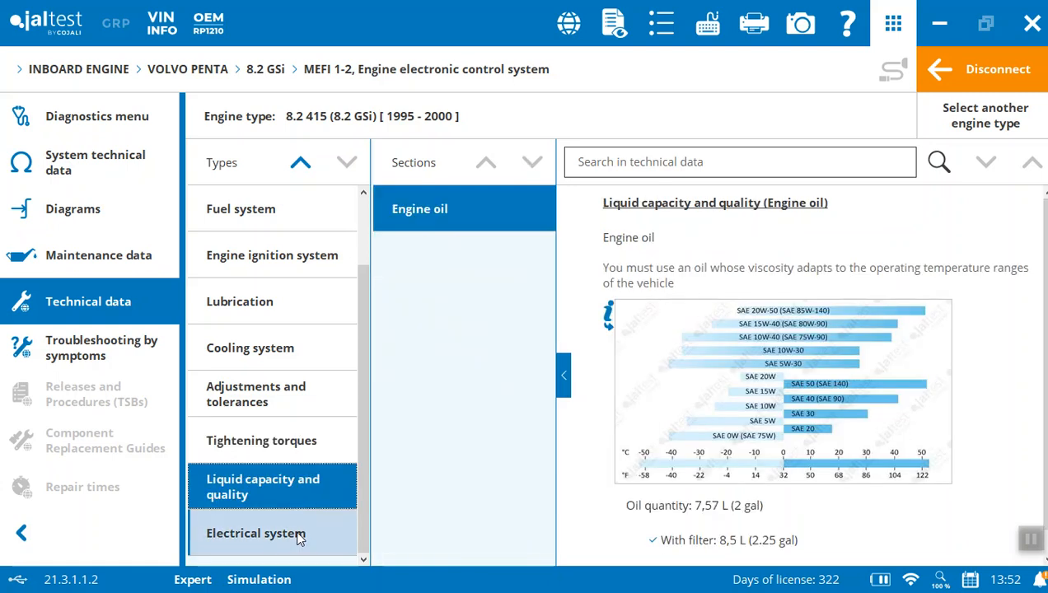
{"action": "mouse_move", "coordinate": [310, 540]}
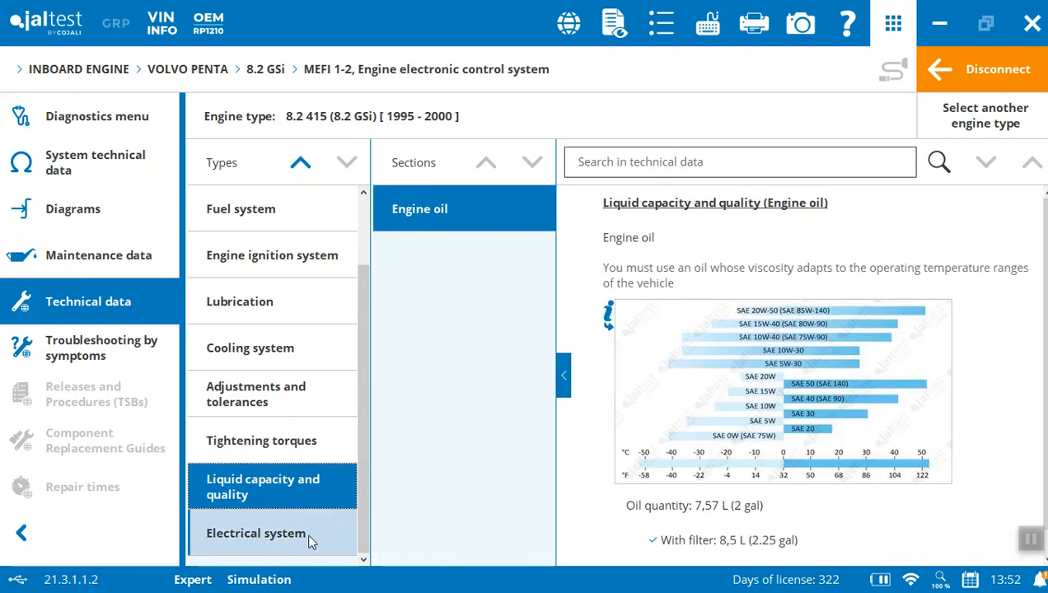
{"action": "mouse_move", "coordinate": [282, 542]}
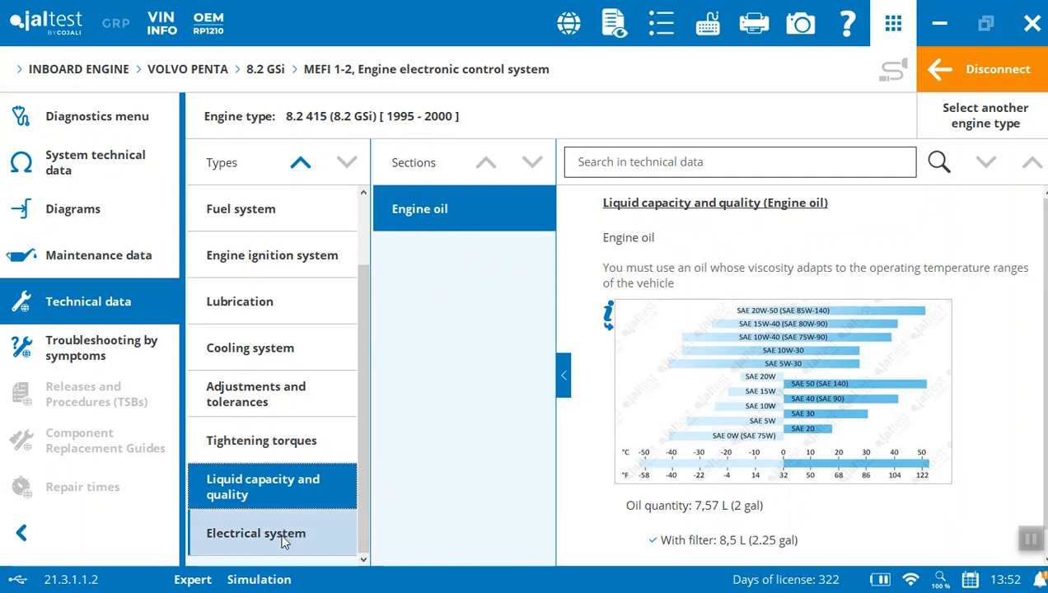
{"action": "left_click", "coordinate": [255, 534]}
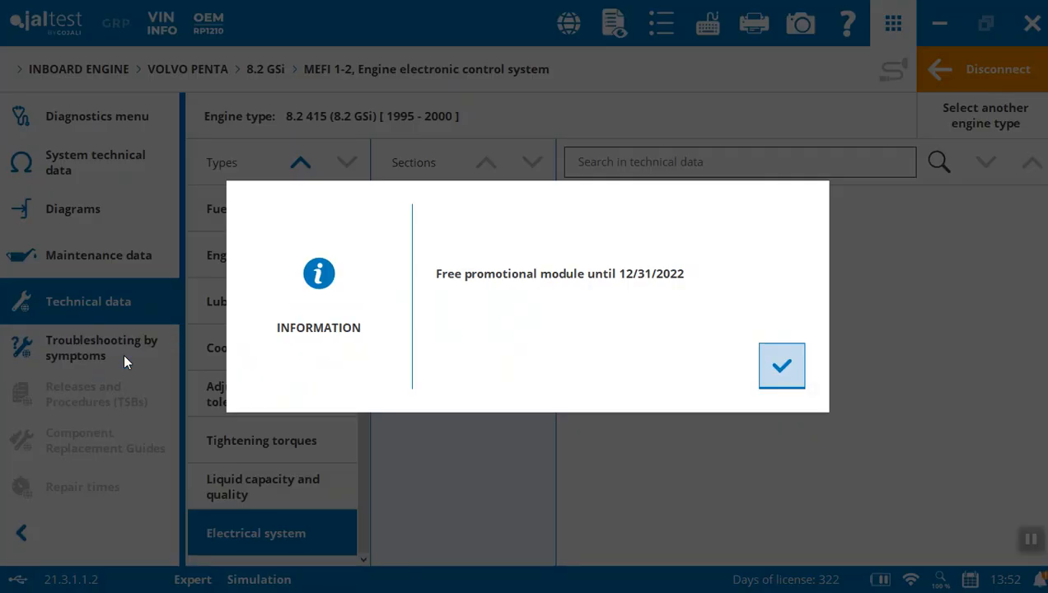
Acknowledge the notice and show the 'Engine startup problems. MPI' troubleshooting guide.
{"action": "left_click", "coordinate": [781, 366]}
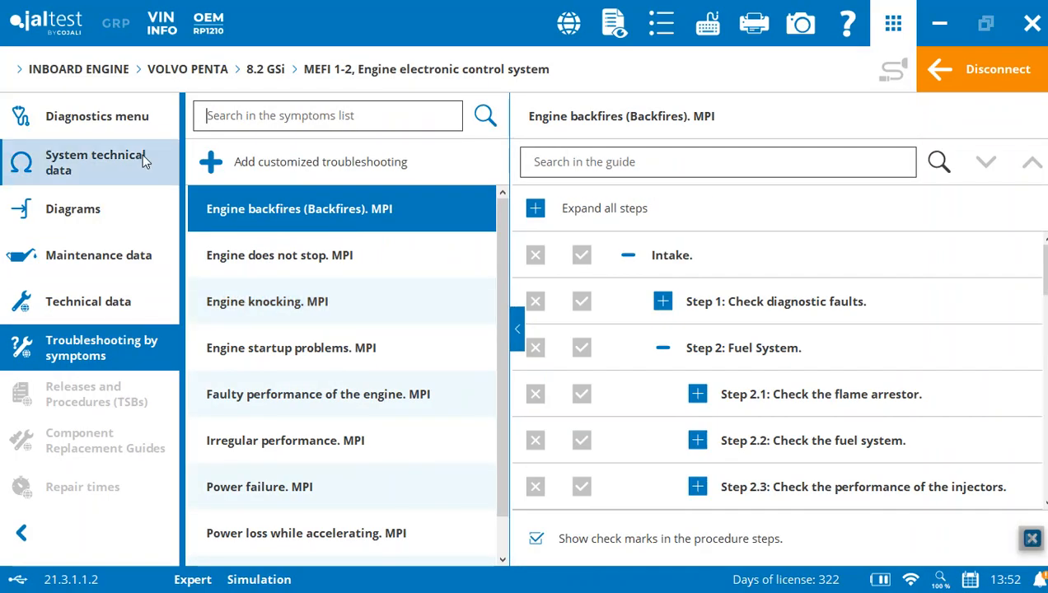
{"action": "mouse_move", "coordinate": [312, 231]}
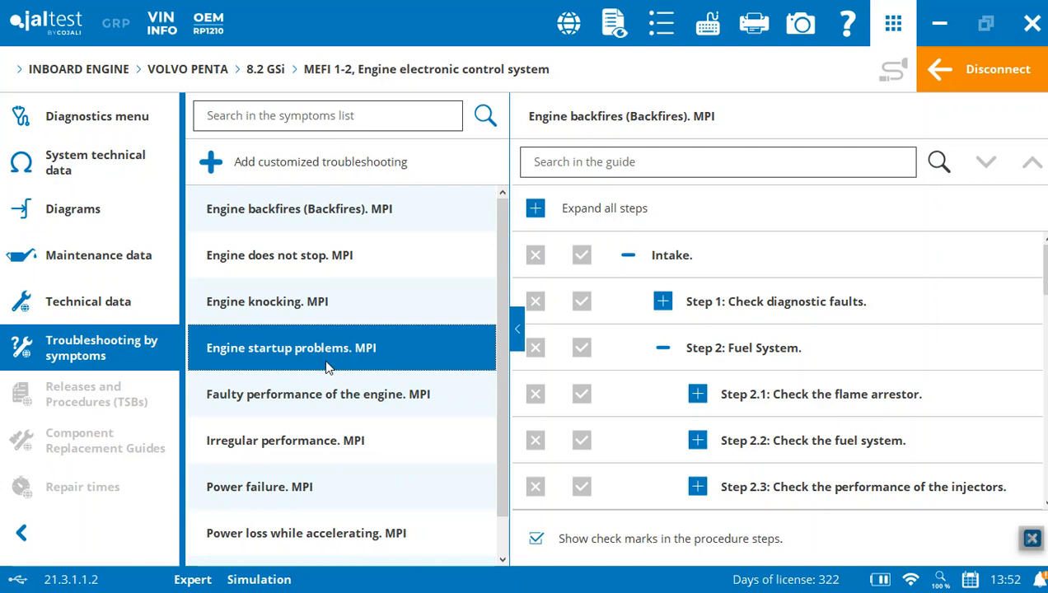
{"action": "left_click", "coordinate": [292, 347]}
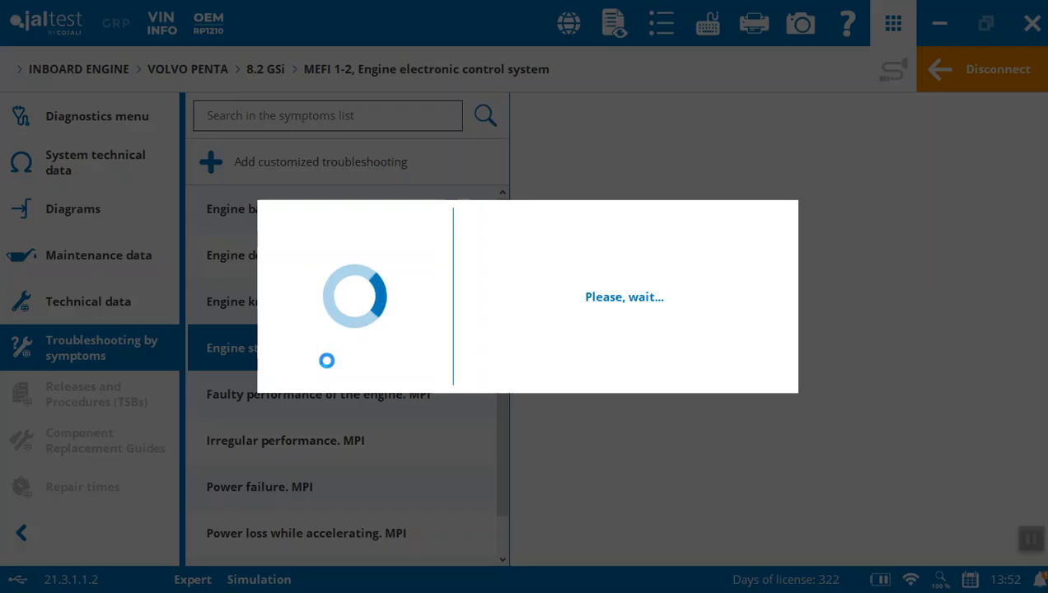
{"action": "left_click", "coordinate": [290, 346]}
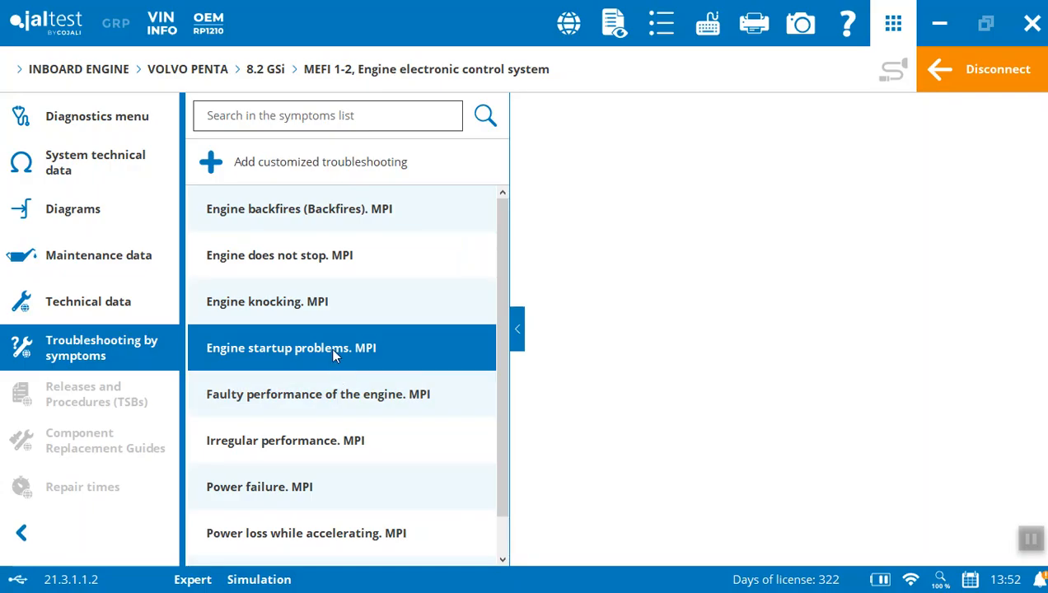
{"action": "mouse_move", "coordinate": [382, 386]}
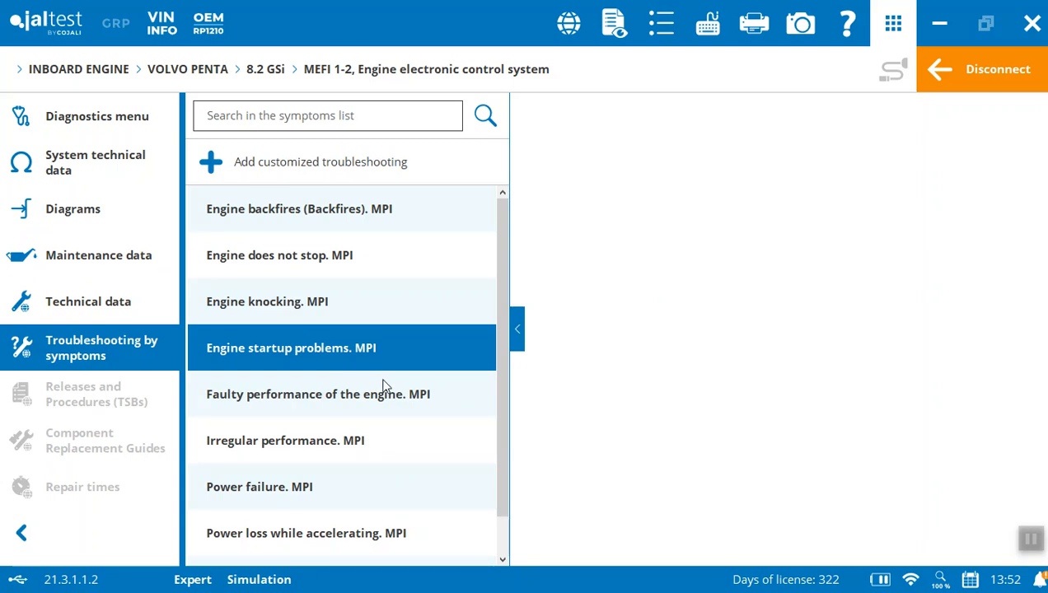
{"action": "mouse_move", "coordinate": [396, 400]}
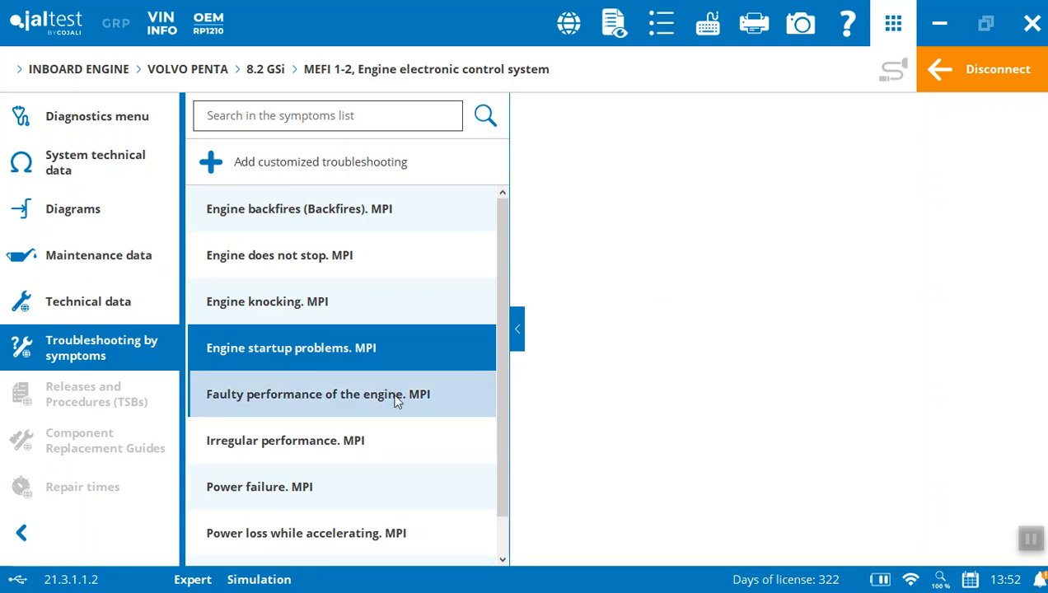
{"action": "left_click", "coordinate": [290, 347]}
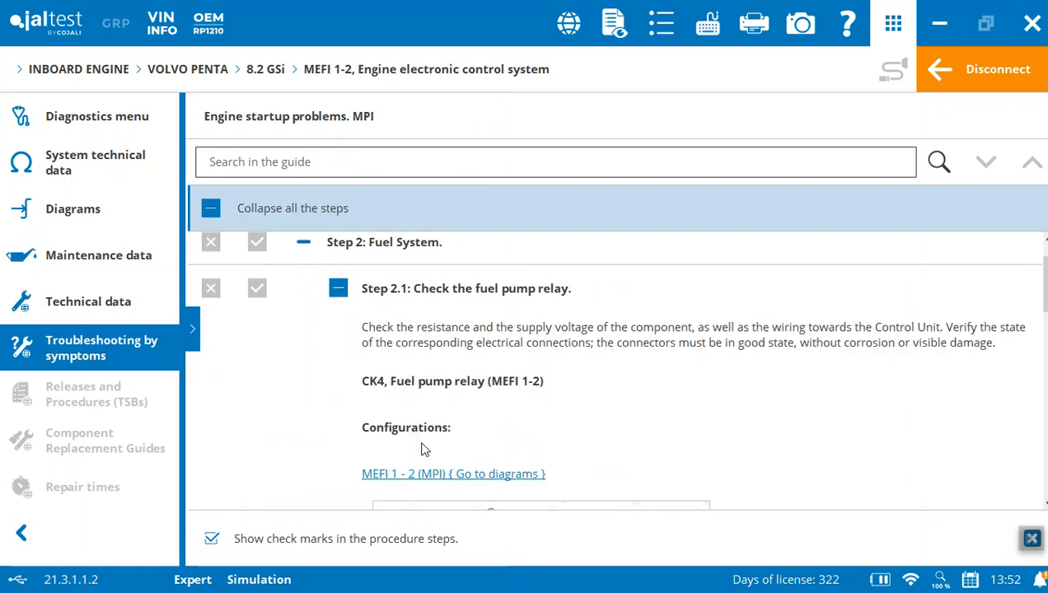
{"action": "mouse_move", "coordinate": [319, 330]}
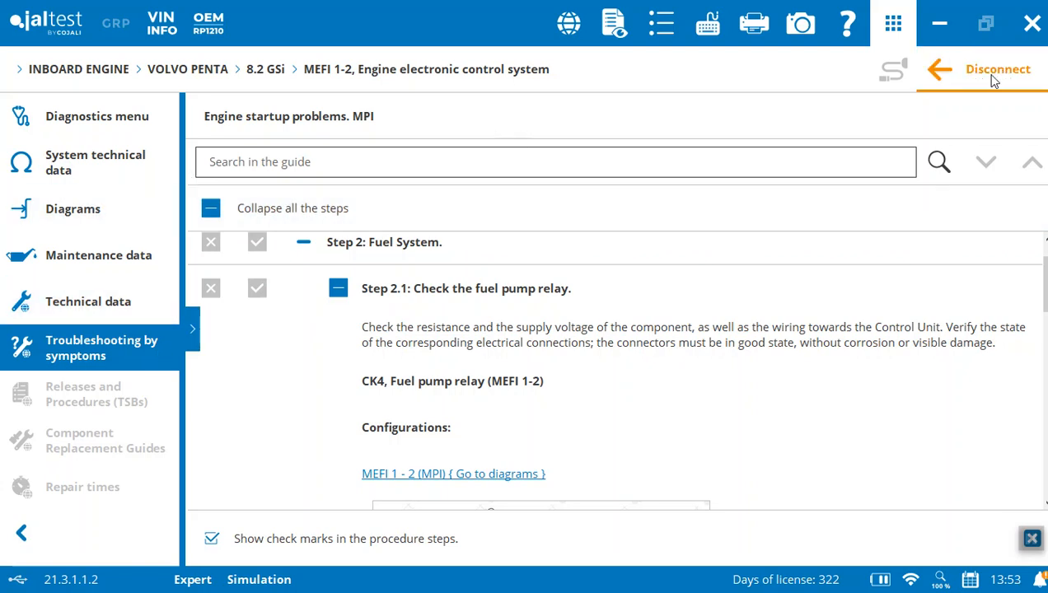
Disconnect from the engine control system and choose to save the diagnostic report.
{"action": "left_click", "coordinate": [997, 69]}
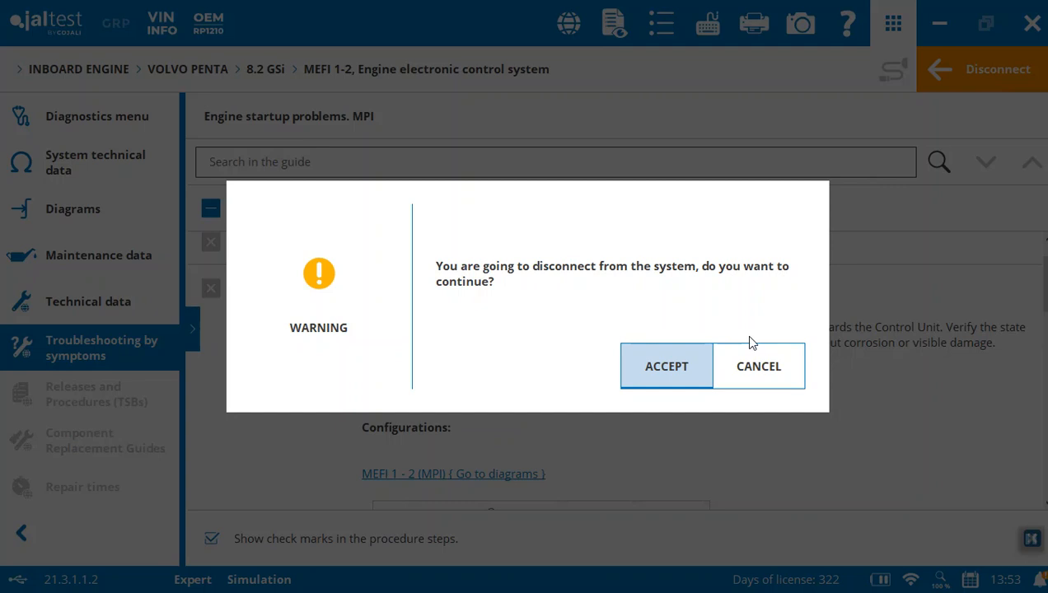
{"action": "left_click", "coordinate": [666, 365]}
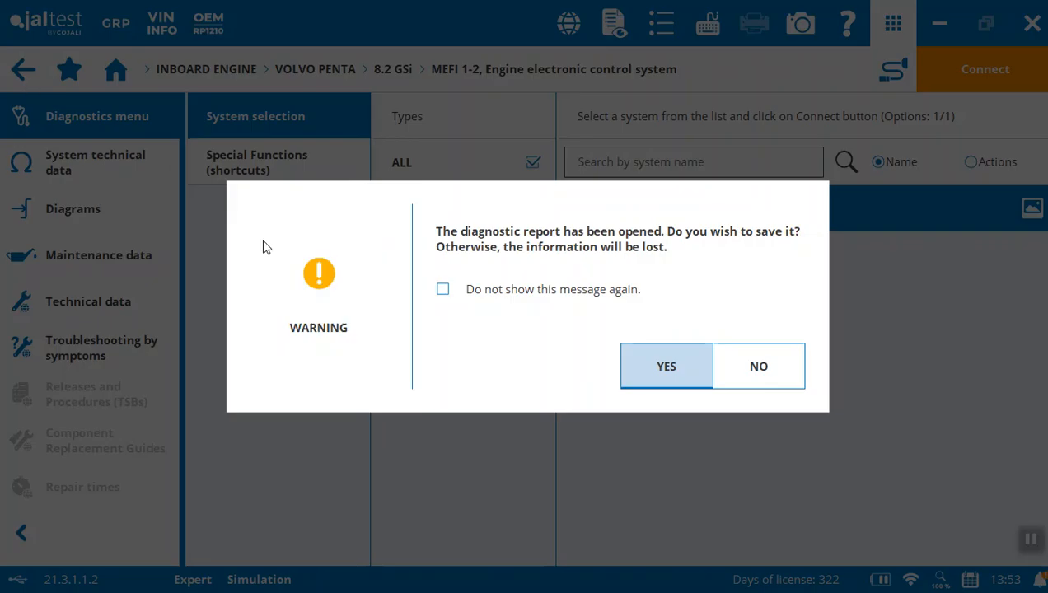
{"action": "left_click", "coordinate": [665, 366]}
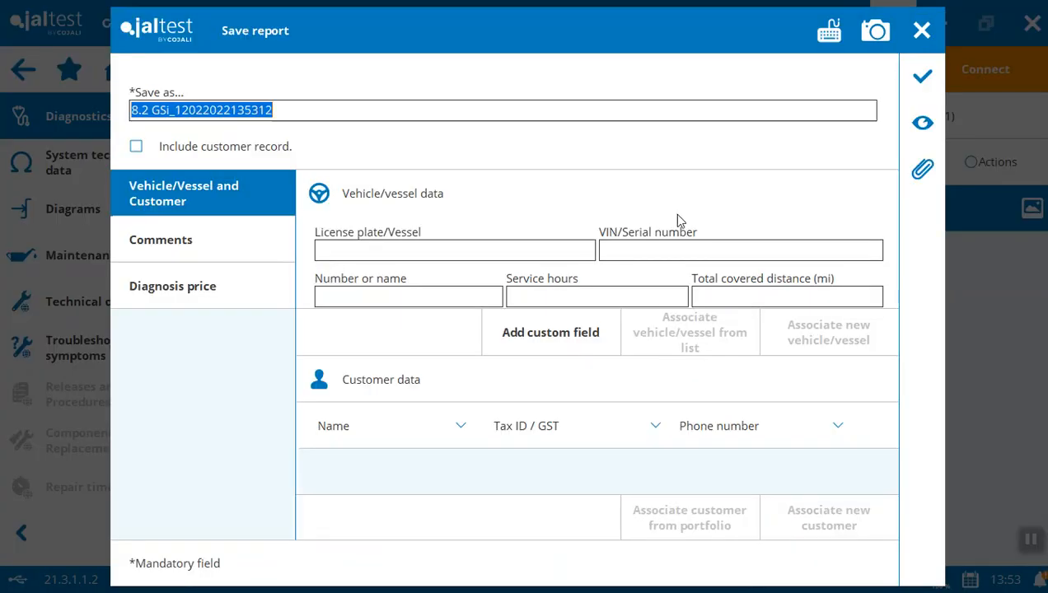
{"action": "mouse_move", "coordinate": [923, 122]}
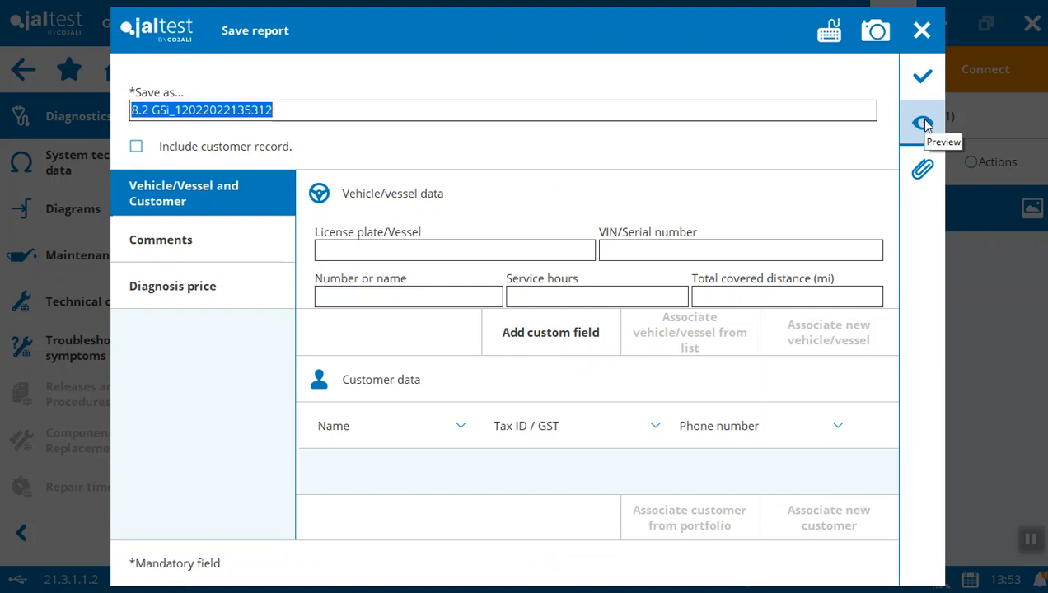
Preview the diagnostic report and scroll to page 2 of 4 with engine live data.
{"action": "left_click", "coordinate": [923, 122]}
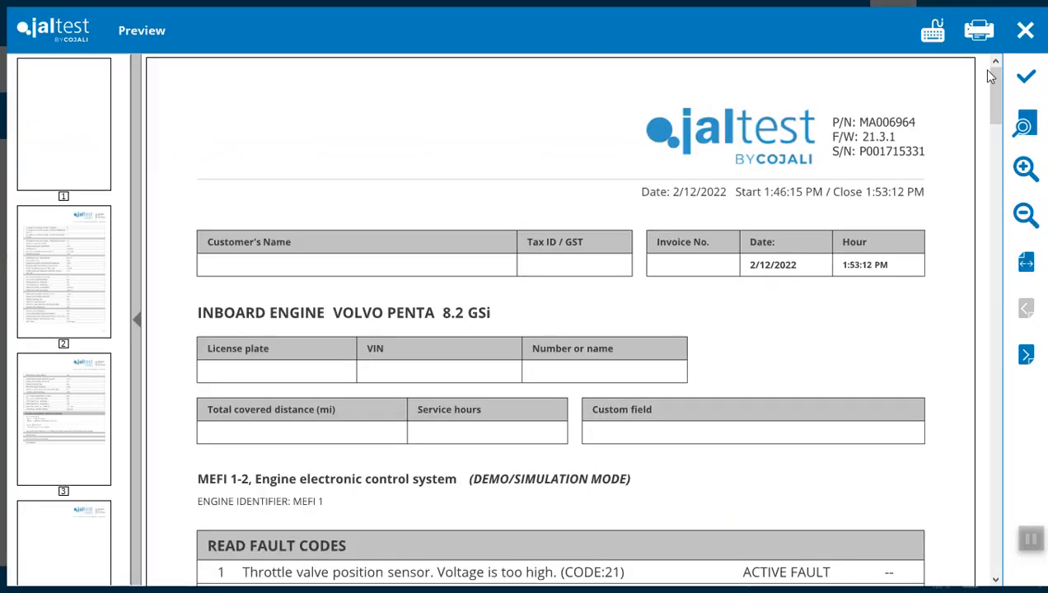
{"action": "scroll", "scroll_direction": "down", "scroll_amount": 3}
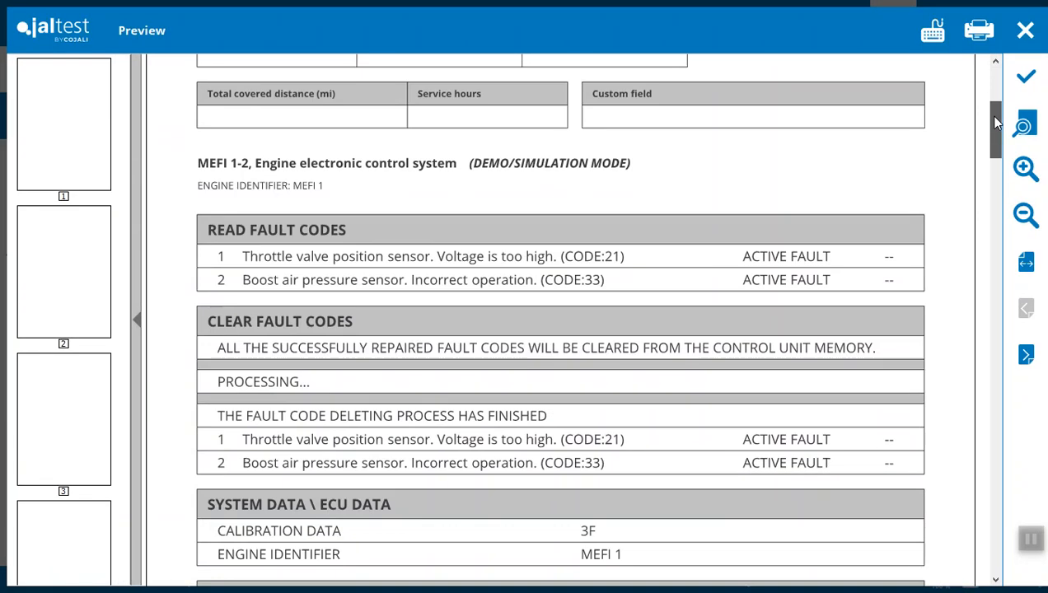
{"action": "scroll", "scroll_direction": "down", "scroll_amount": 3}
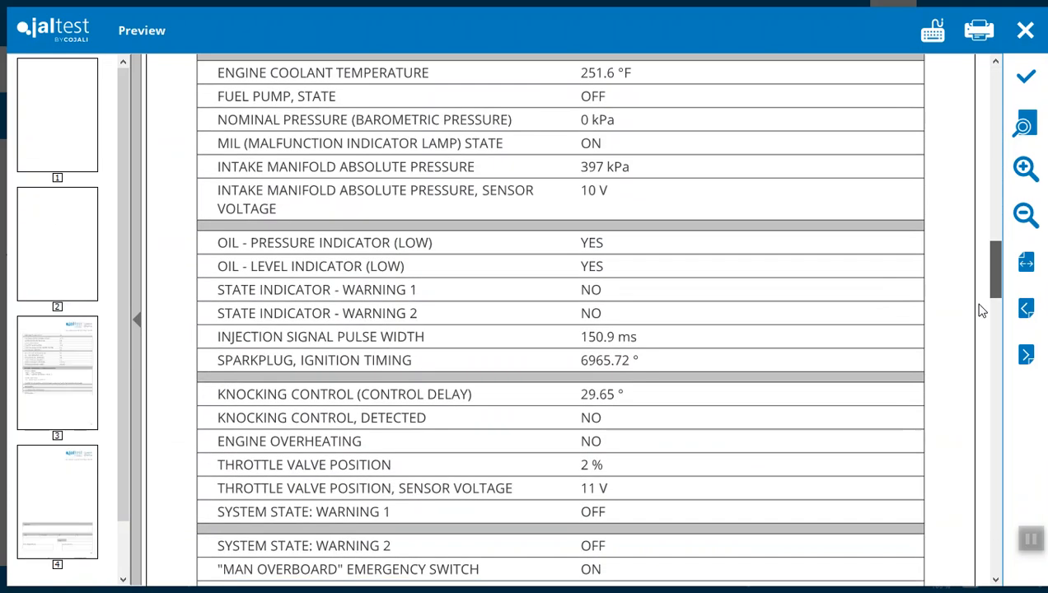
{"action": "scroll", "scroll_direction": "down", "scroll_amount": 3}
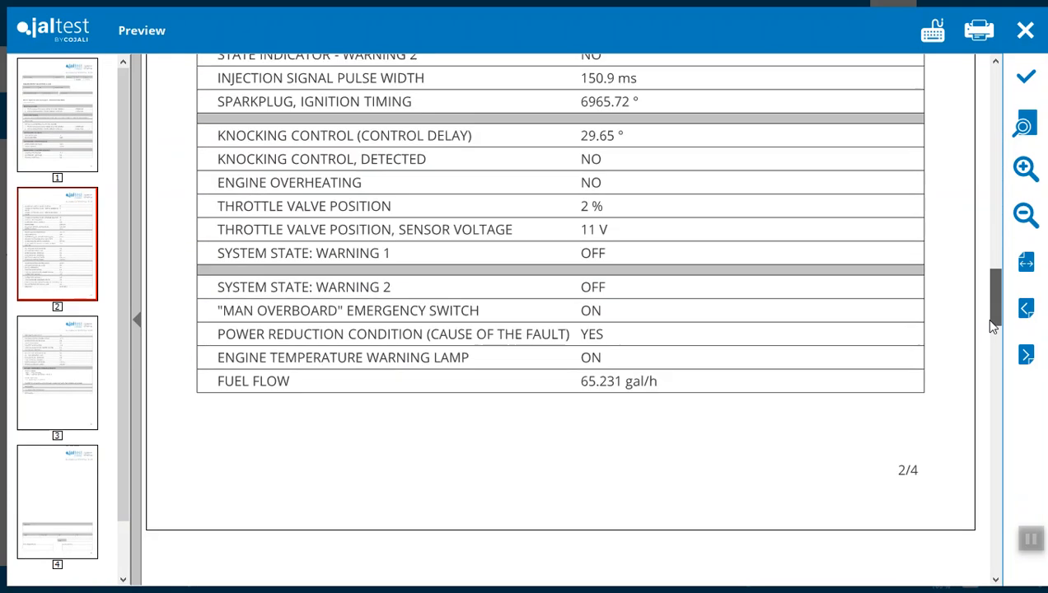